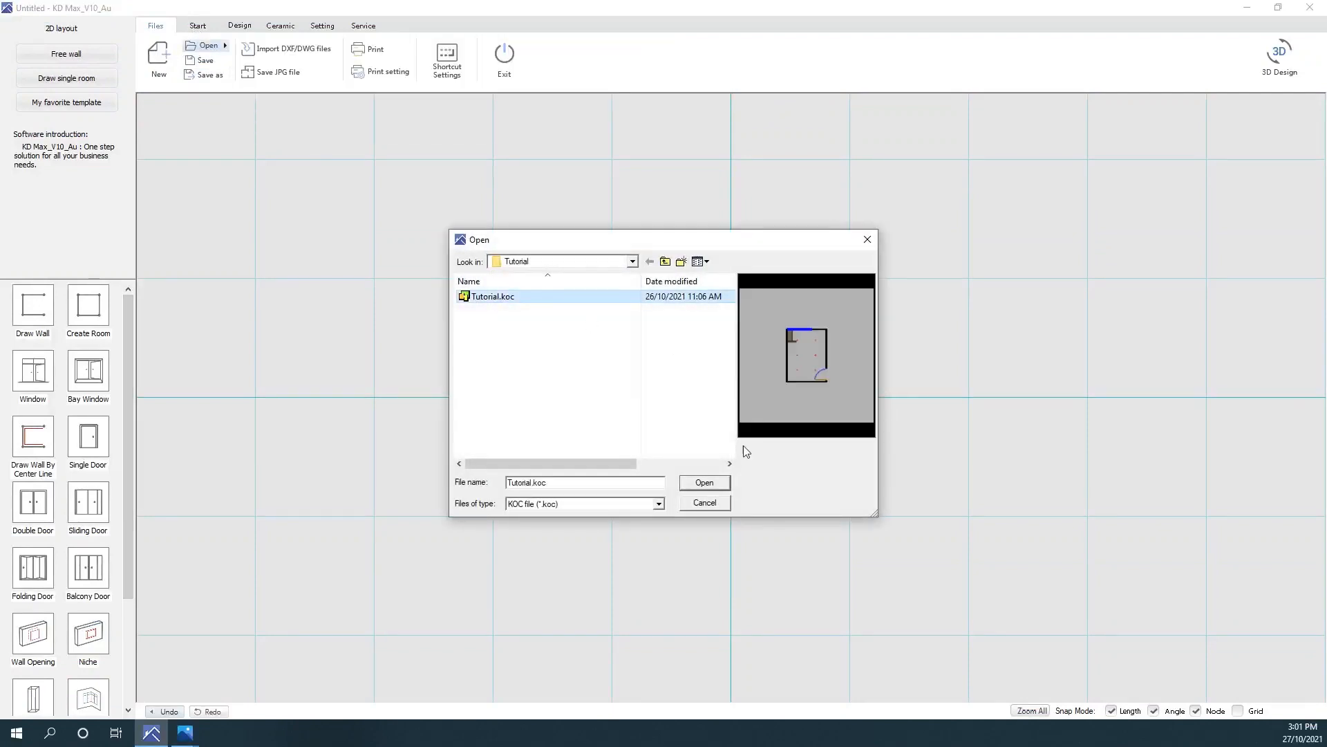
# Step: Load Tutorial.koc and show the bathroom in the 3D design view
pyautogui.click(704, 482)
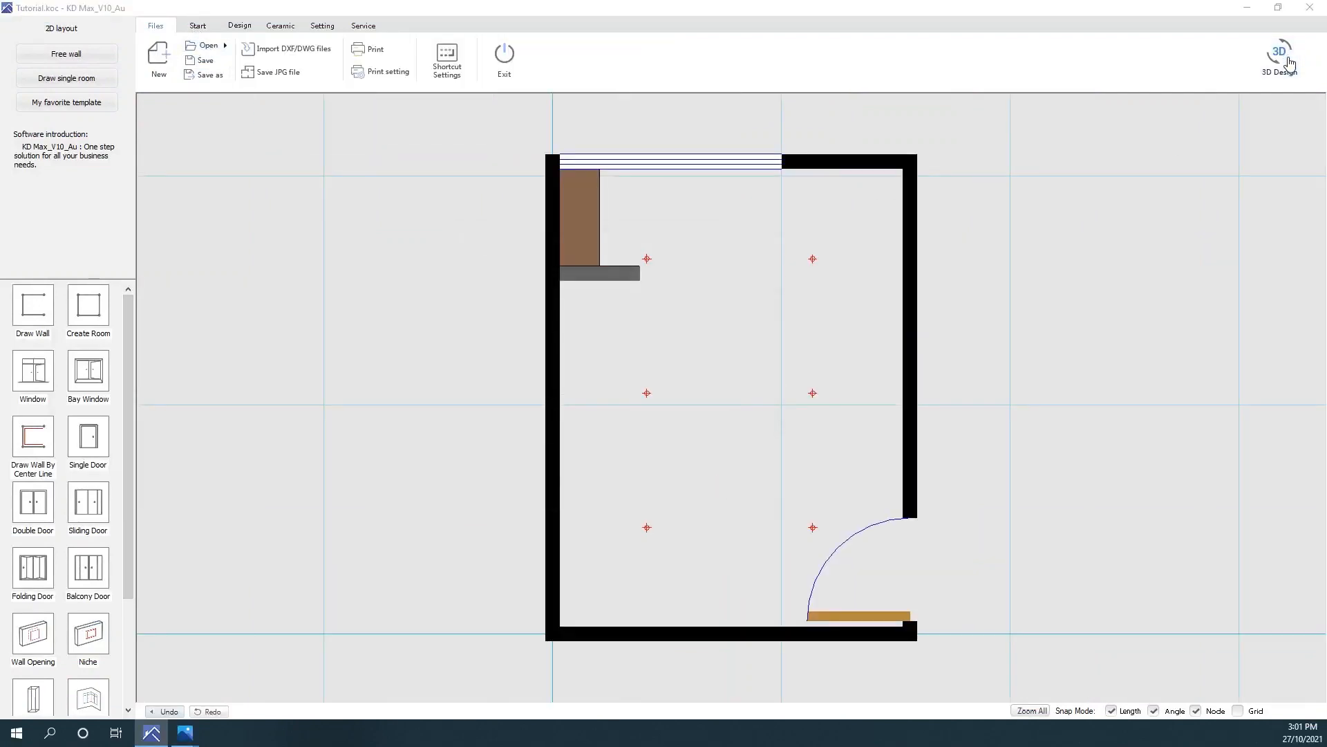
pyautogui.click(1278, 56)
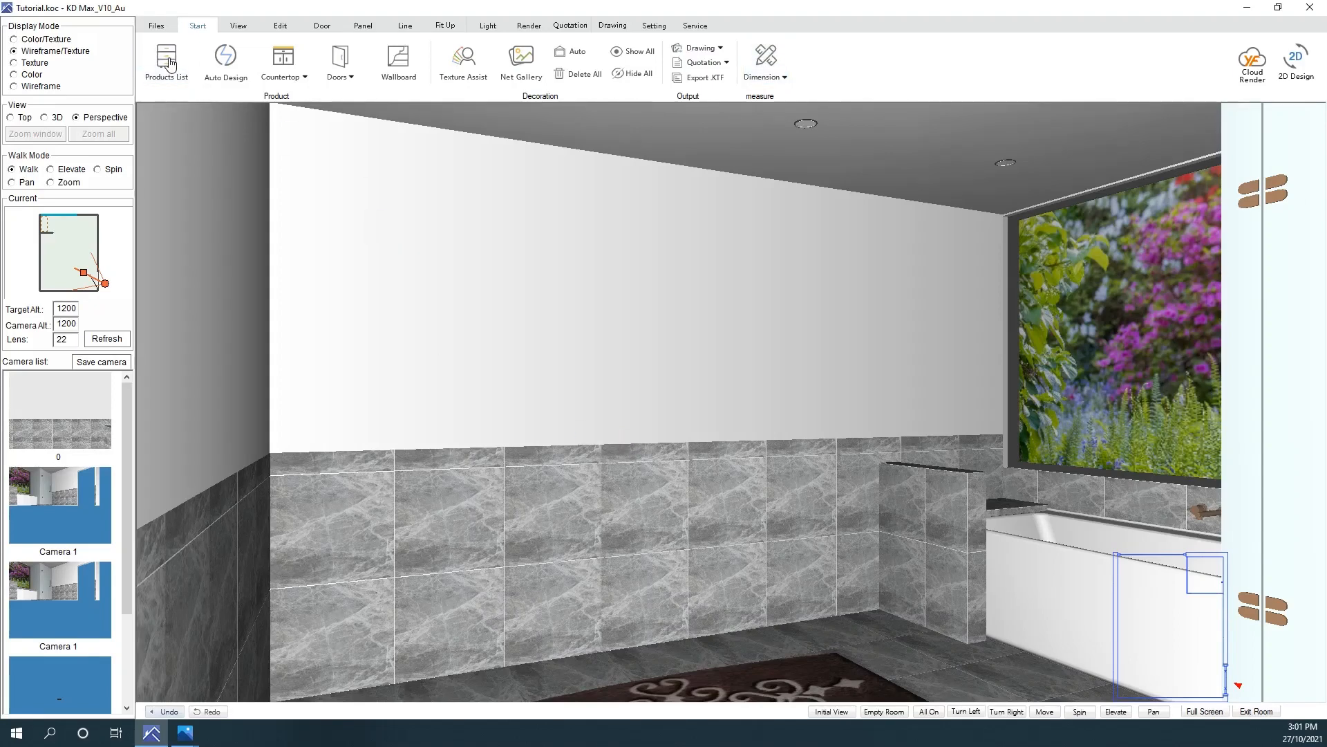
# Step: Add a K_Cupper drawer electrical base unit sized W 750, D 500, H 550, D1 250
pyautogui.click(166, 63)
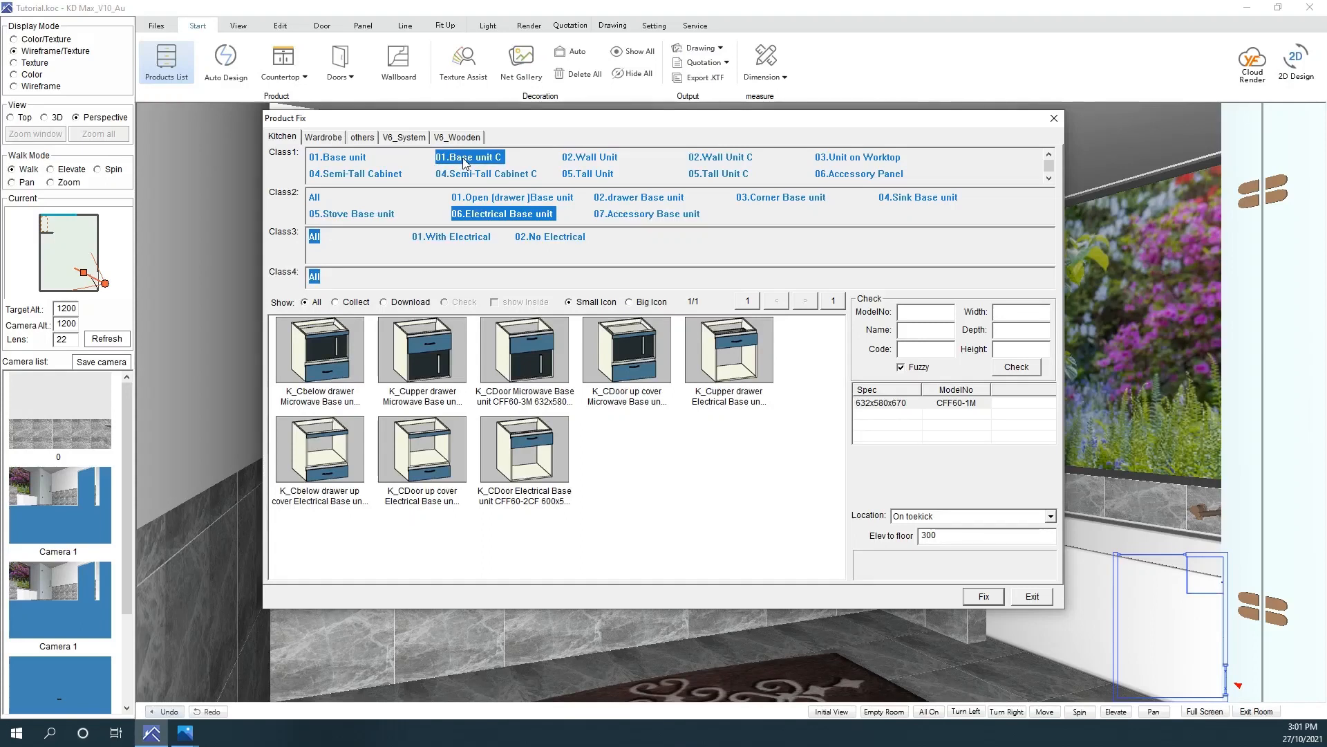
pyautogui.moveTo(713, 439)
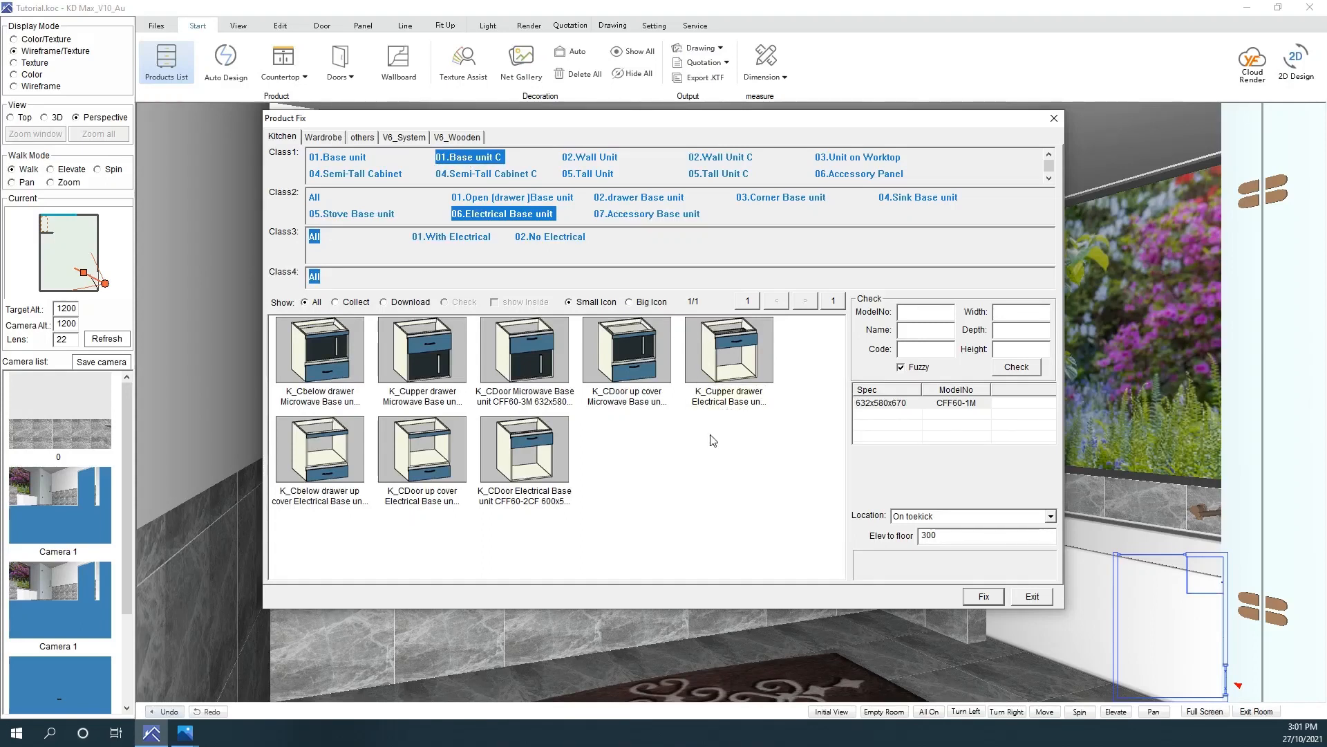
pyautogui.moveTo(554, 562)
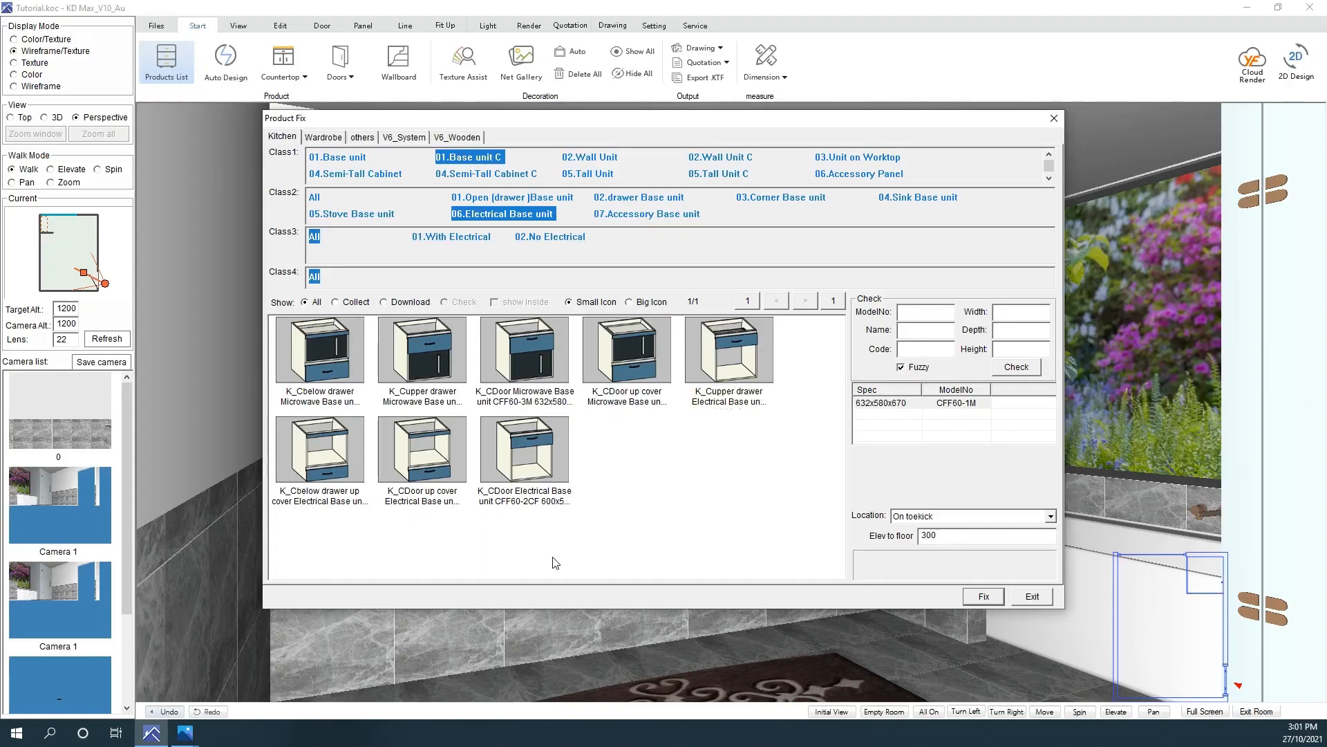
pyautogui.click(728, 347)
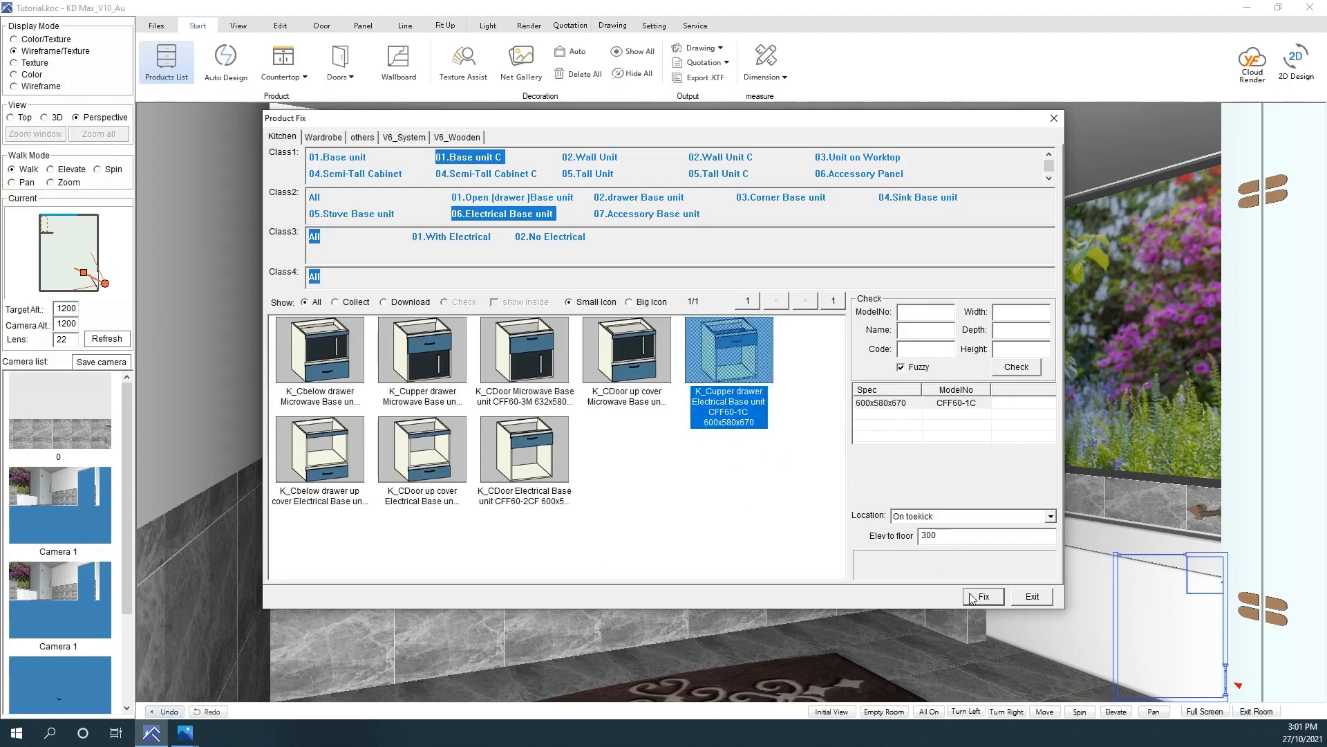
pyautogui.click(980, 595)
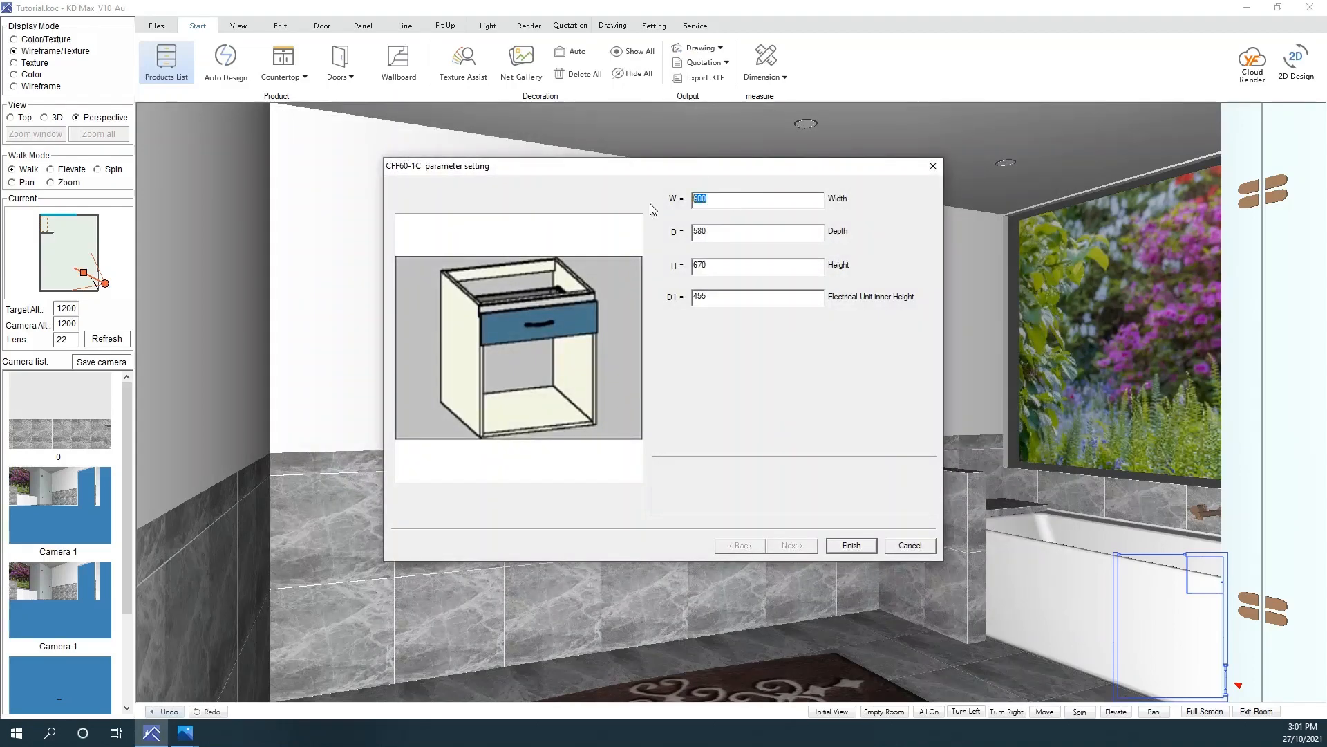
pyautogui.write('750')
pyautogui.click(757, 231)
pyautogui.write('500')
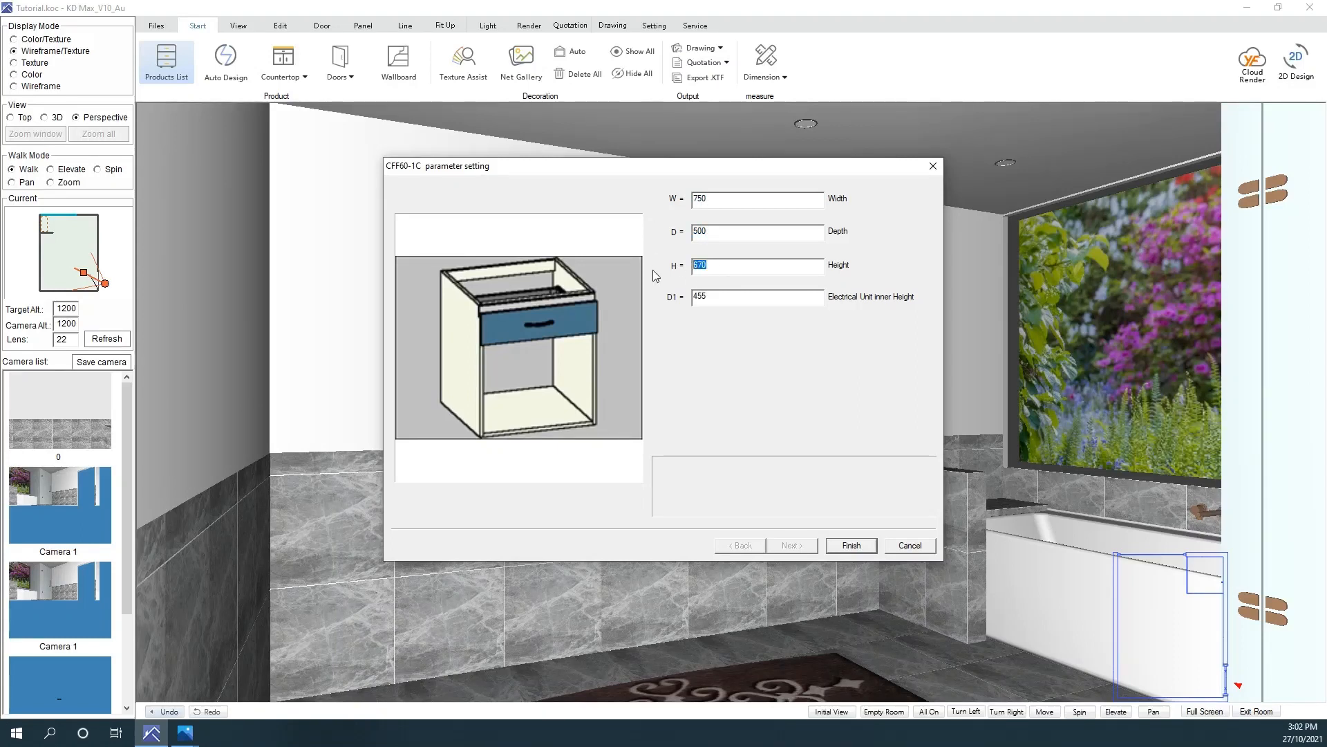
pyautogui.write('550')
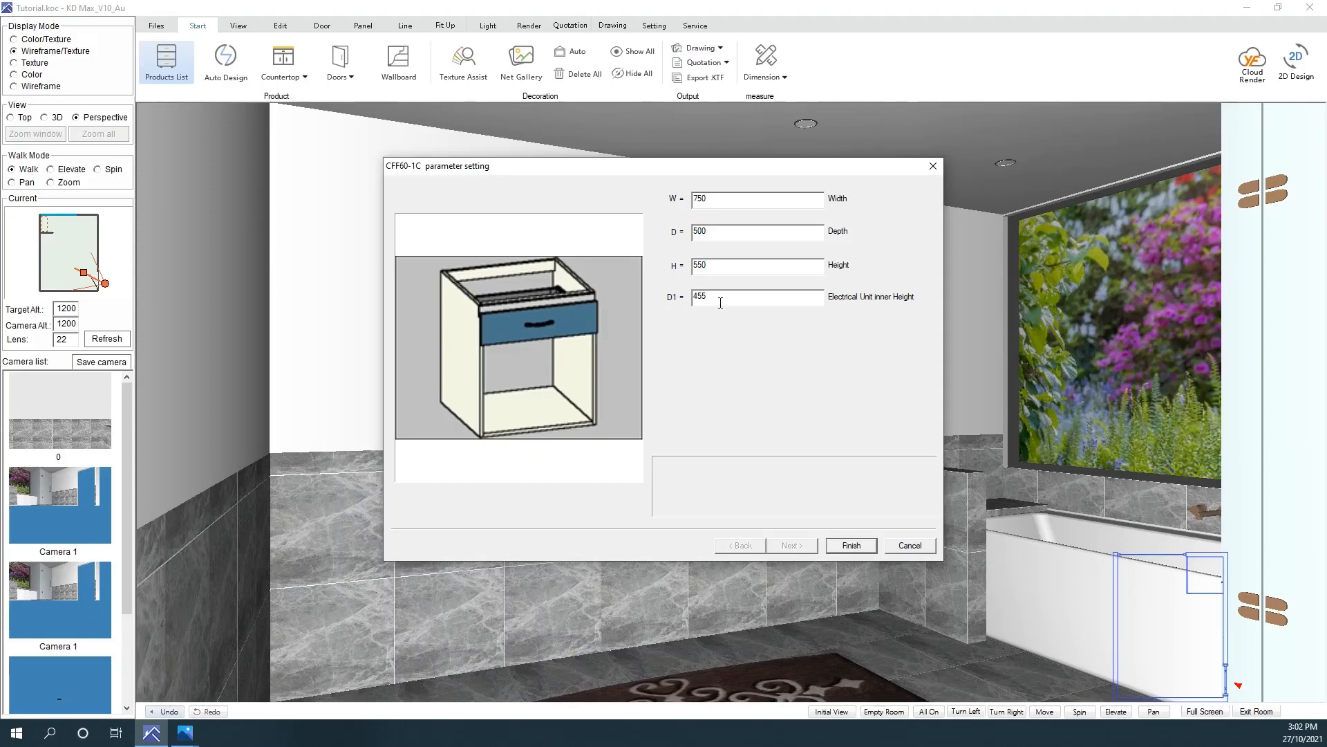
pyautogui.moveTo(886, 309)
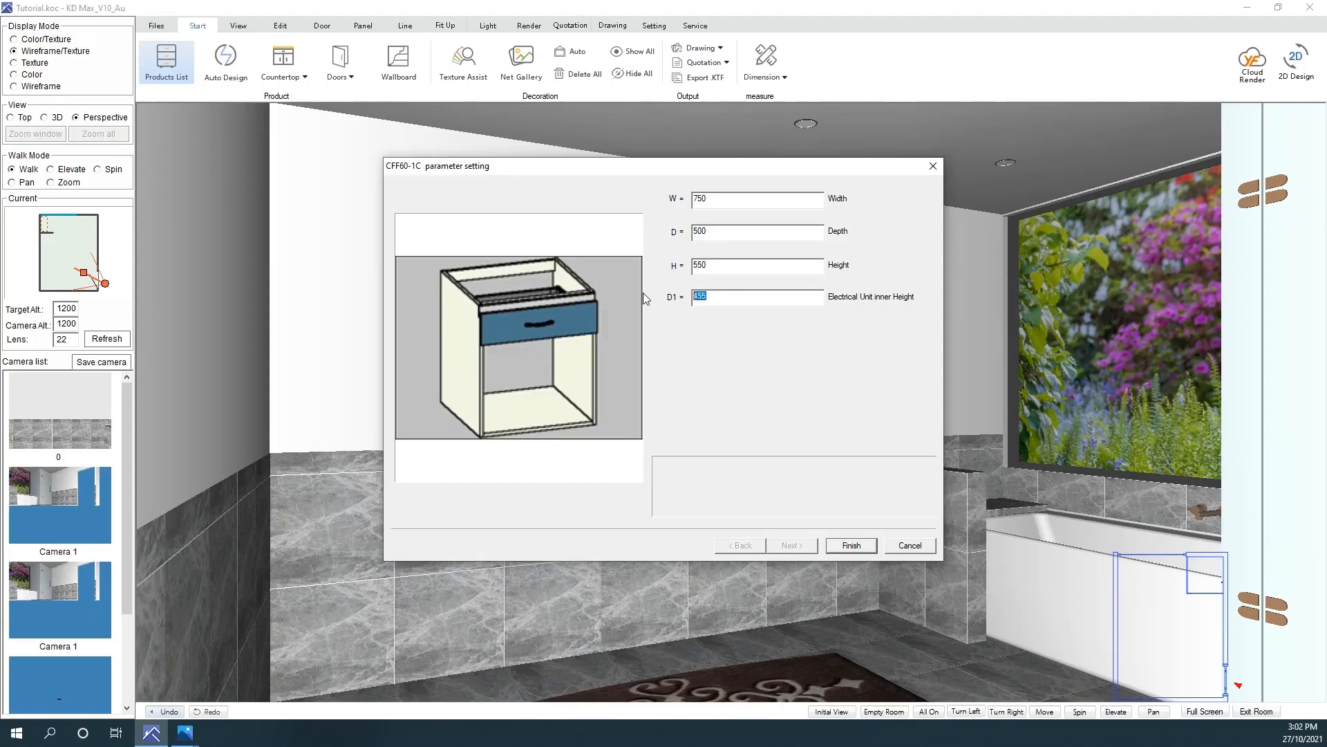
pyautogui.write('250')
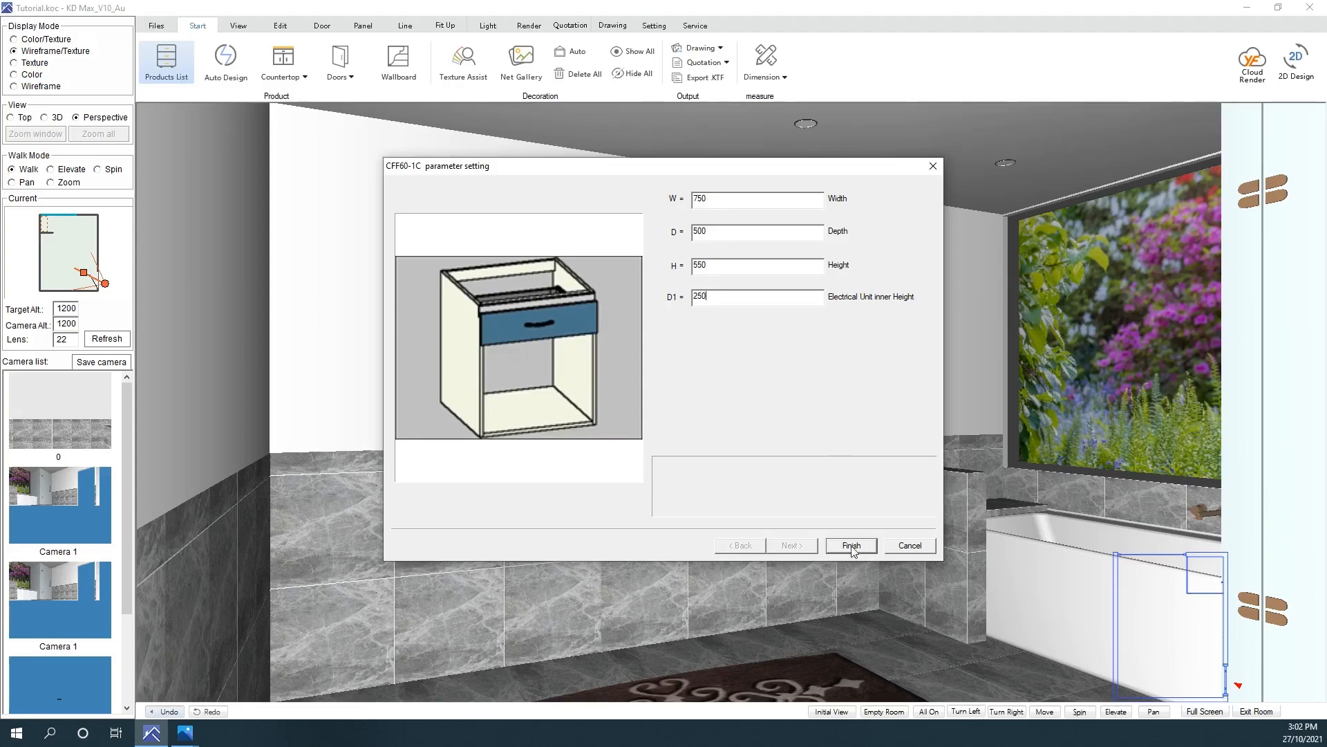
pyautogui.click(850, 545)
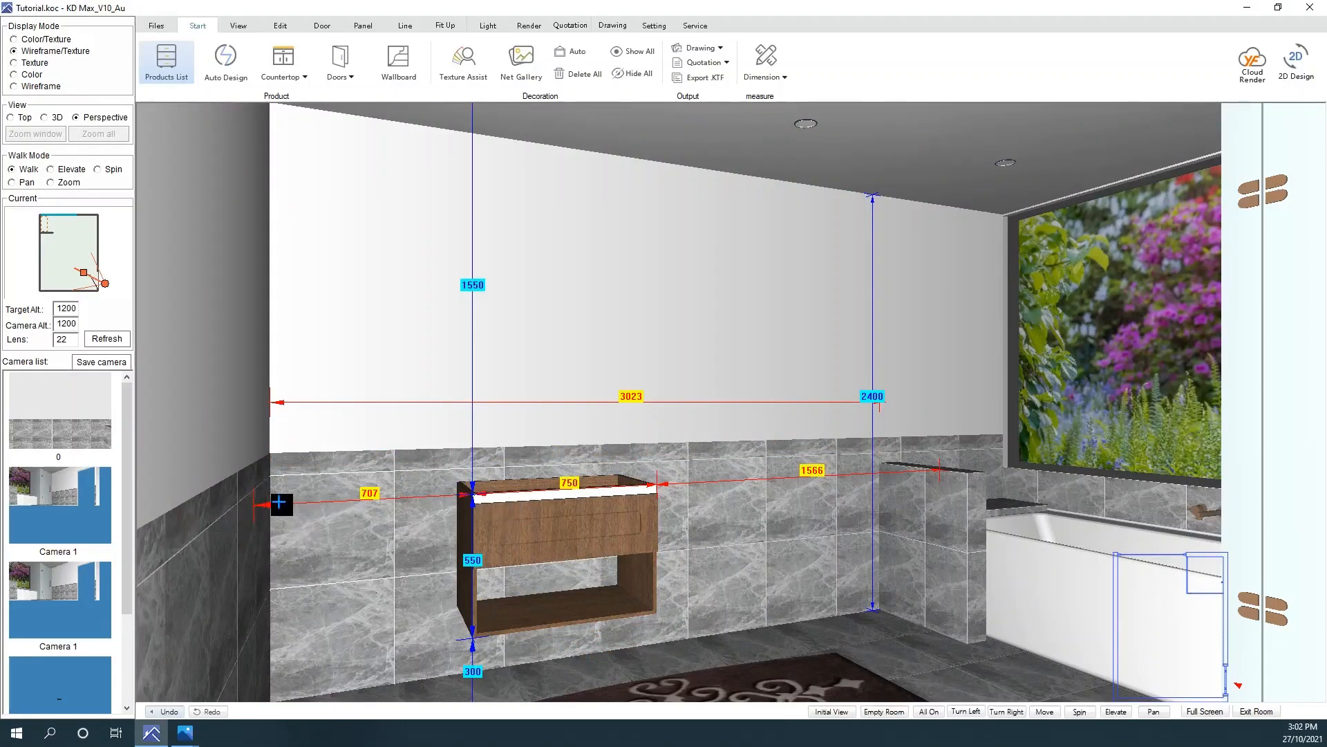
# Step: Place the drawer unit on the back wall, 500 mm from the left wall
pyautogui.rightClick(563, 528)
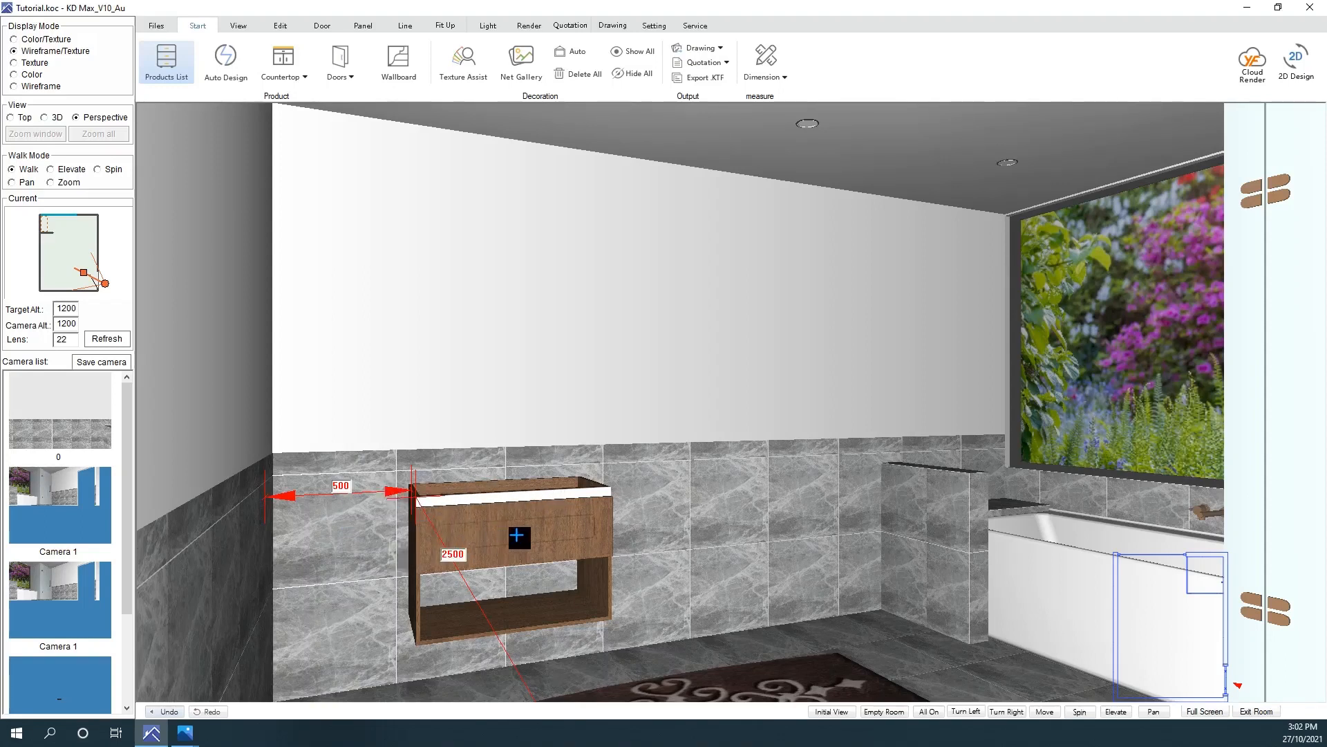
pyautogui.moveTo(204, 144)
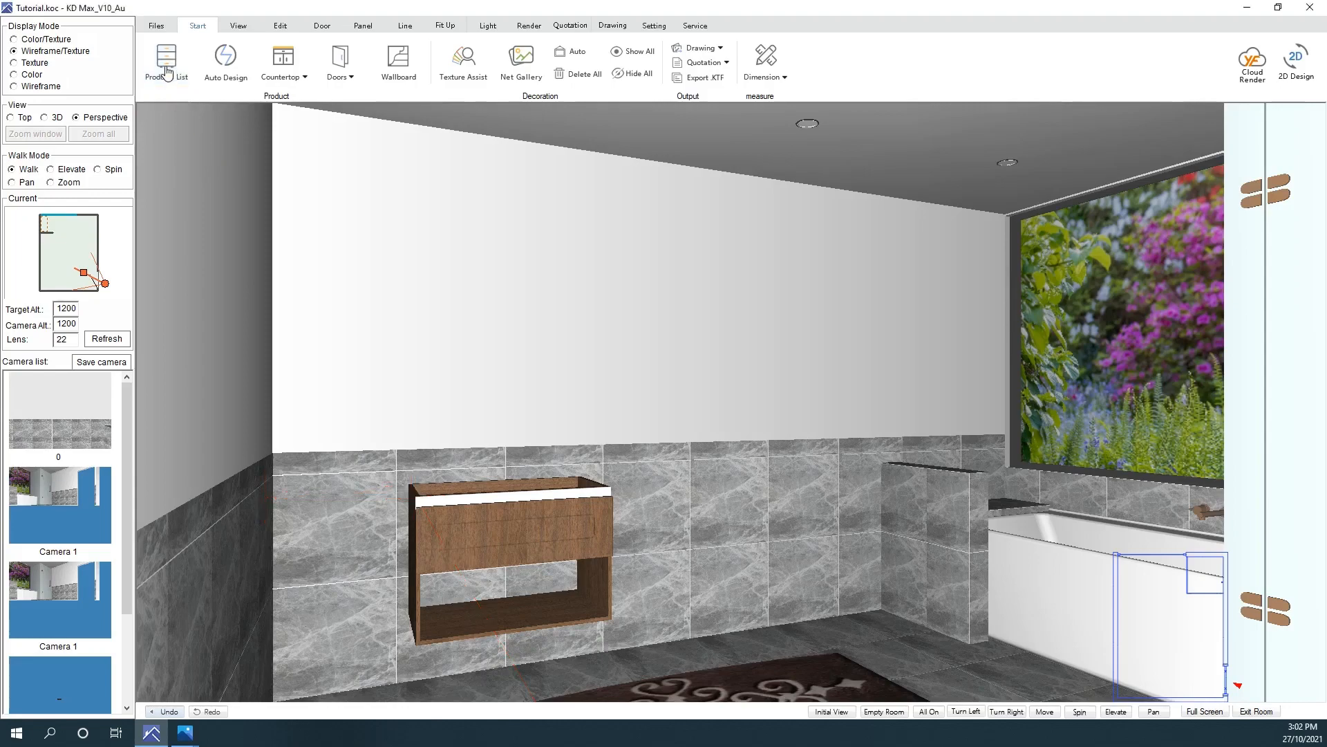
# Step: Add a K_upper drawer FF60-1C electrical base unit sized 750 × 500 × 550
pyautogui.click(166, 59)
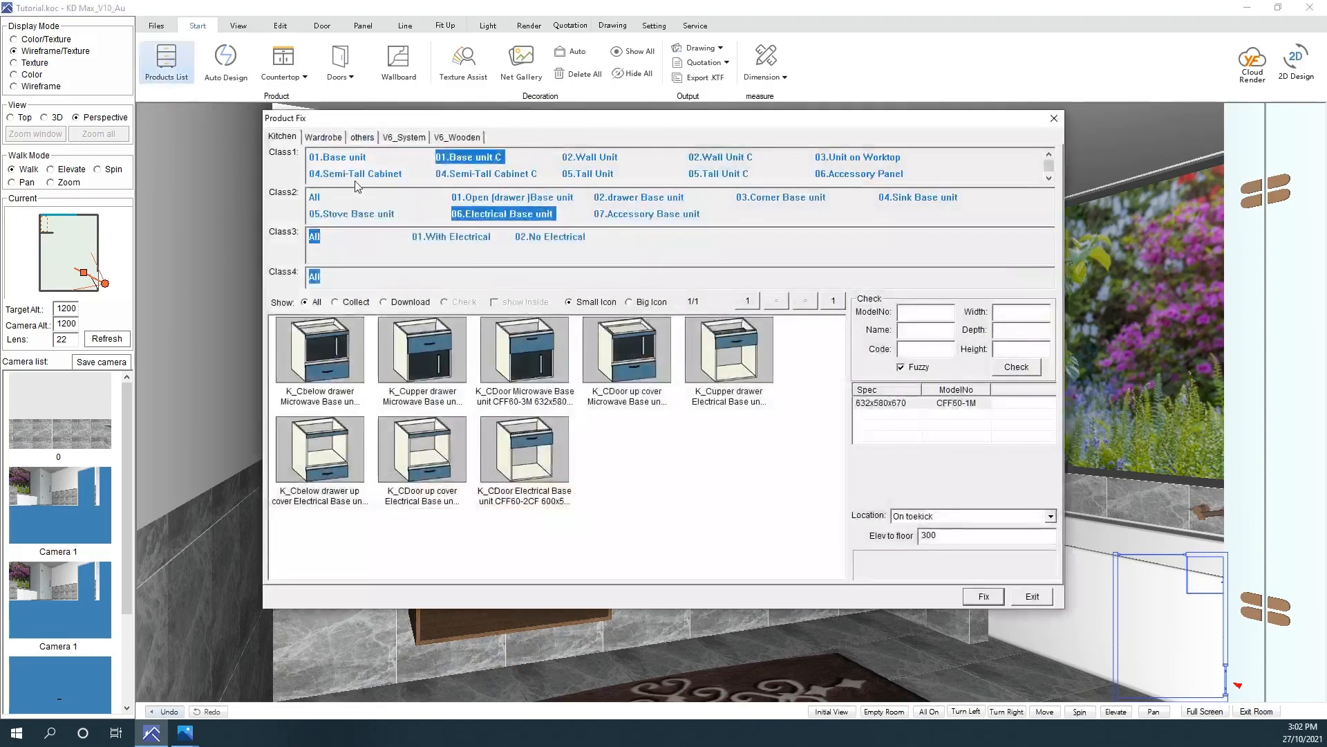
pyautogui.click(338, 157)
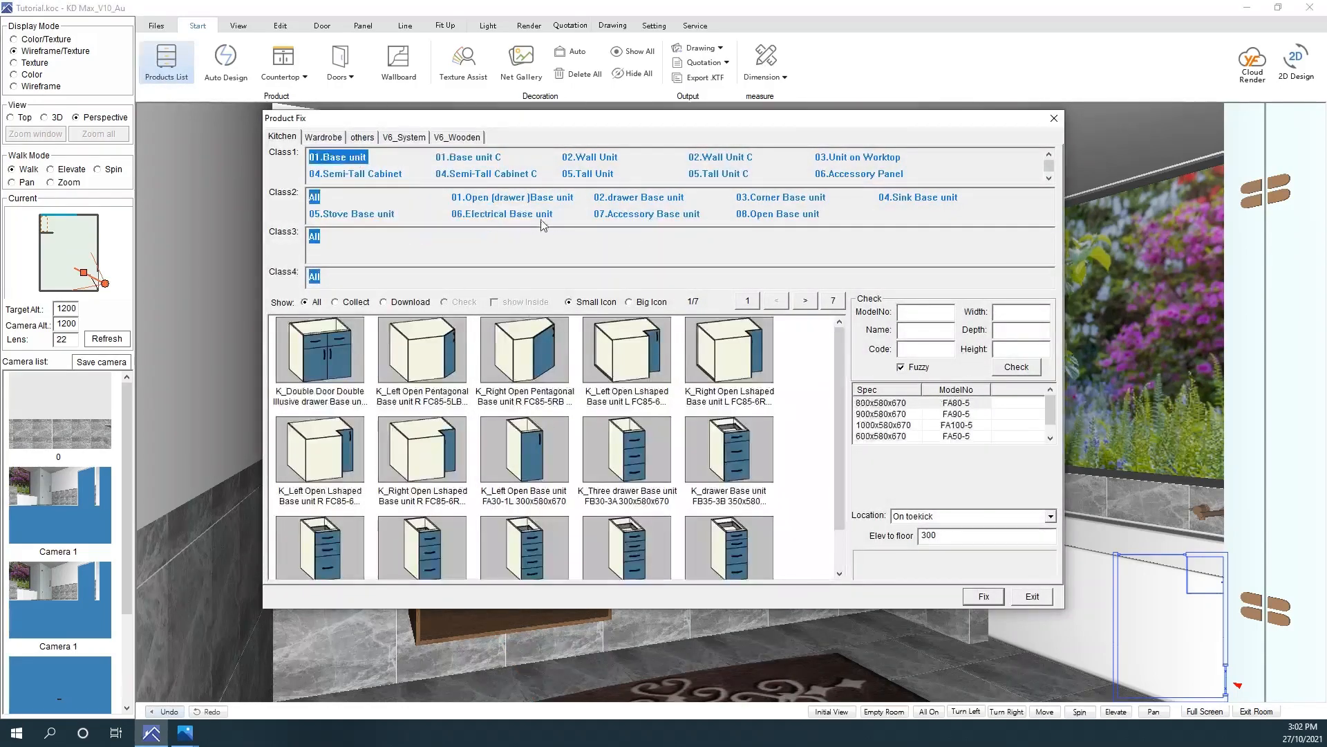
pyautogui.click(500, 214)
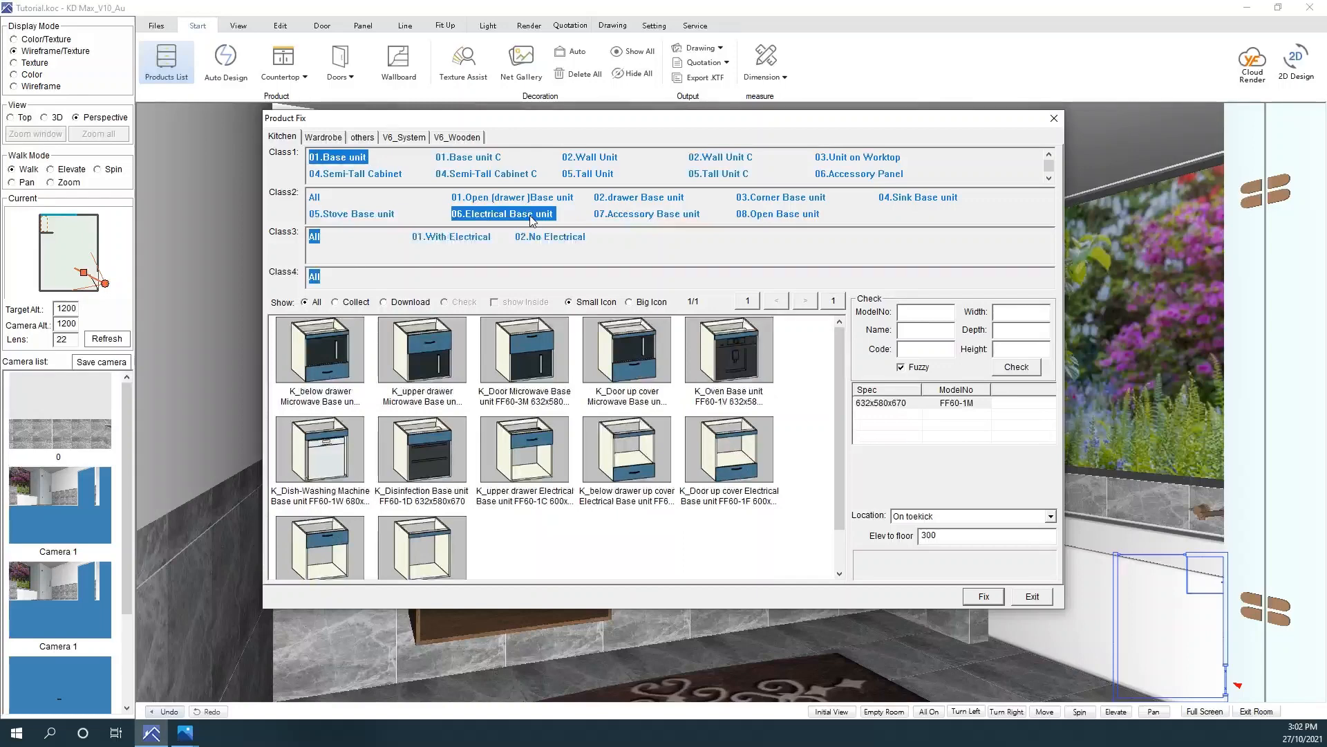
pyautogui.click(524, 448)
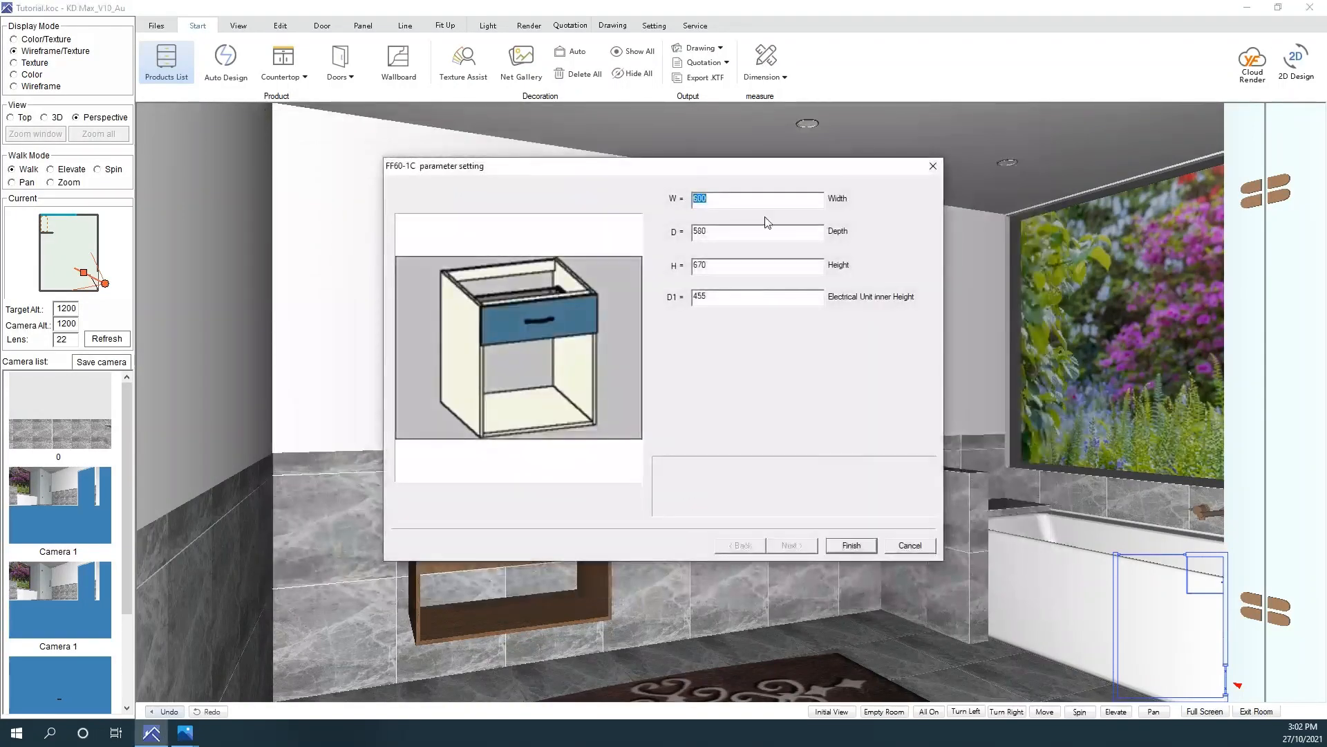
pyautogui.write('750')
pyautogui.click(757, 230)
pyautogui.write('500')
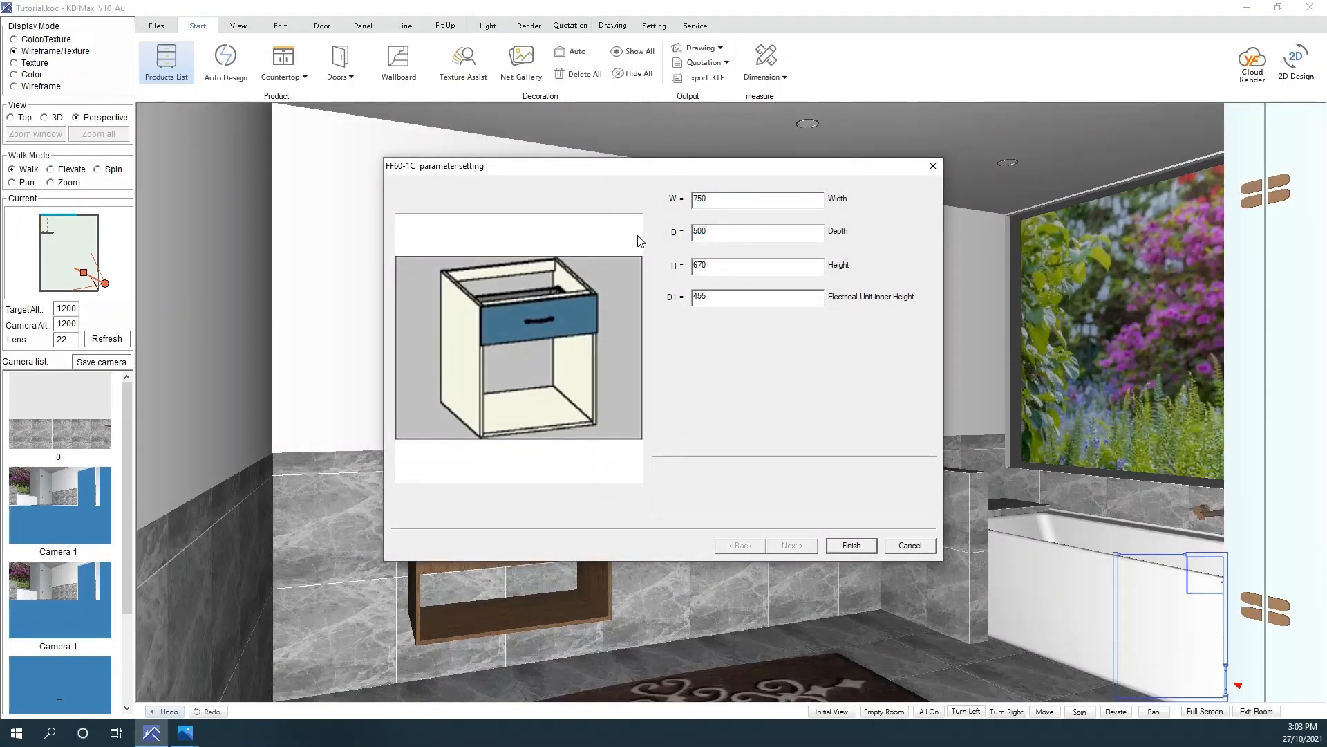
pyautogui.write('550')
pyautogui.click(757, 297)
pyautogui.write('2')
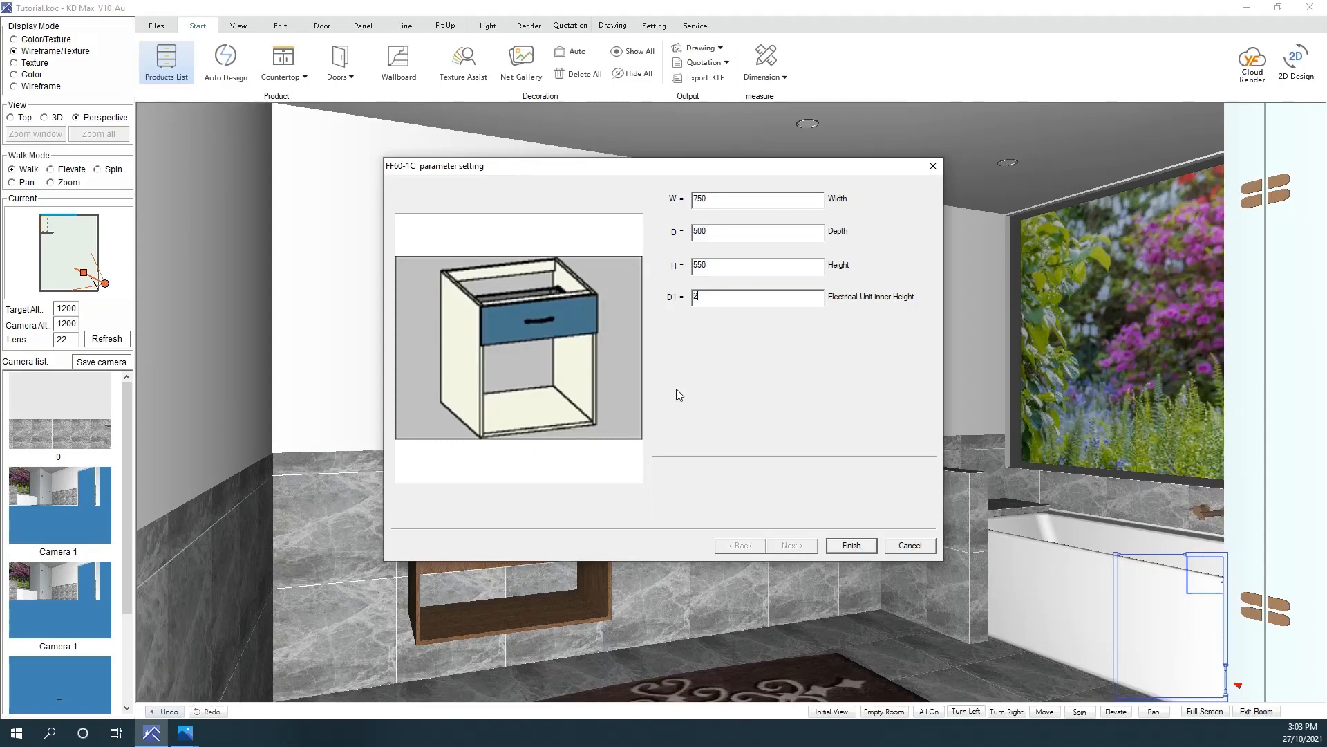
pyautogui.click(851, 546)
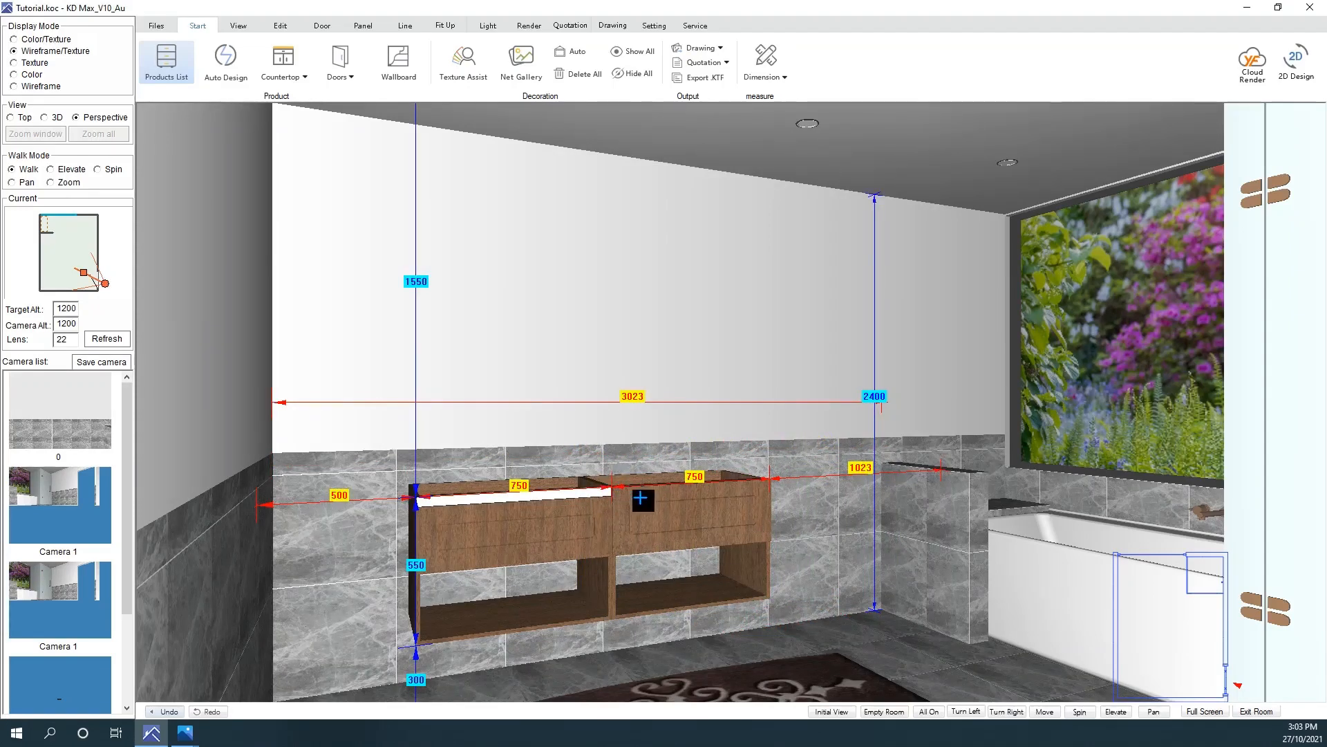
# Step: Select the second unit's 749×283×18 drawer front through Property and open its Dimension settings
pyautogui.rightClick(694, 551)
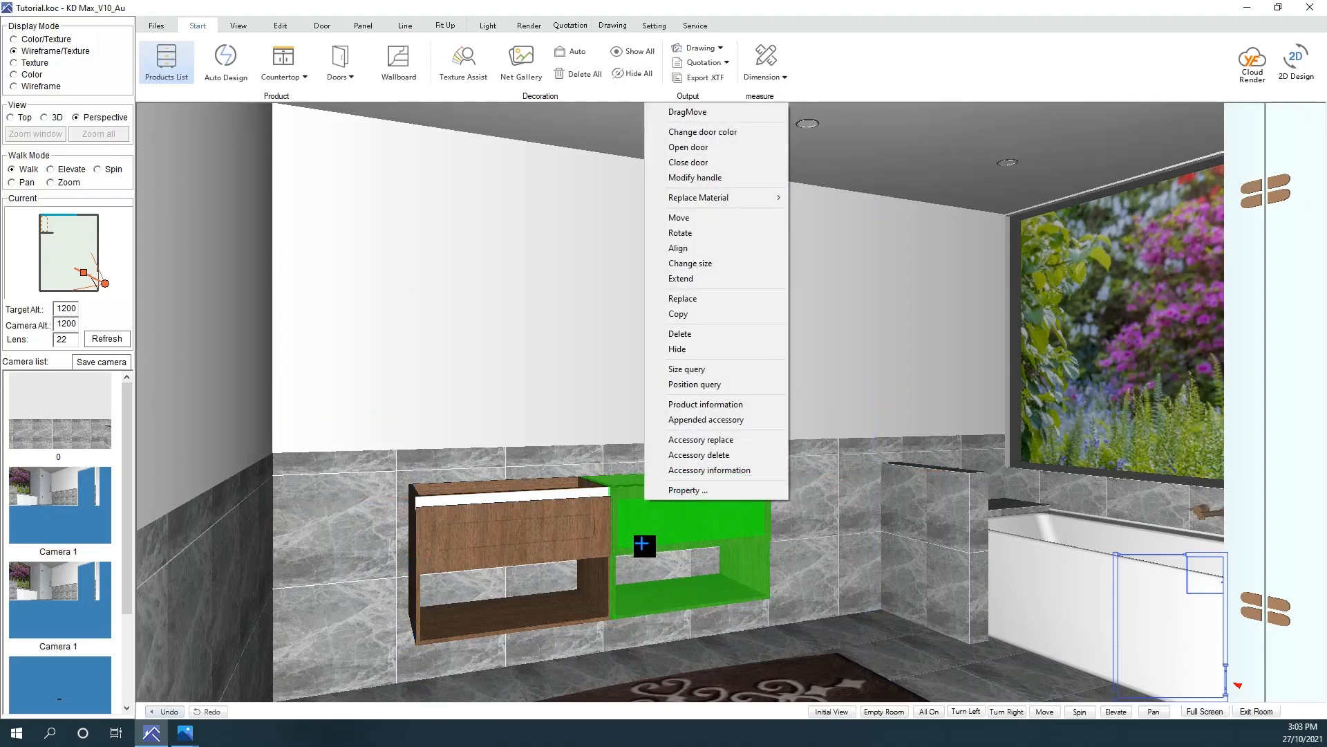
pyautogui.moveTo(687, 490)
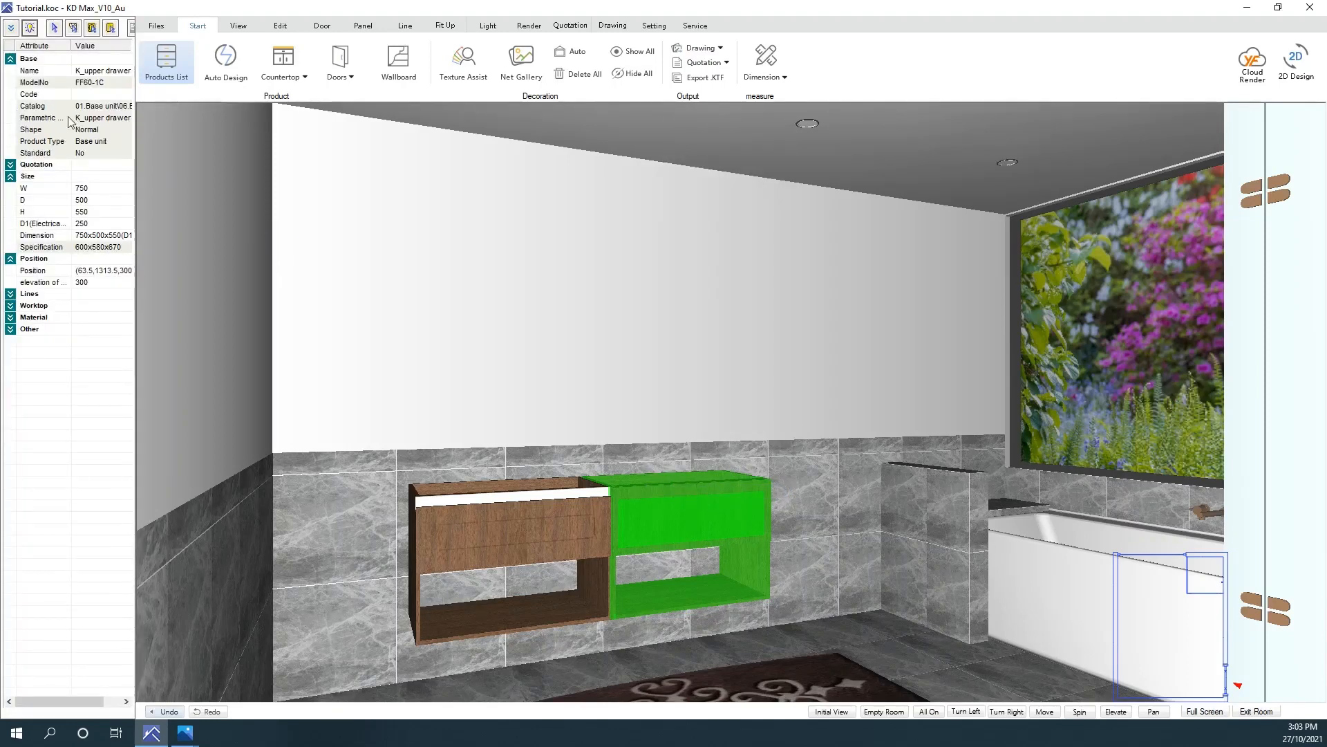
pyautogui.moveTo(99, 112)
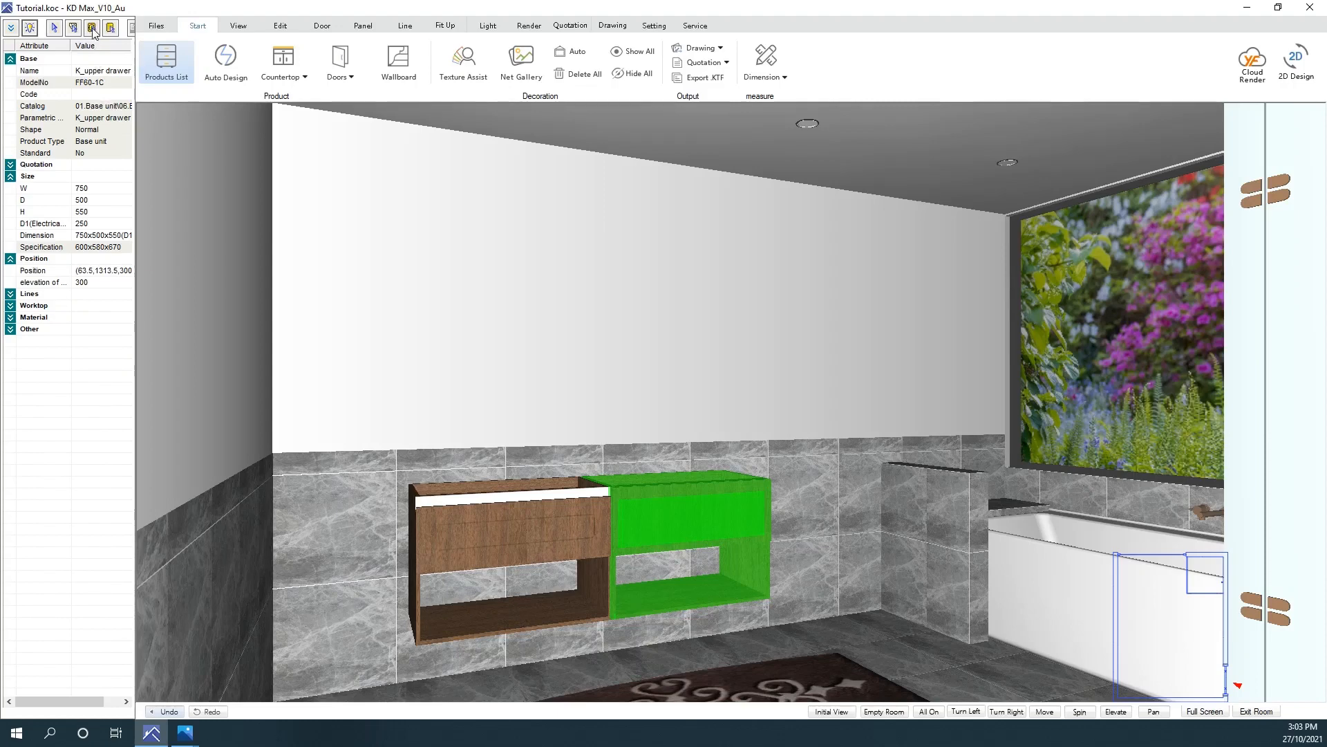
pyautogui.moveTo(91, 28)
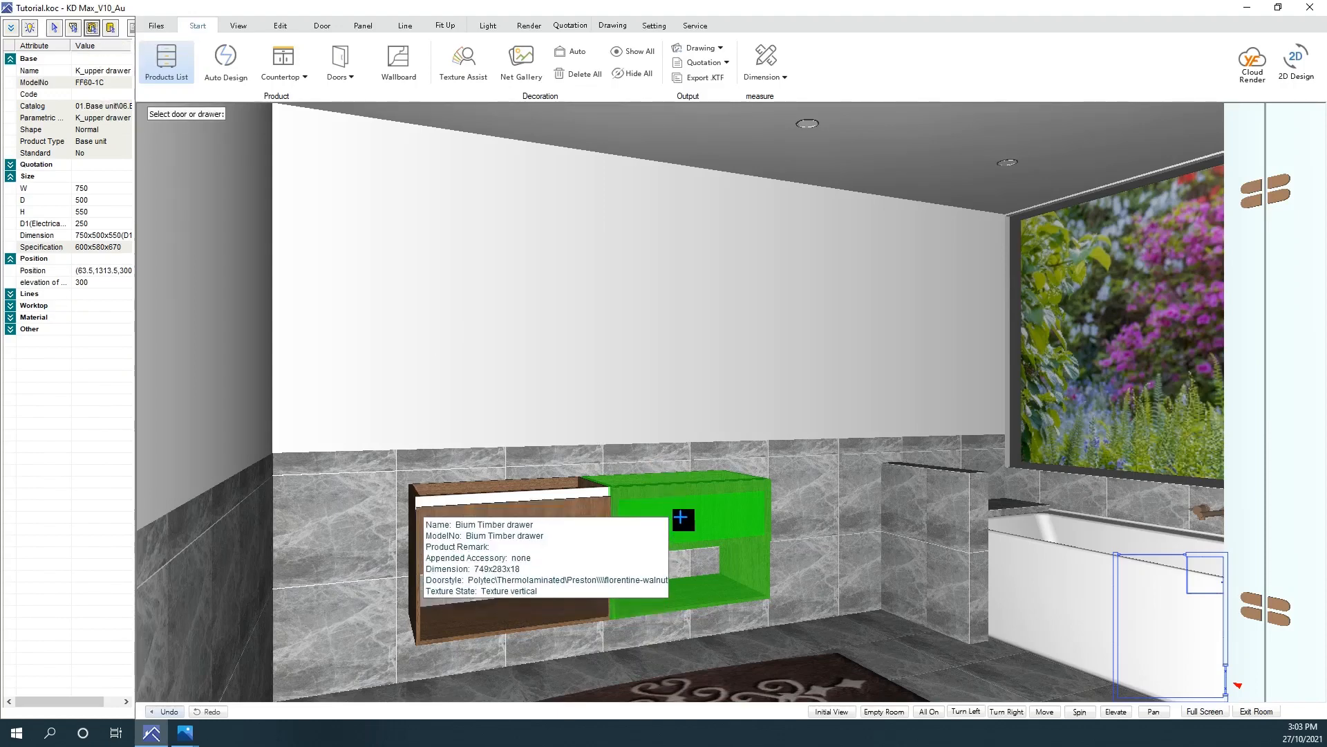
pyautogui.click(683, 520)
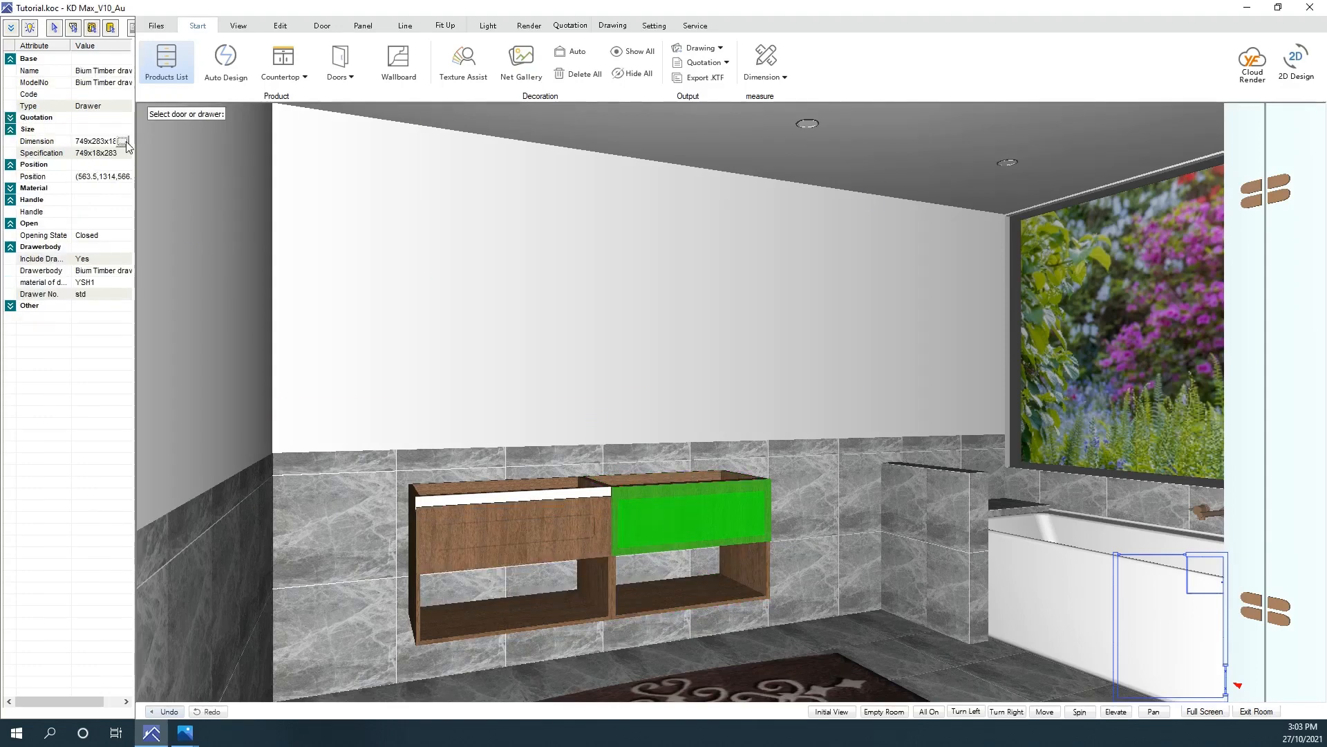
pyautogui.click(126, 141)
pyautogui.write('263')
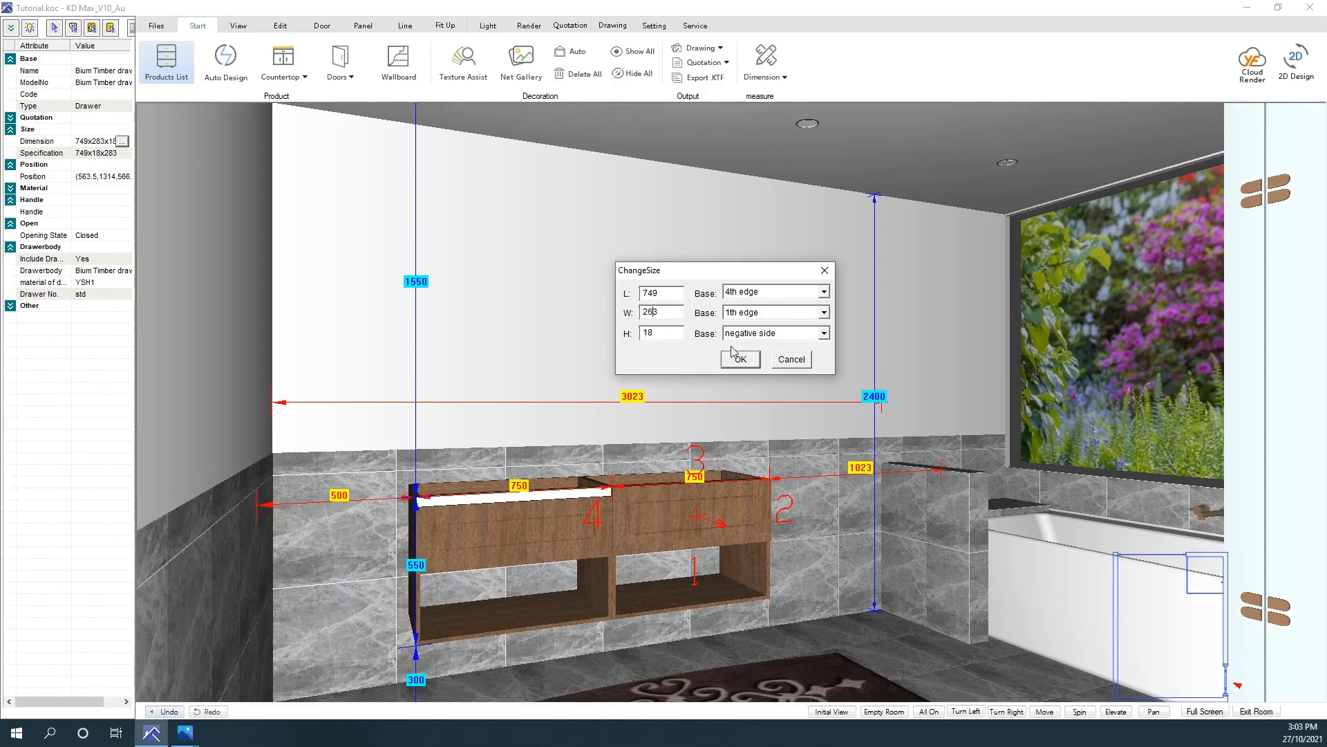
# Step: Confirm the drawer front at 263 instead of 283 in ChangeSize
pyautogui.click(737, 358)
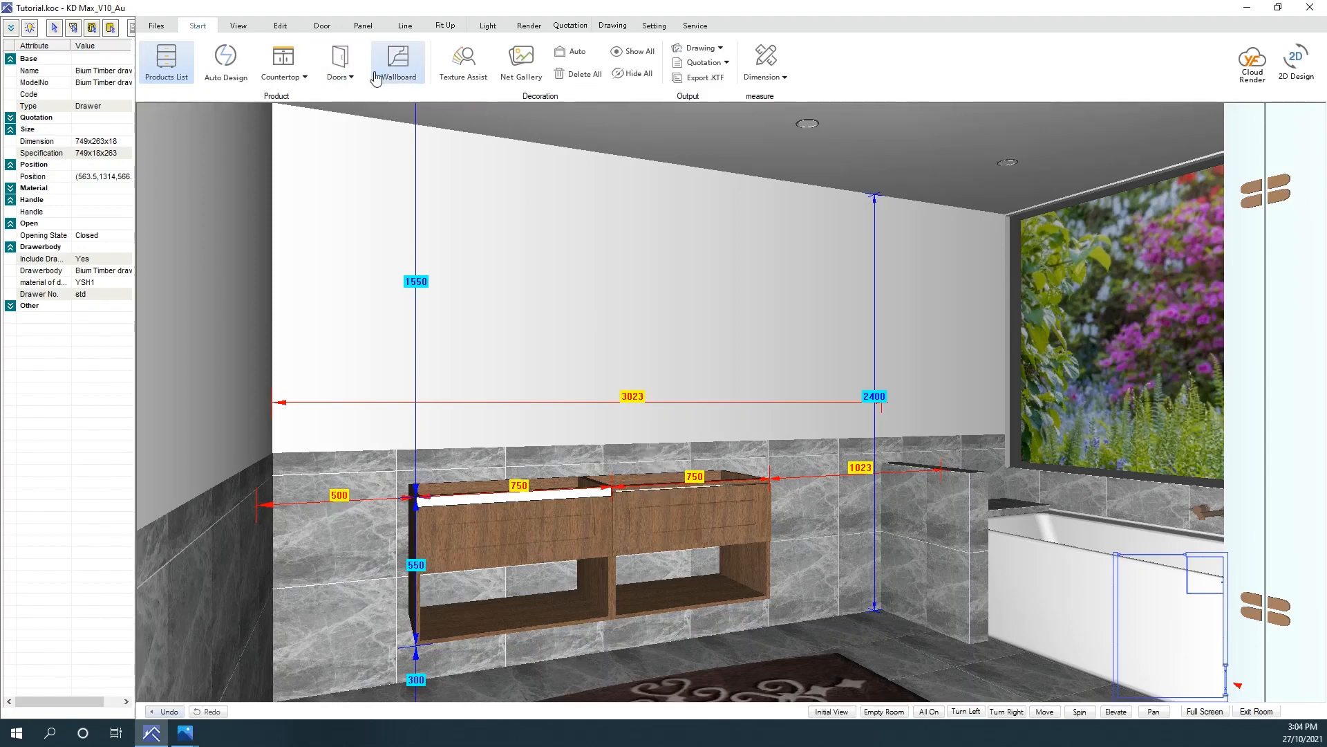
# Step: Change the 718-long panel to 16 × 30 with the height based on the positive side
pyautogui.click(362, 25)
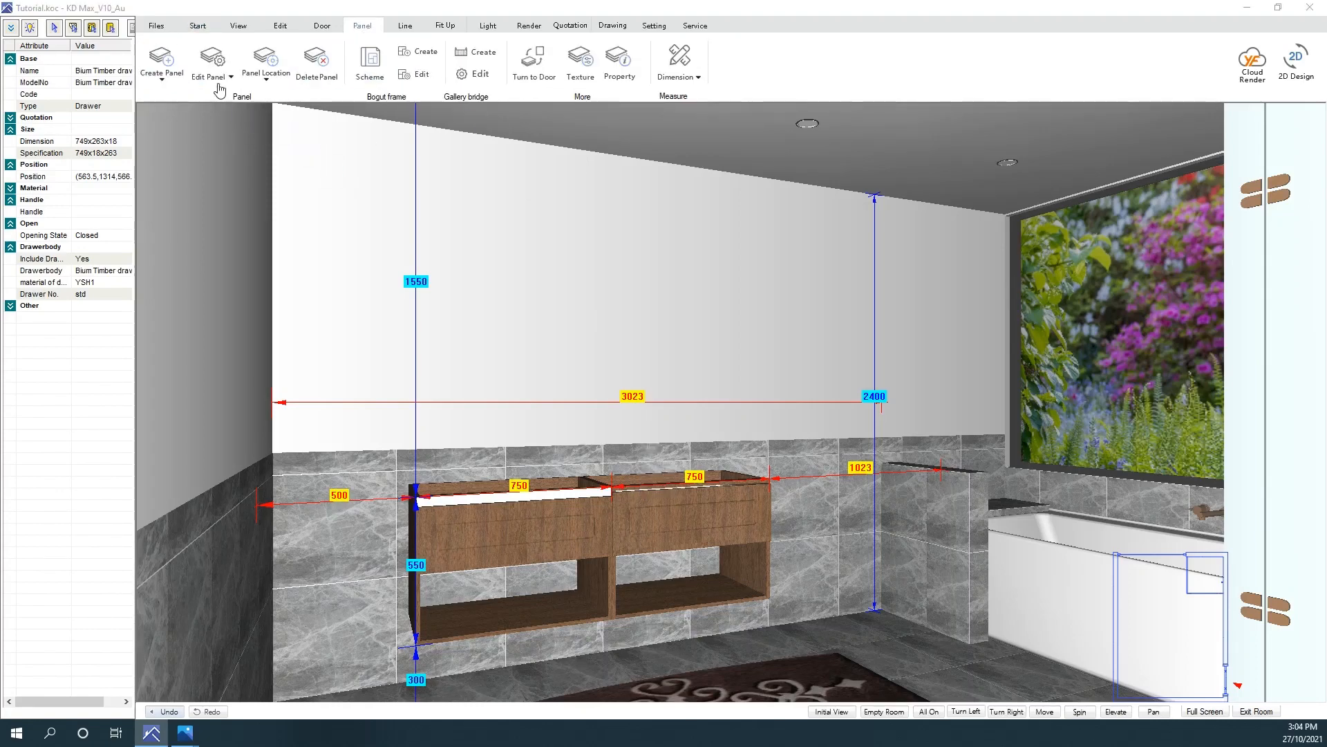
pyautogui.click(209, 63)
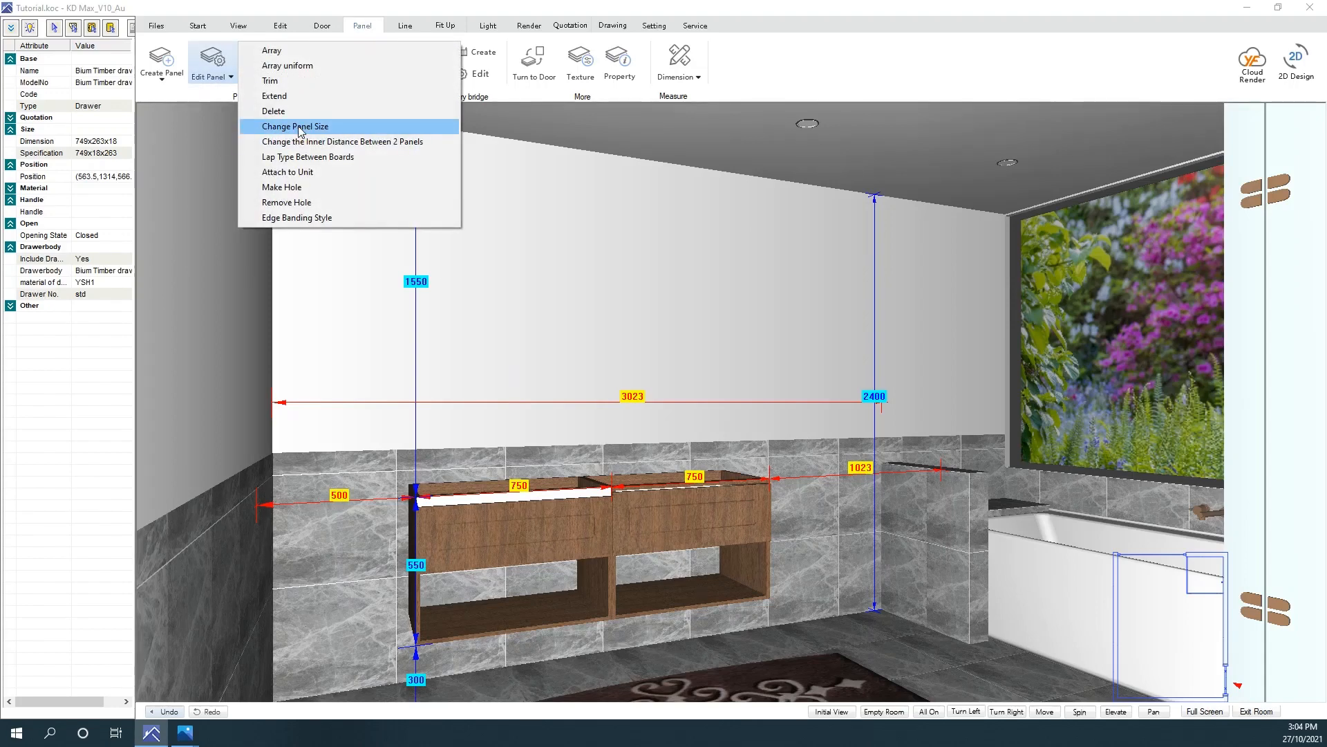
pyautogui.click(295, 125)
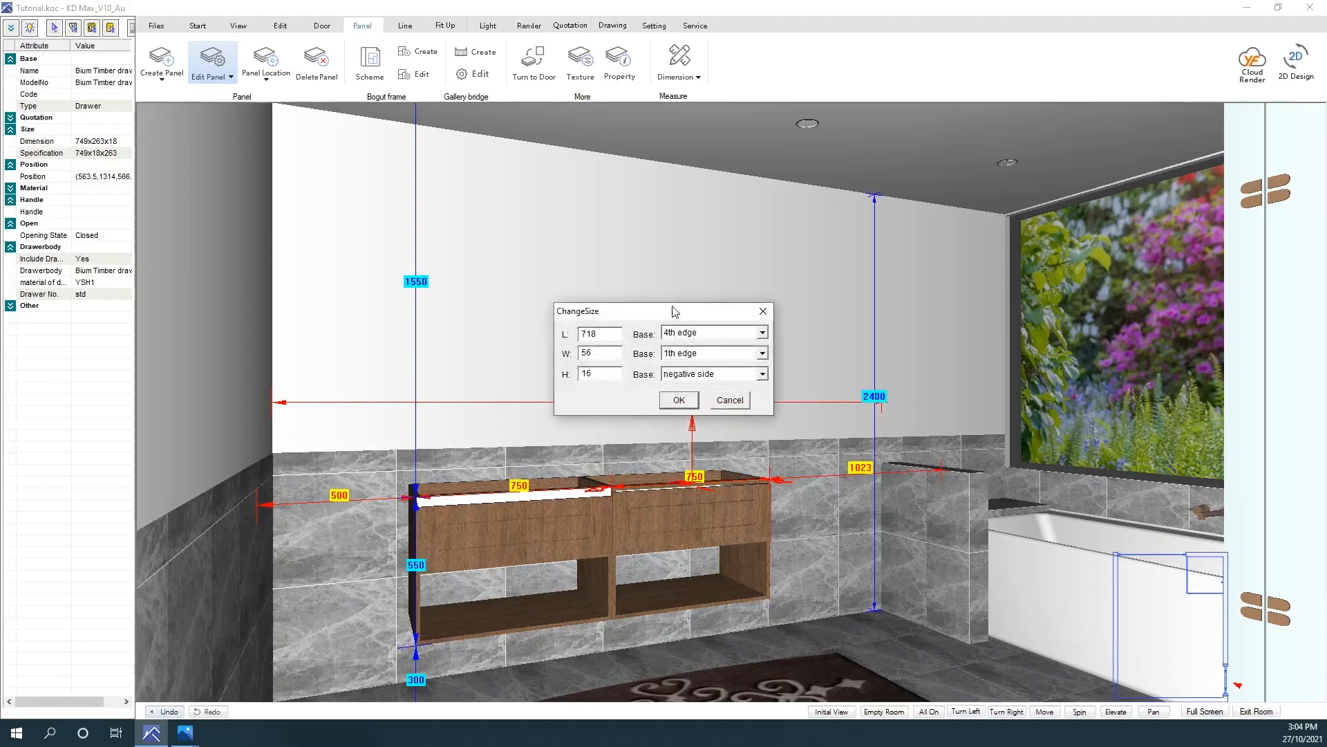
pyautogui.moveTo(673, 310); pyautogui.dragTo(690, 256)
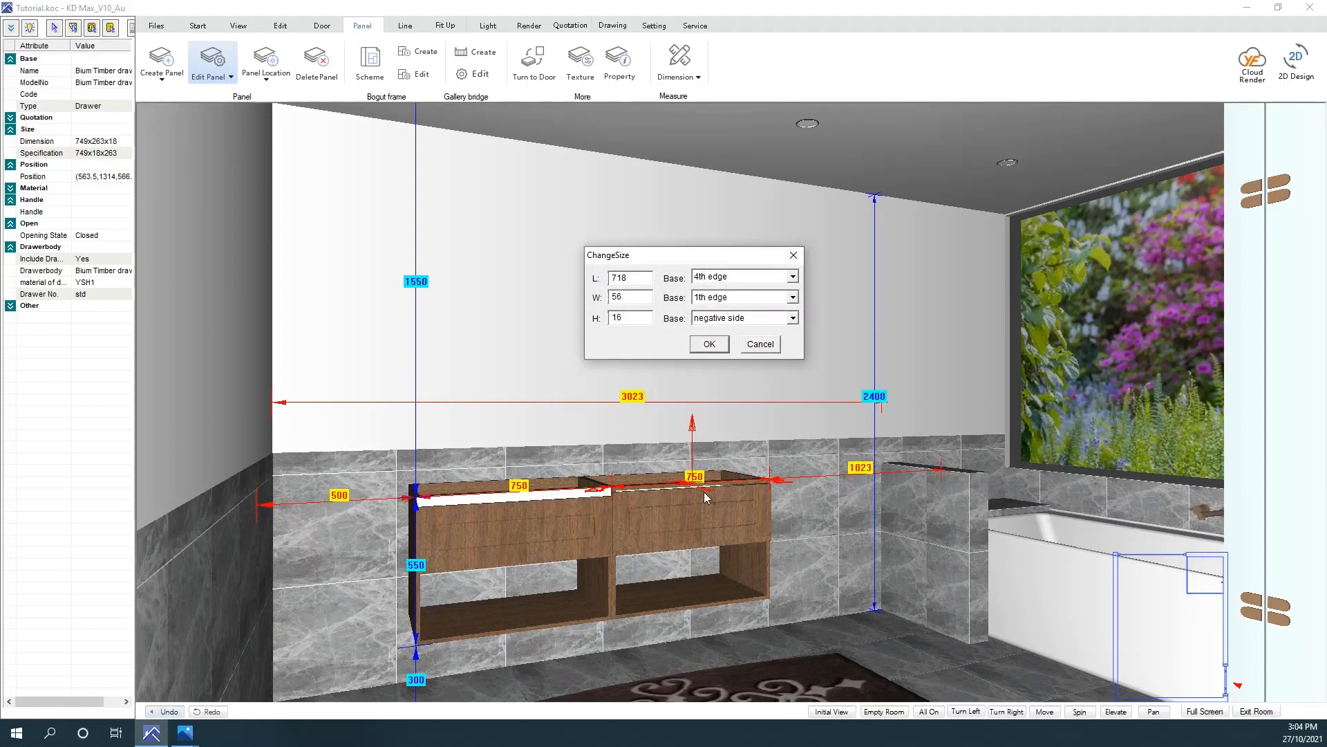
pyautogui.moveTo(665, 307)
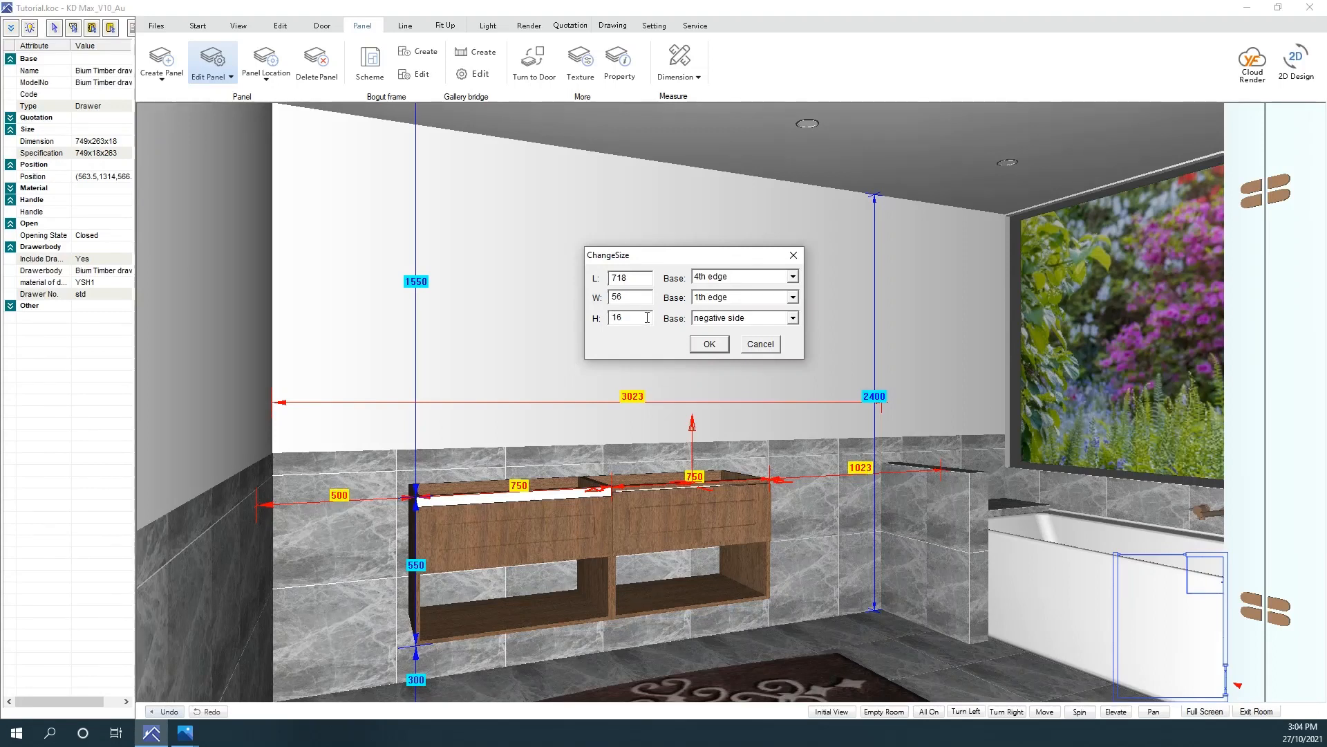
pyautogui.click(790, 317)
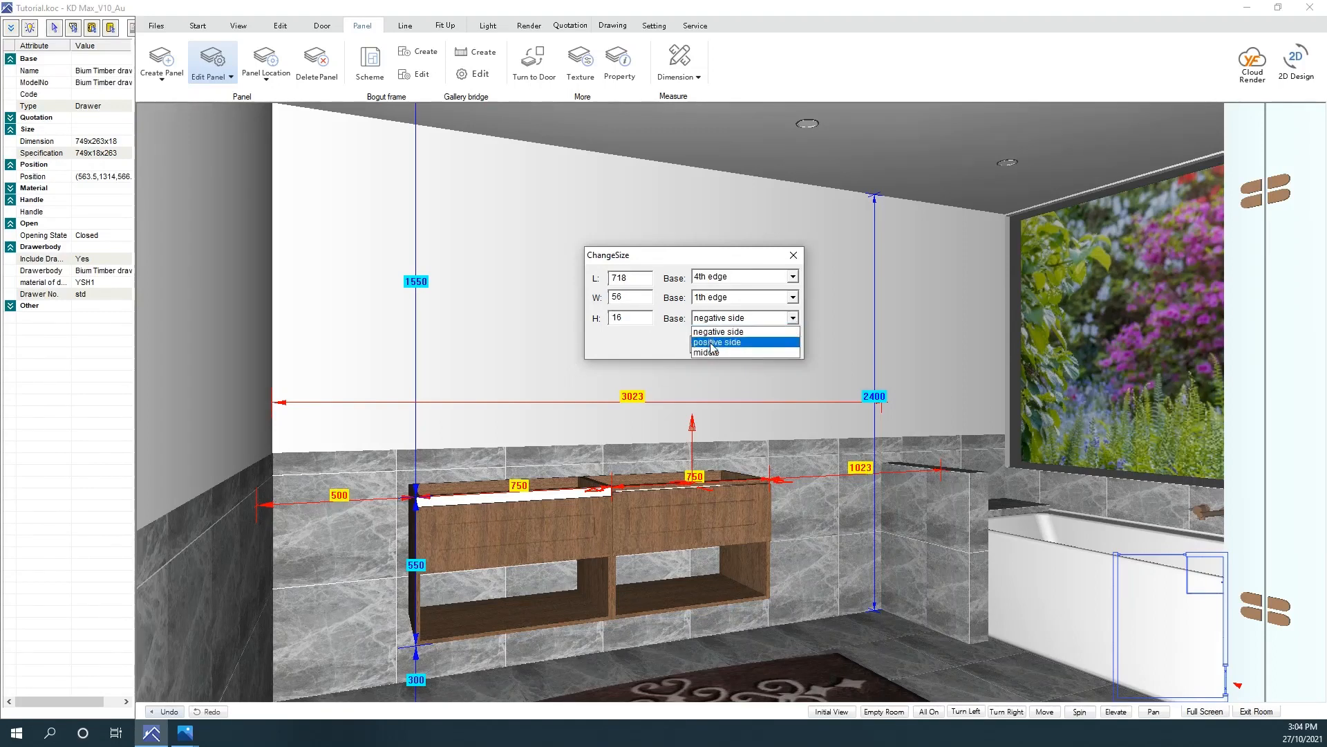
pyautogui.click(716, 341)
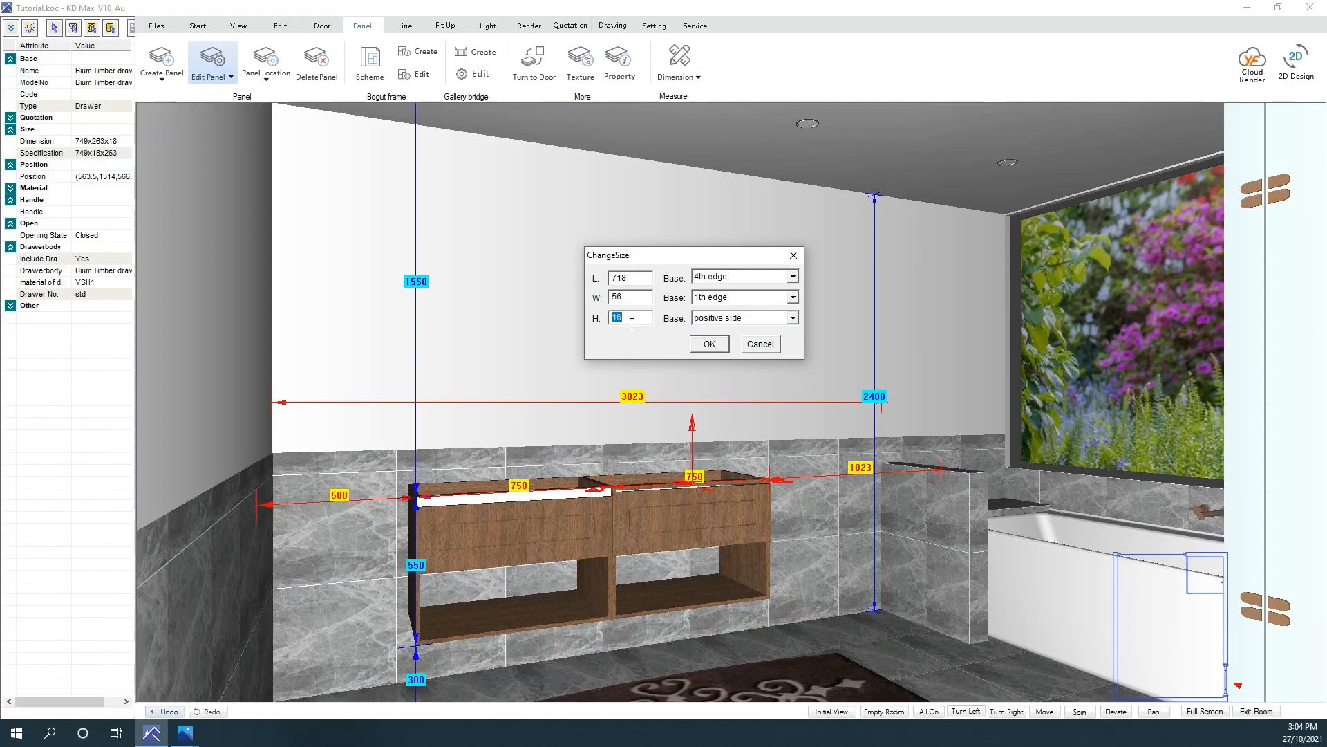
pyautogui.write('30')
pyautogui.click(630, 296)
pyautogui.write('16')
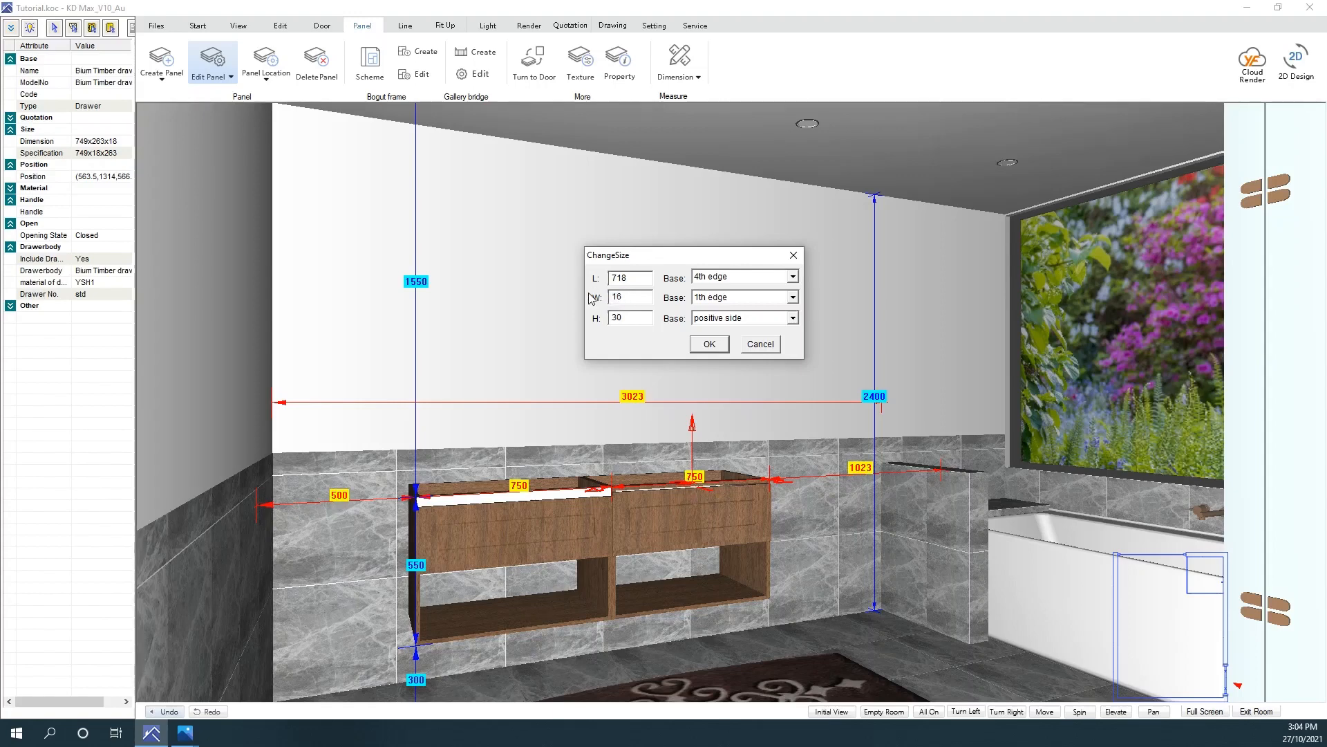
pyautogui.moveTo(679, 346)
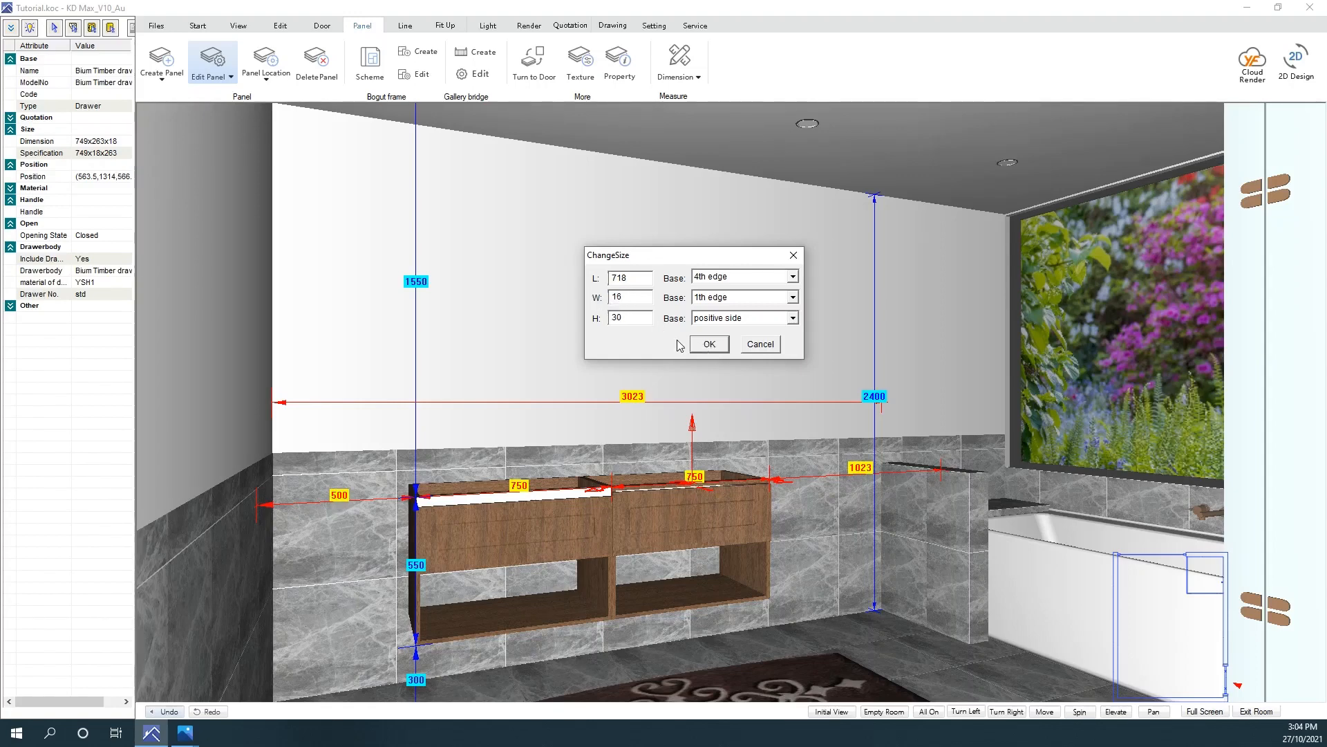
pyautogui.click(708, 344)
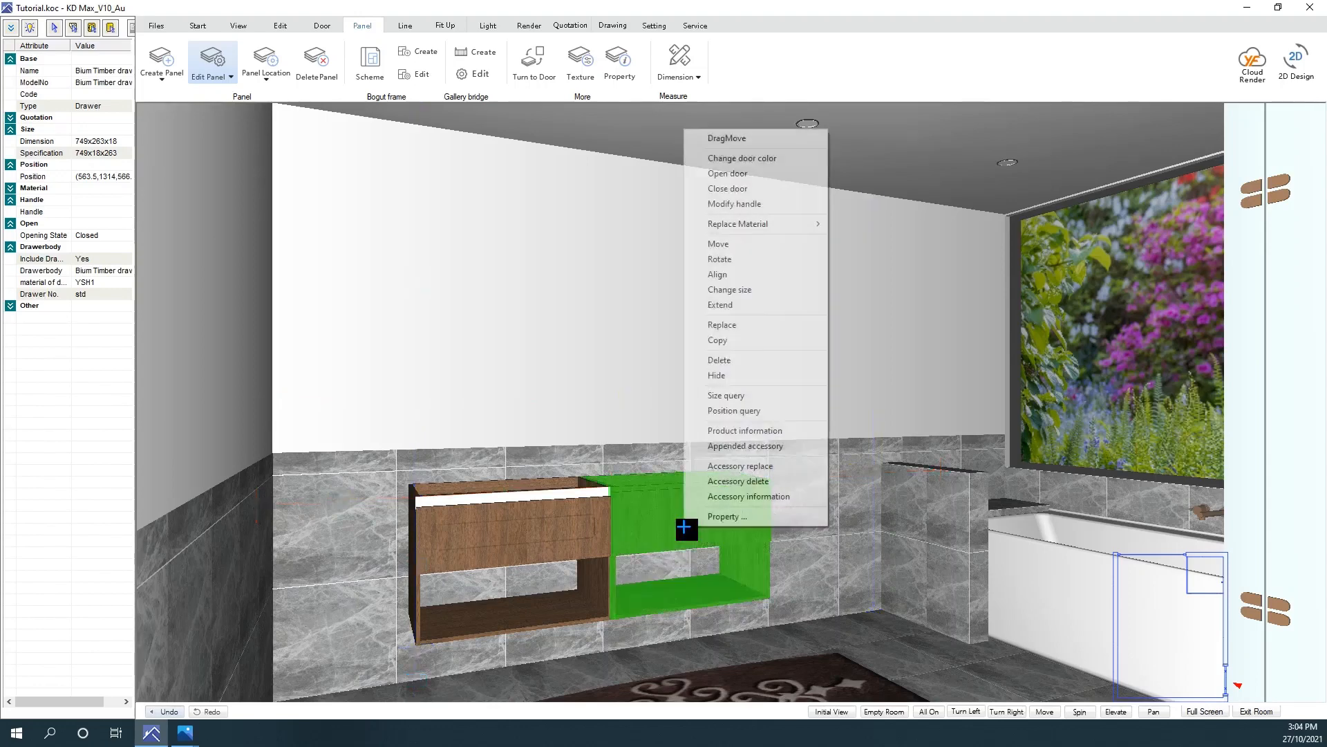
pyautogui.moveTo(719, 359)
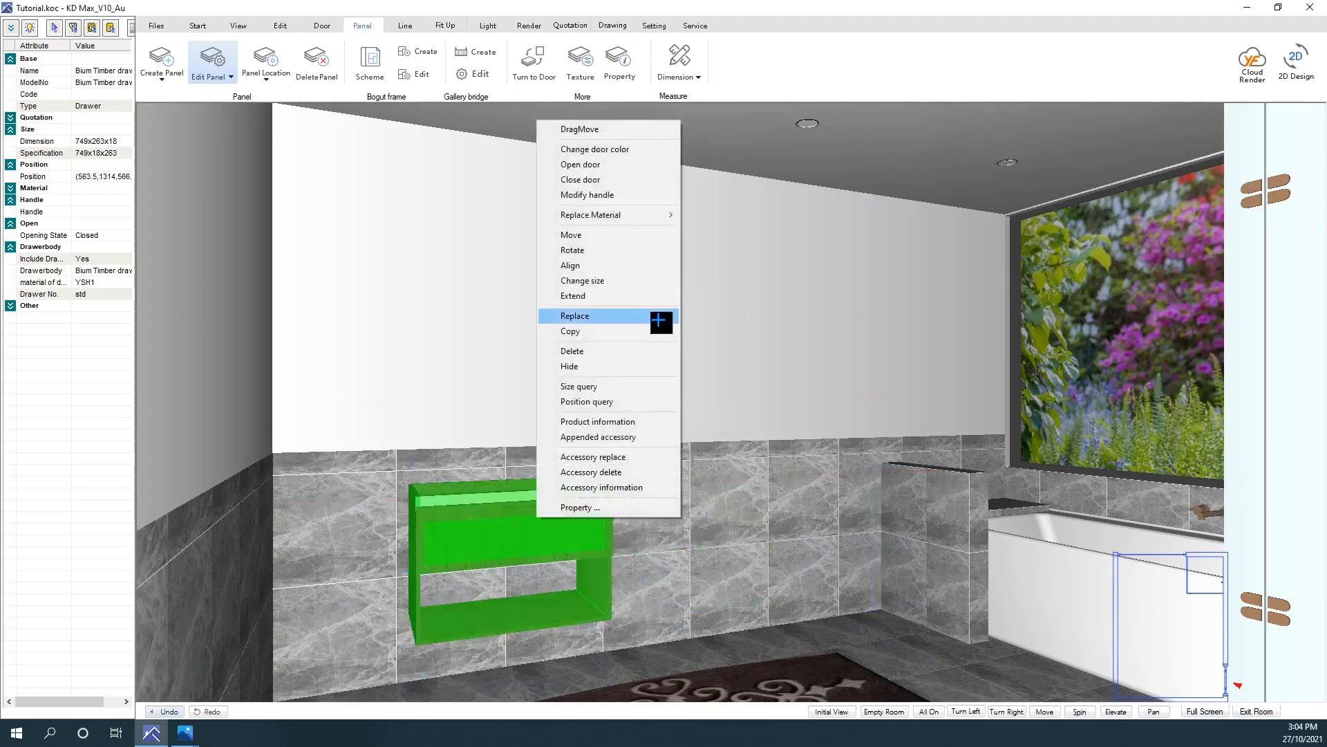
pyautogui.click(574, 316)
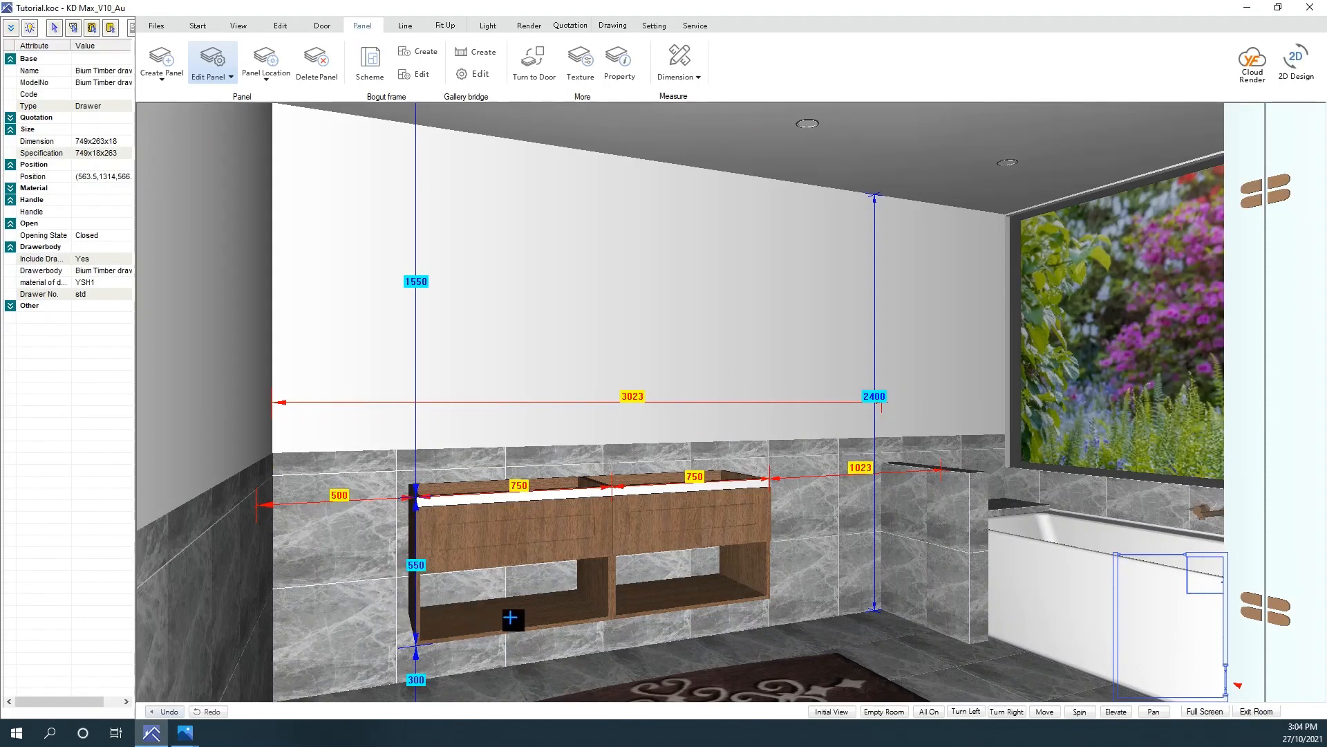
pyautogui.click(653, 26)
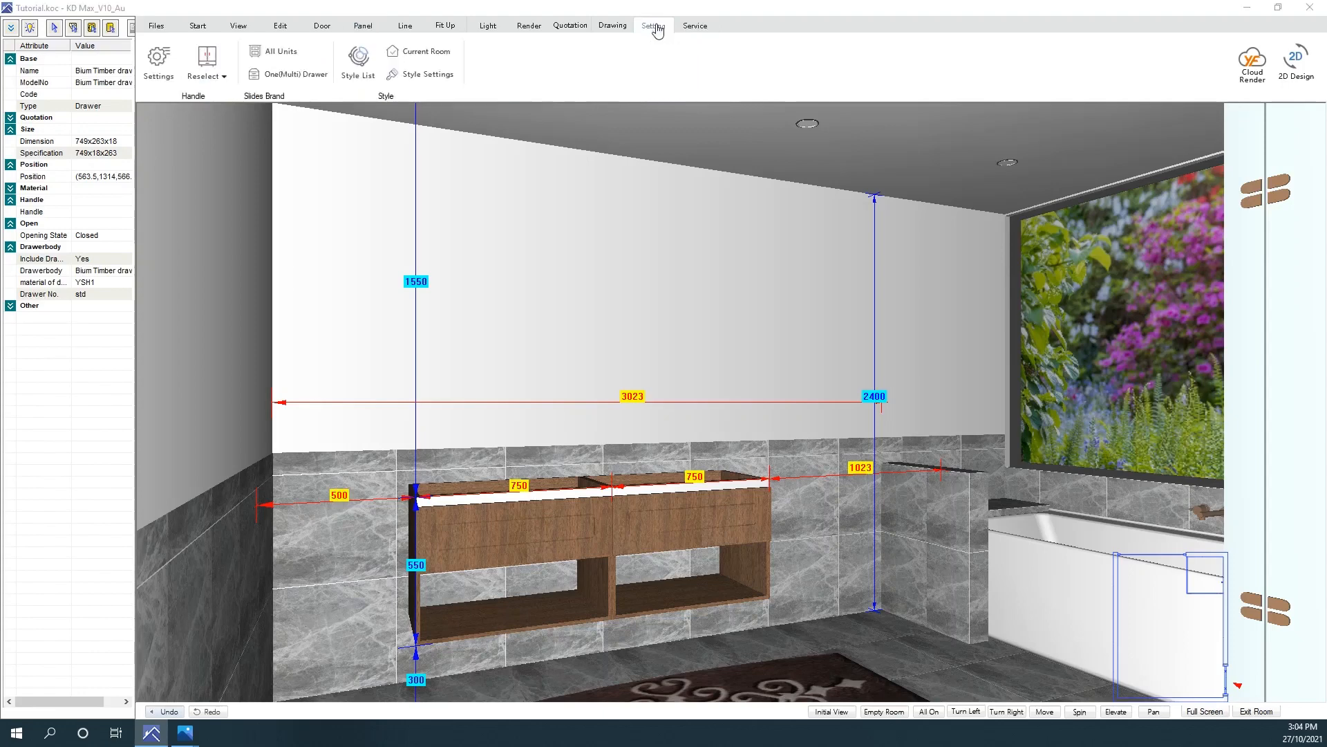
pyautogui.click(426, 74)
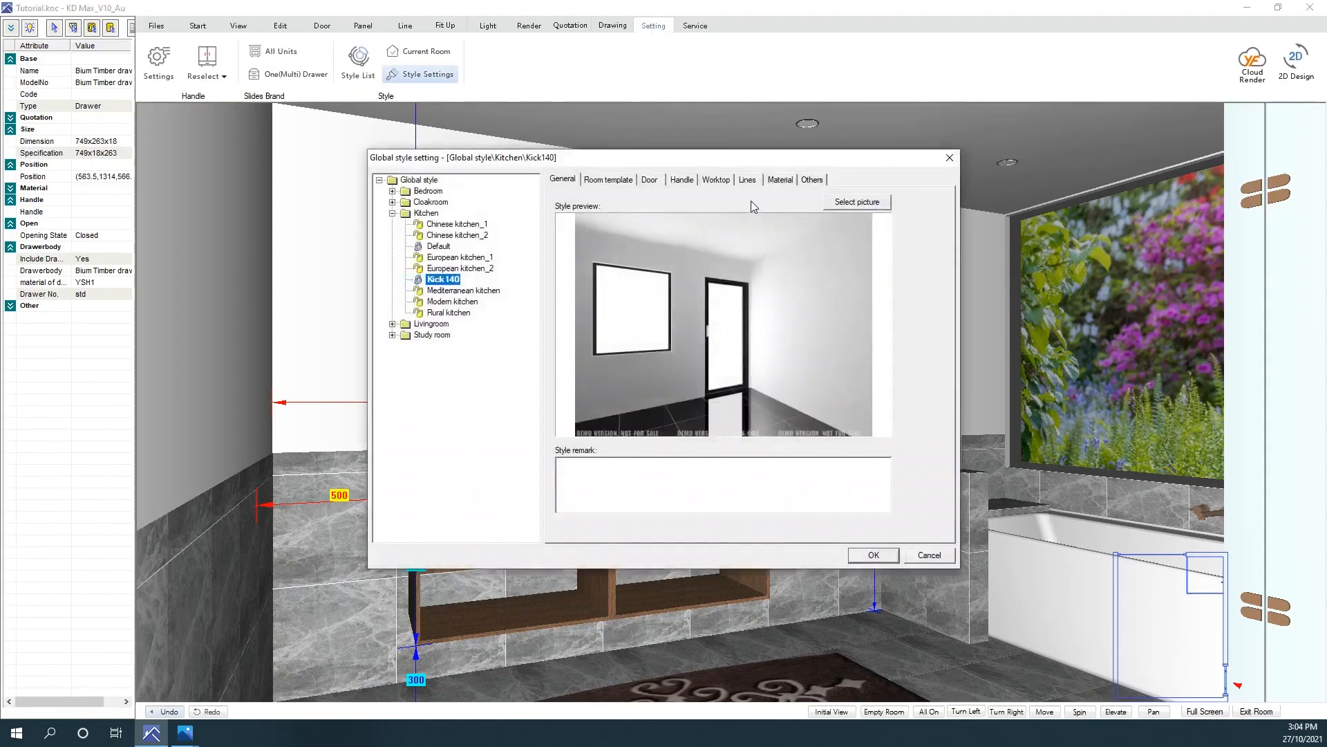
pyautogui.click(779, 178)
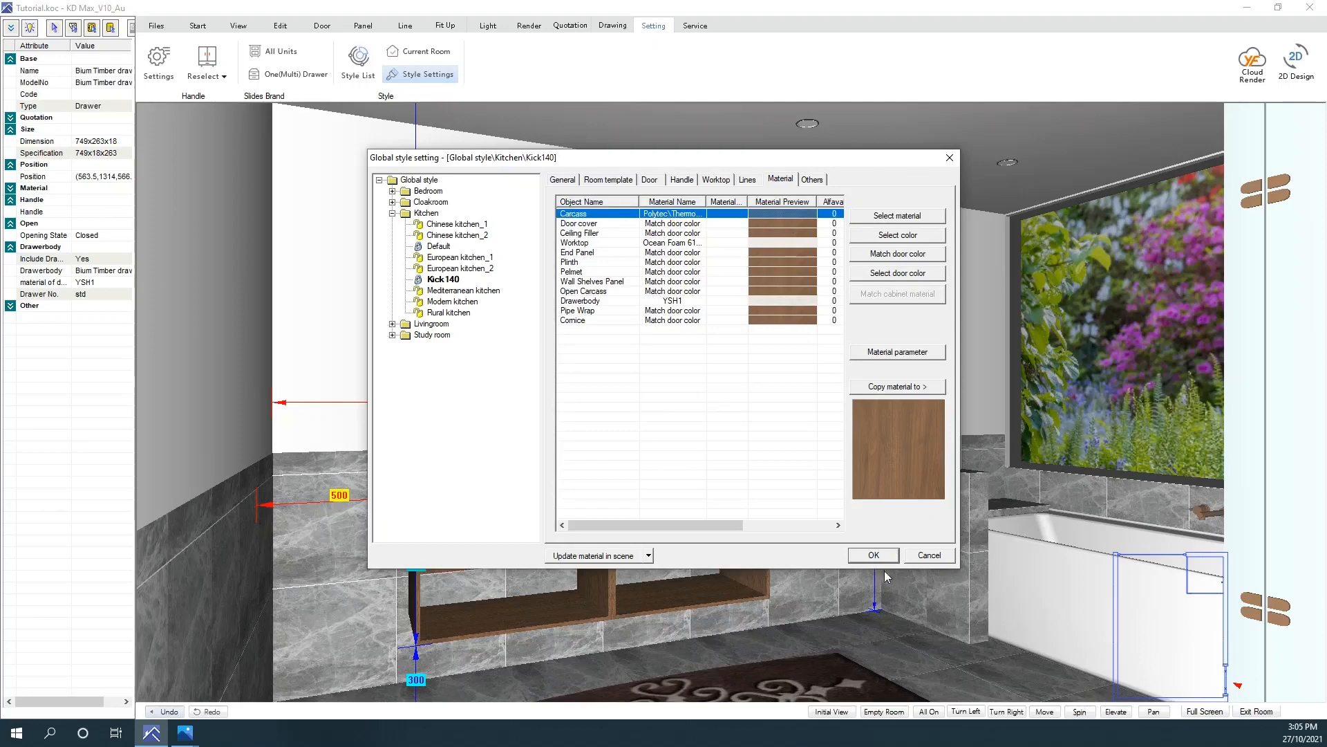
pyautogui.click(872, 555)
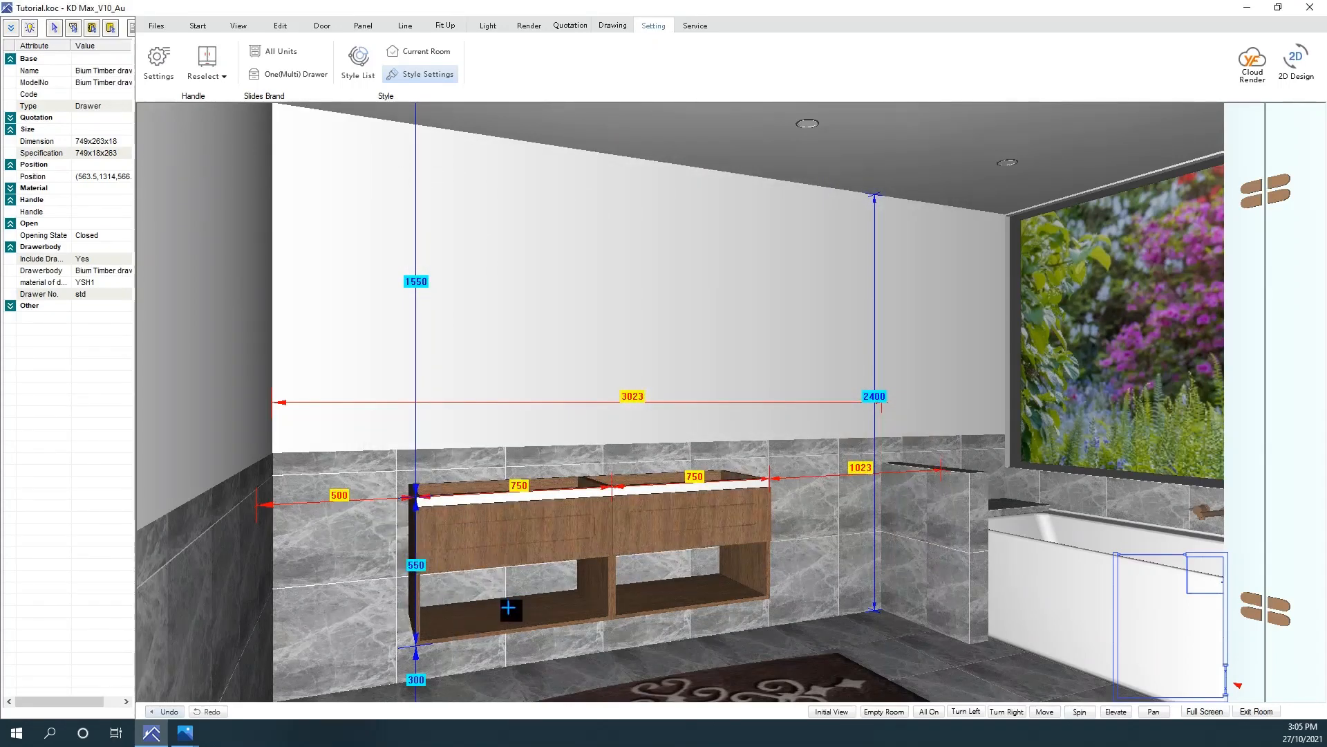
# Step: Set the Material Editor to apply a material to one object, then close it
pyautogui.click(279, 25)
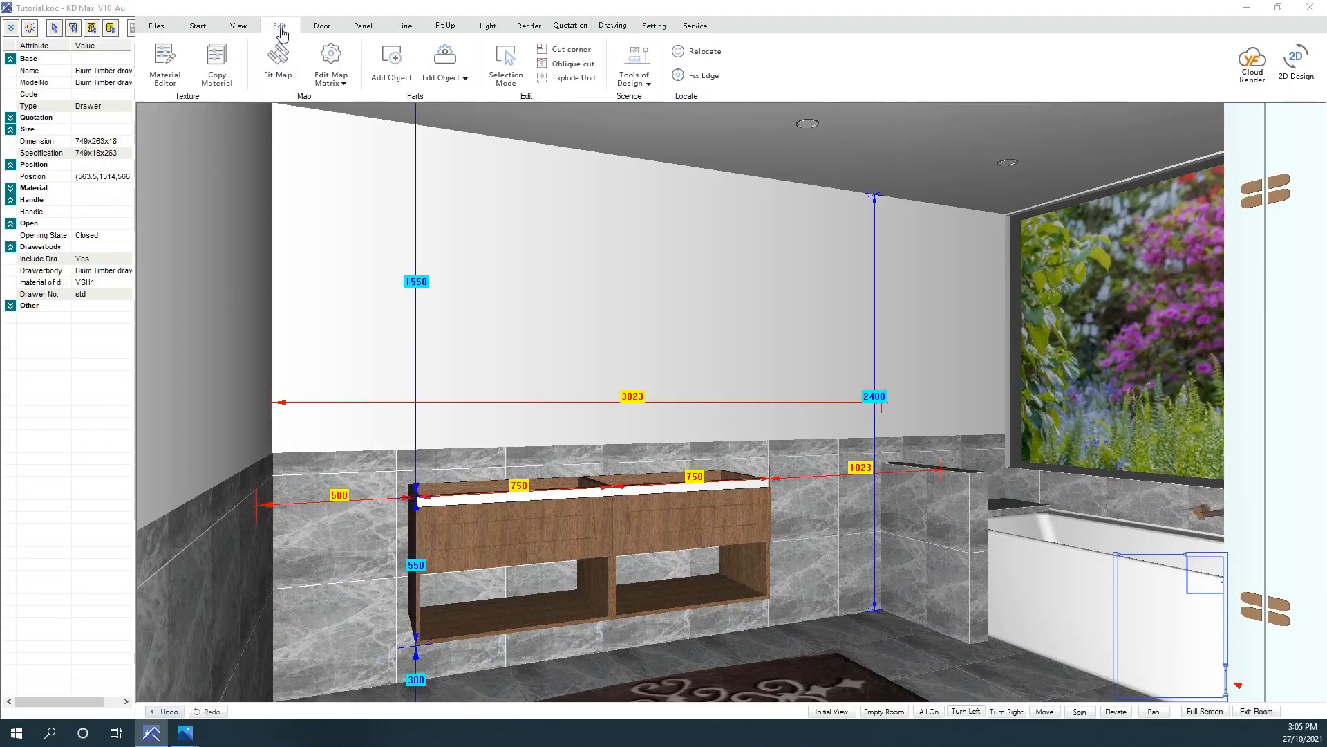
pyautogui.click(165, 62)
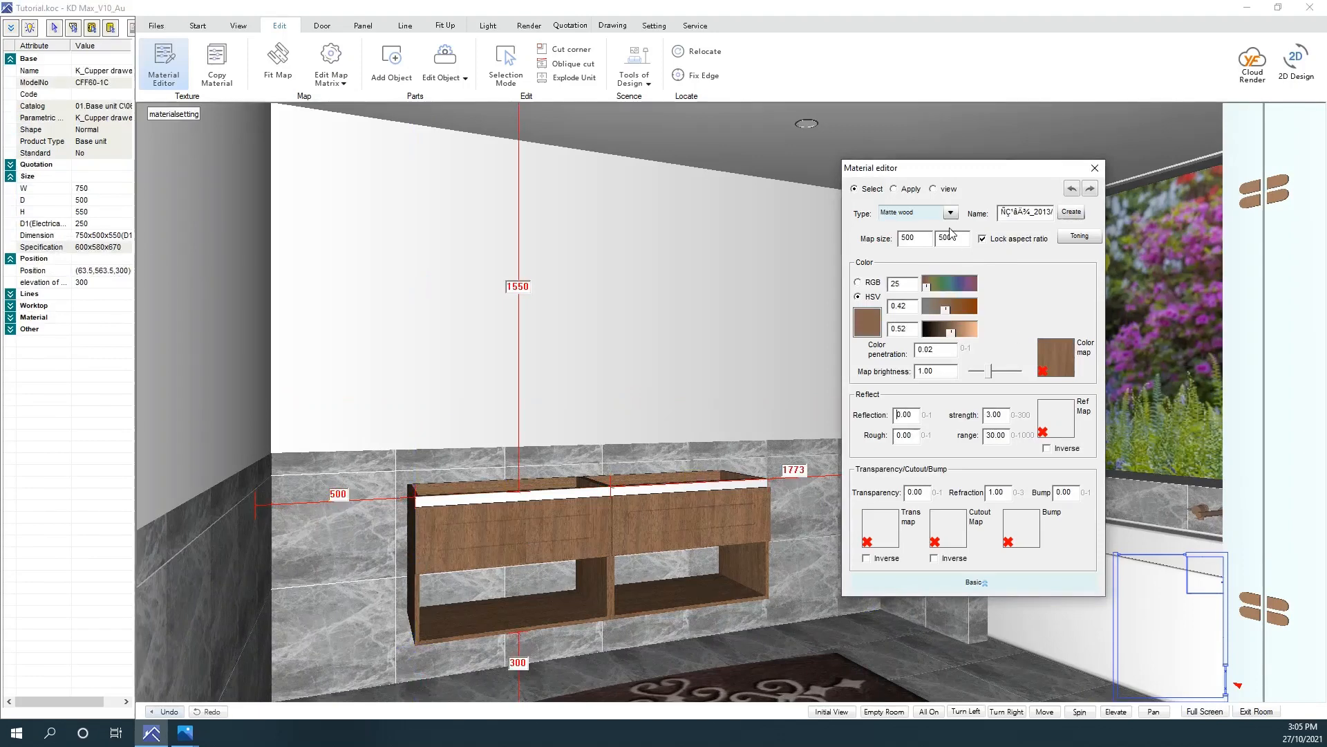
pyautogui.click(895, 188)
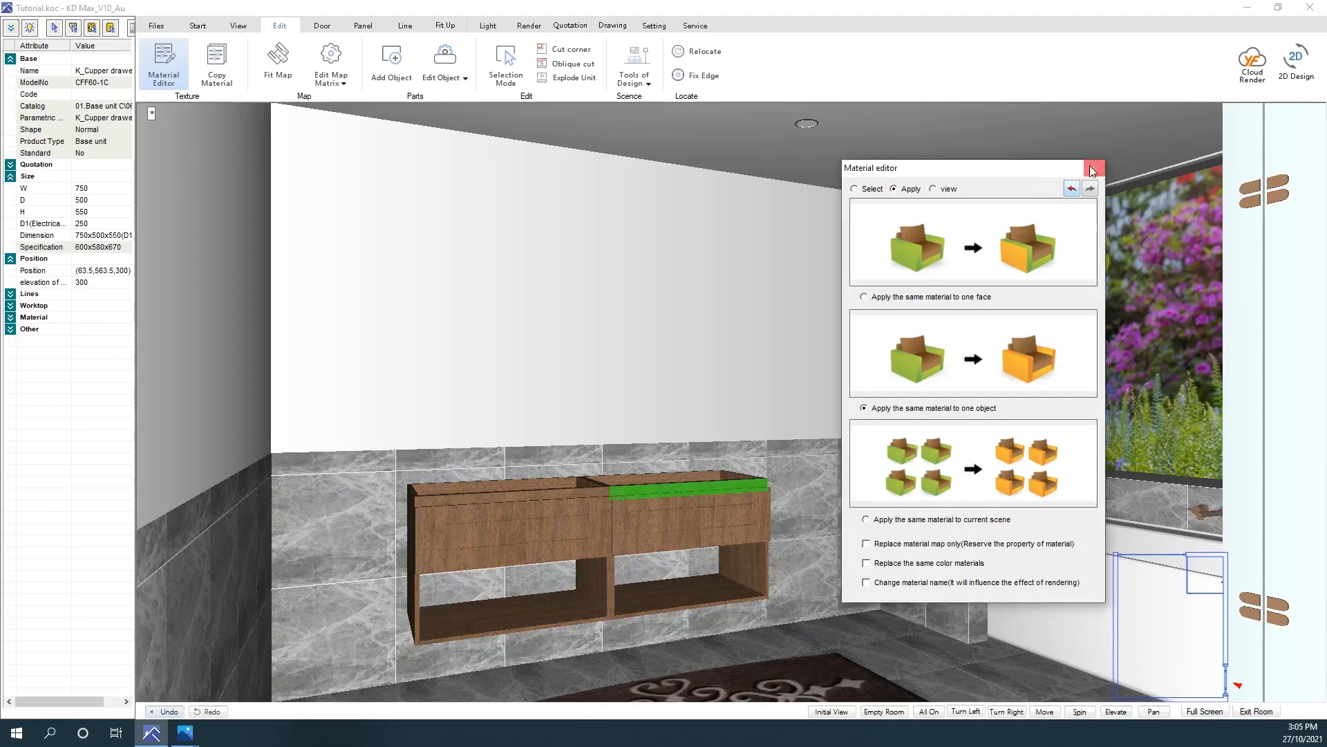
pyautogui.click(1093, 168)
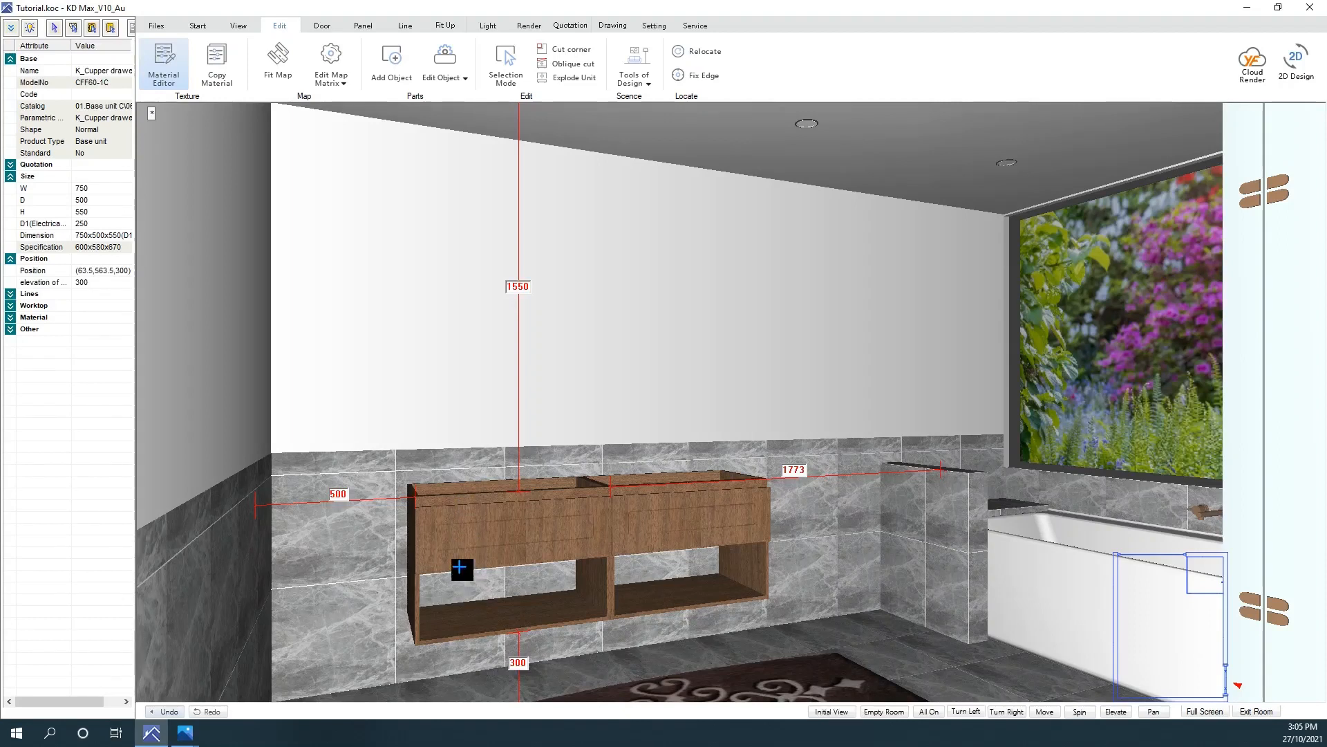
pyautogui.moveTo(687, 597)
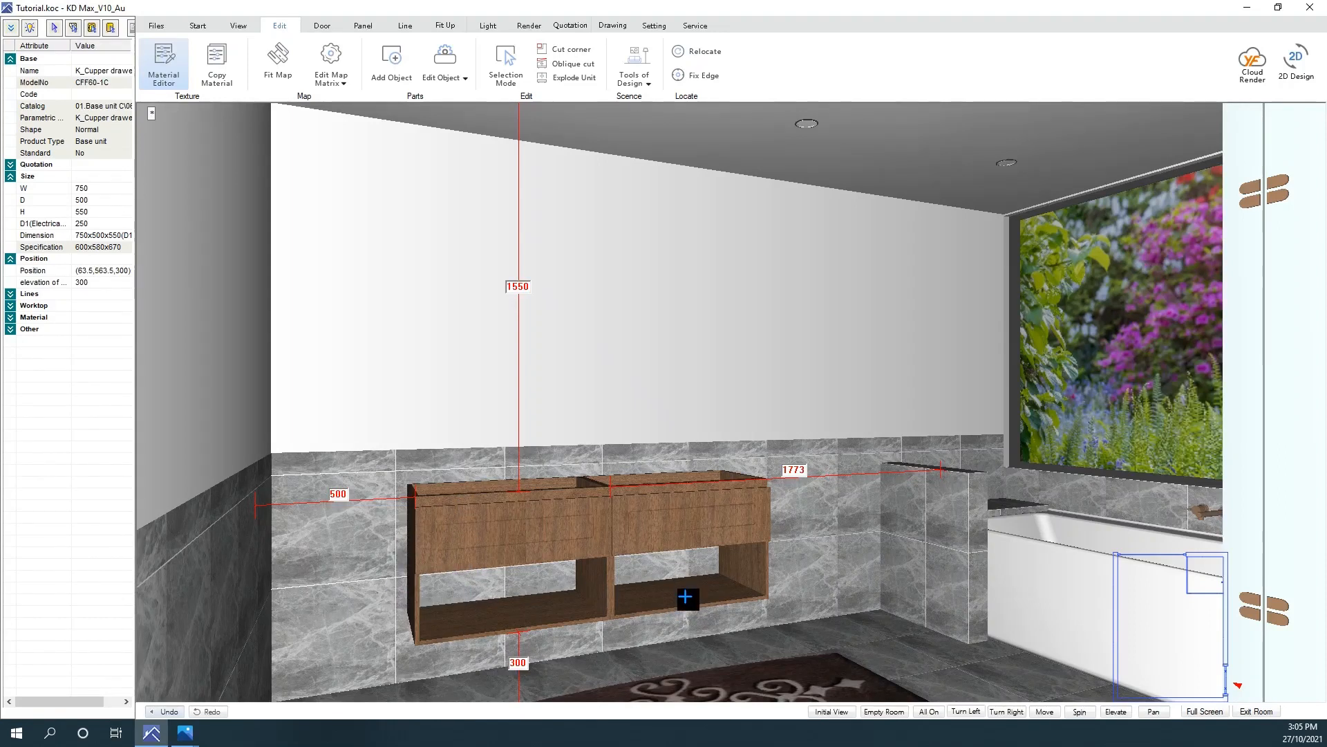
pyautogui.moveTo(701, 608)
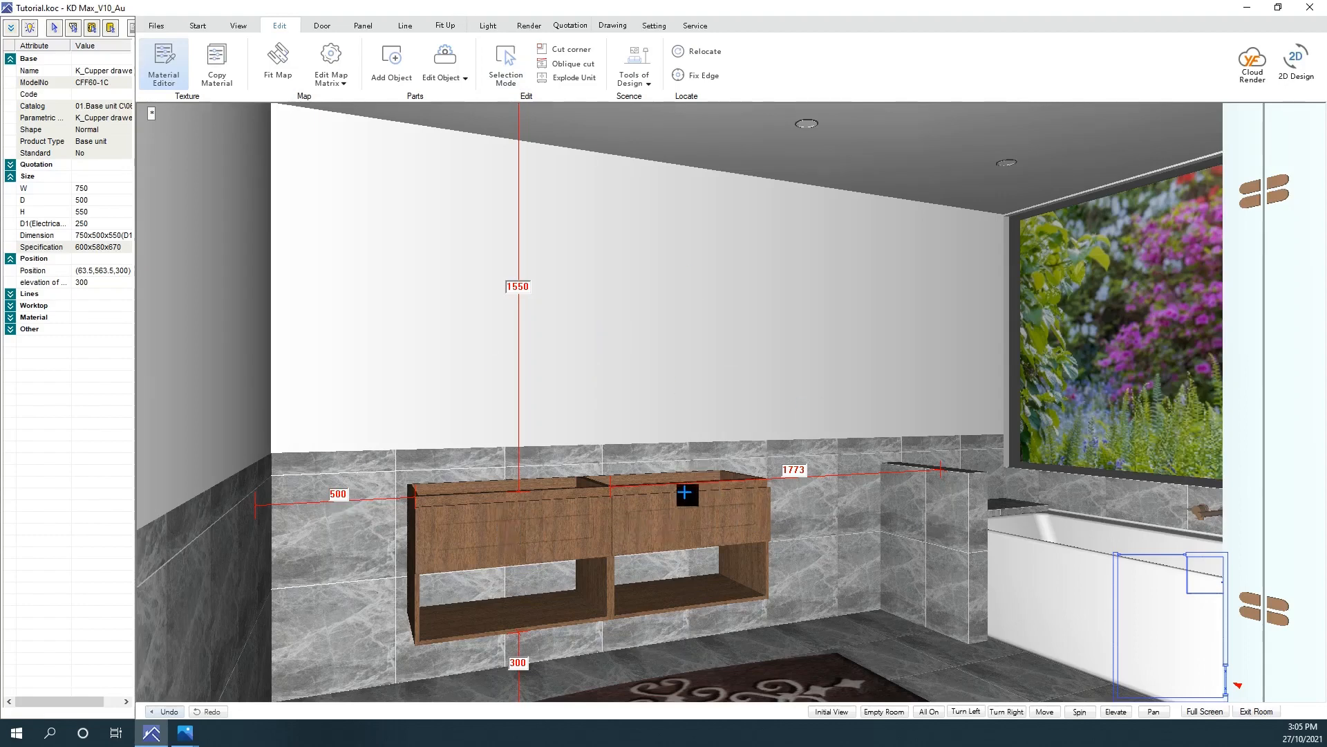
# Step: Generate a countertop on the vanity and delete the stray piece beside the bath
pyautogui.click(403, 26)
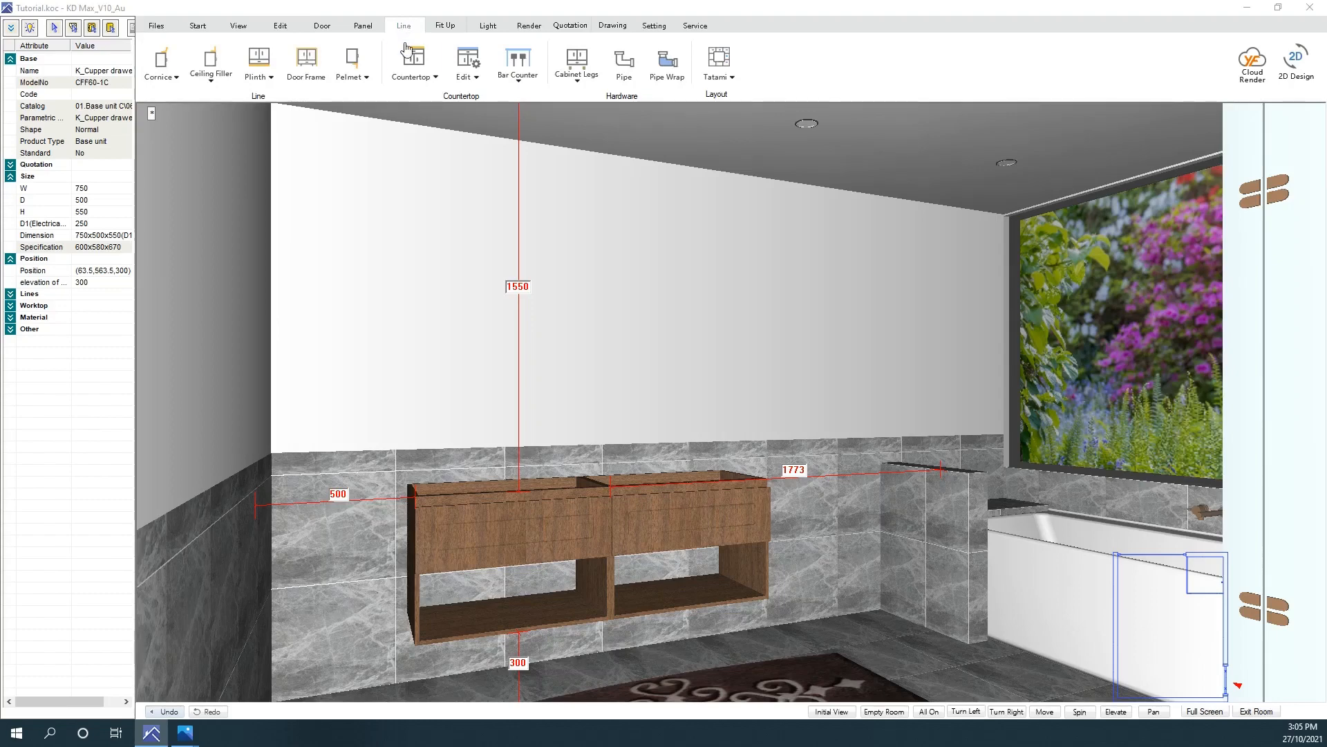
pyautogui.click(414, 60)
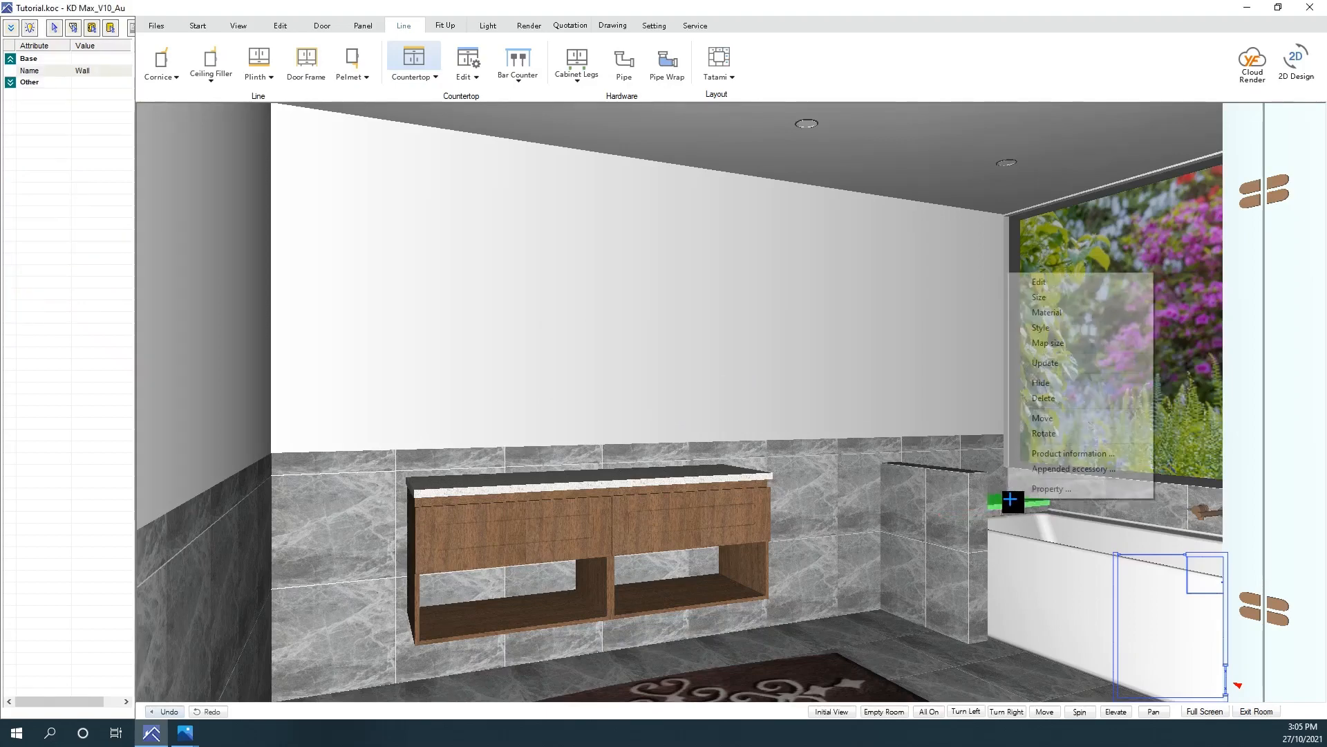
pyautogui.moveTo(1049, 399)
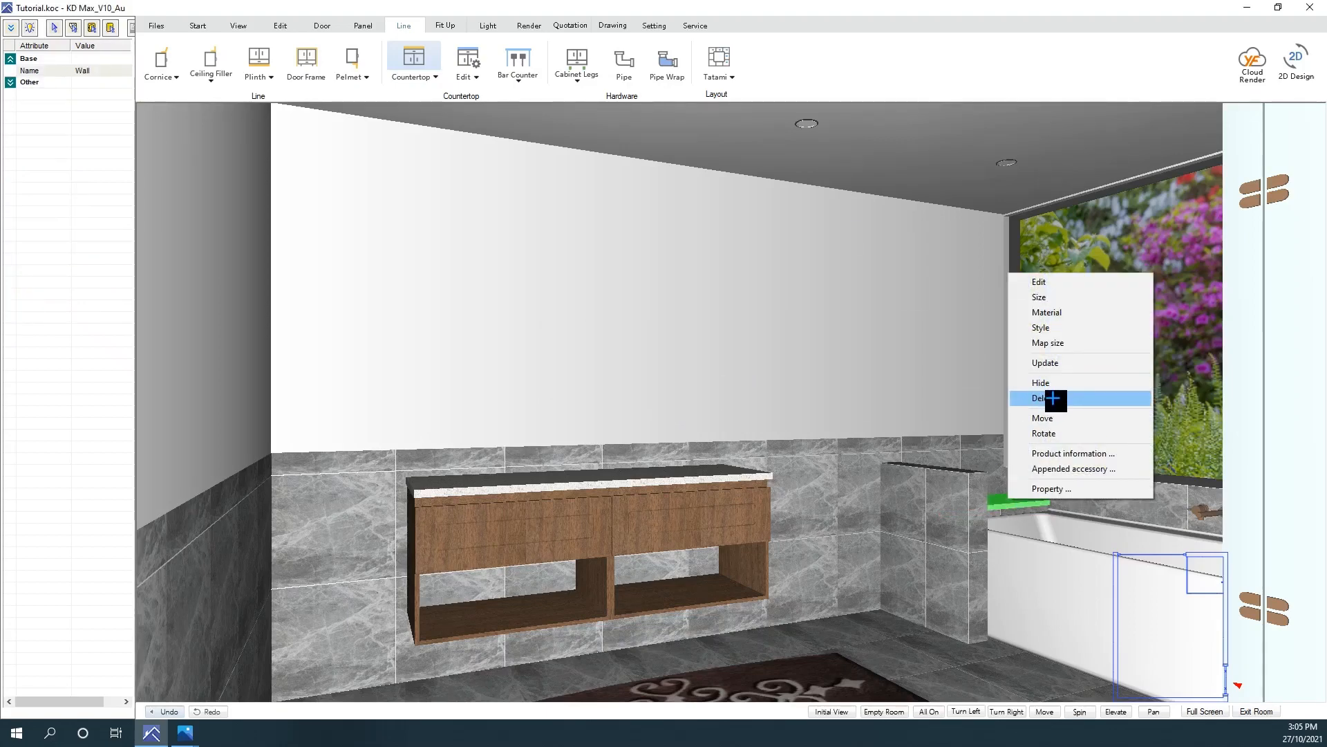
pyautogui.click(1040, 398)
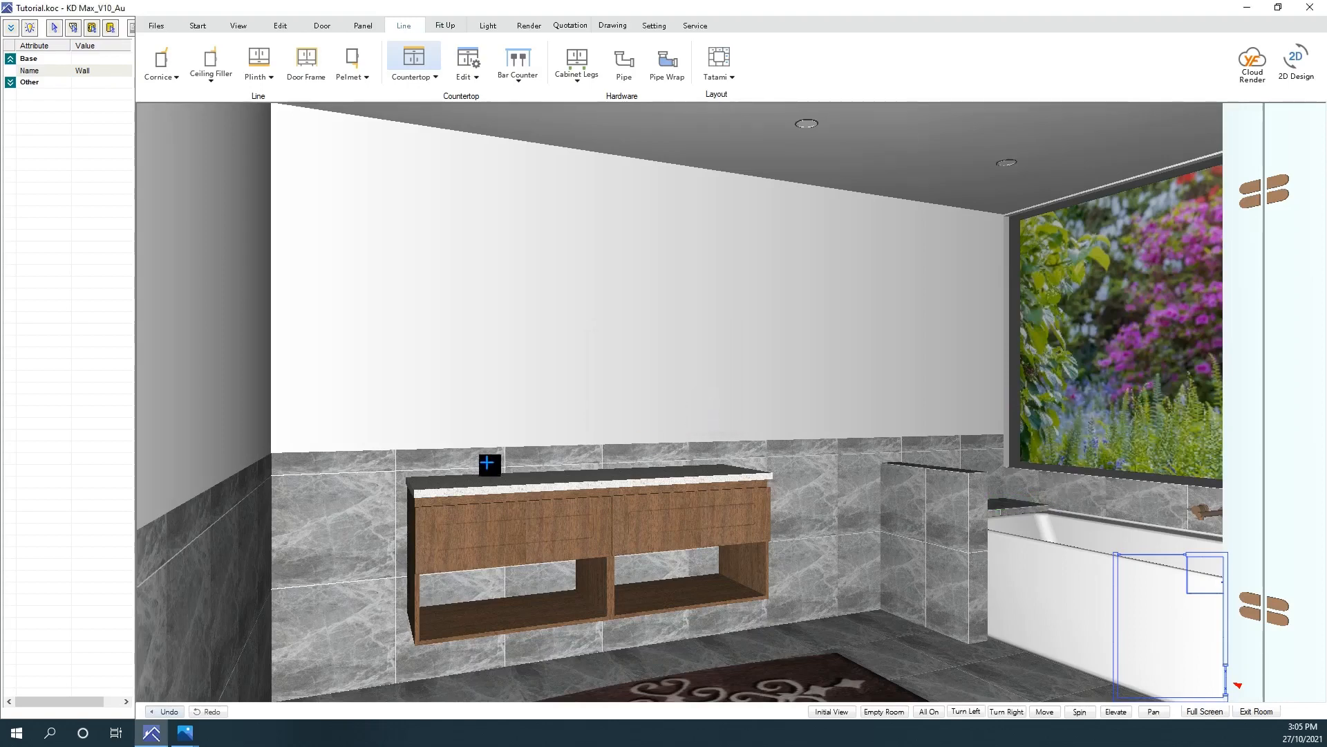
pyautogui.moveTo(473, 295)
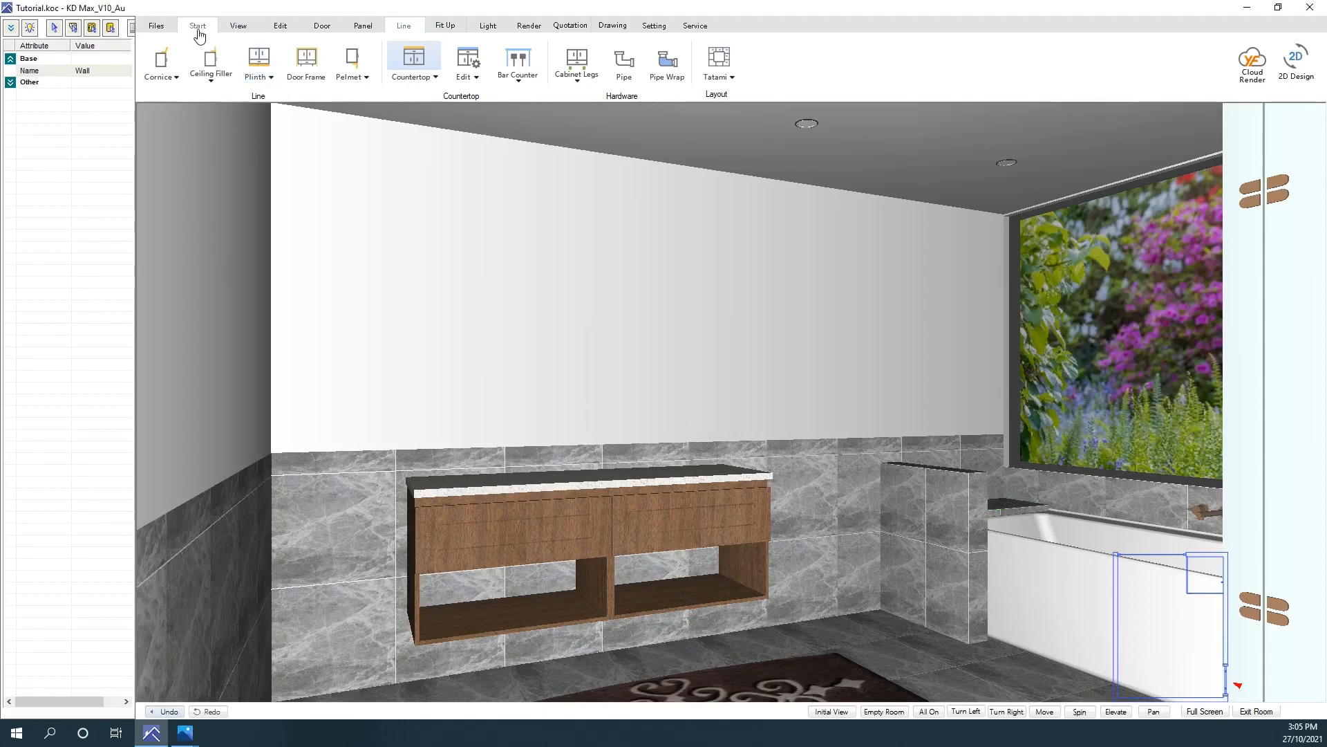
# Step: Pick the white whale stone washbasin from the Cloud library and fix it for placement
pyautogui.click(197, 26)
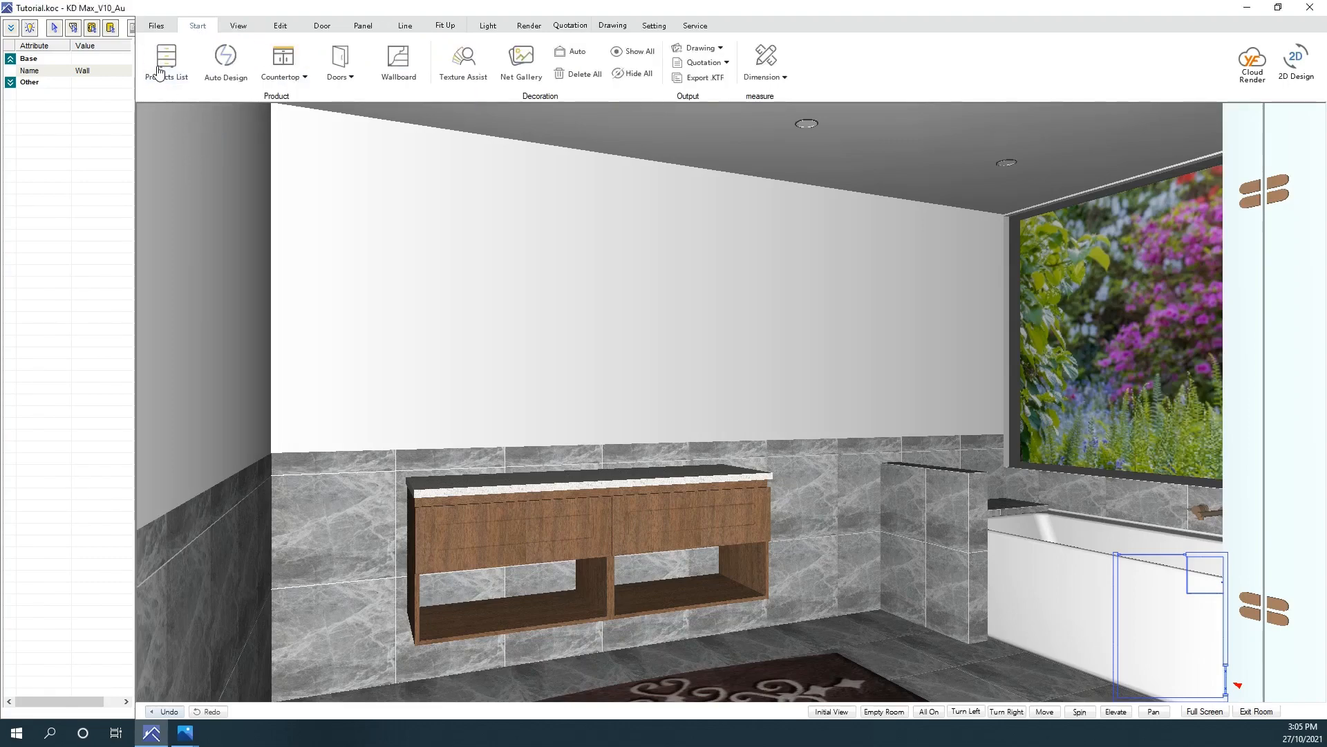
pyautogui.click(166, 64)
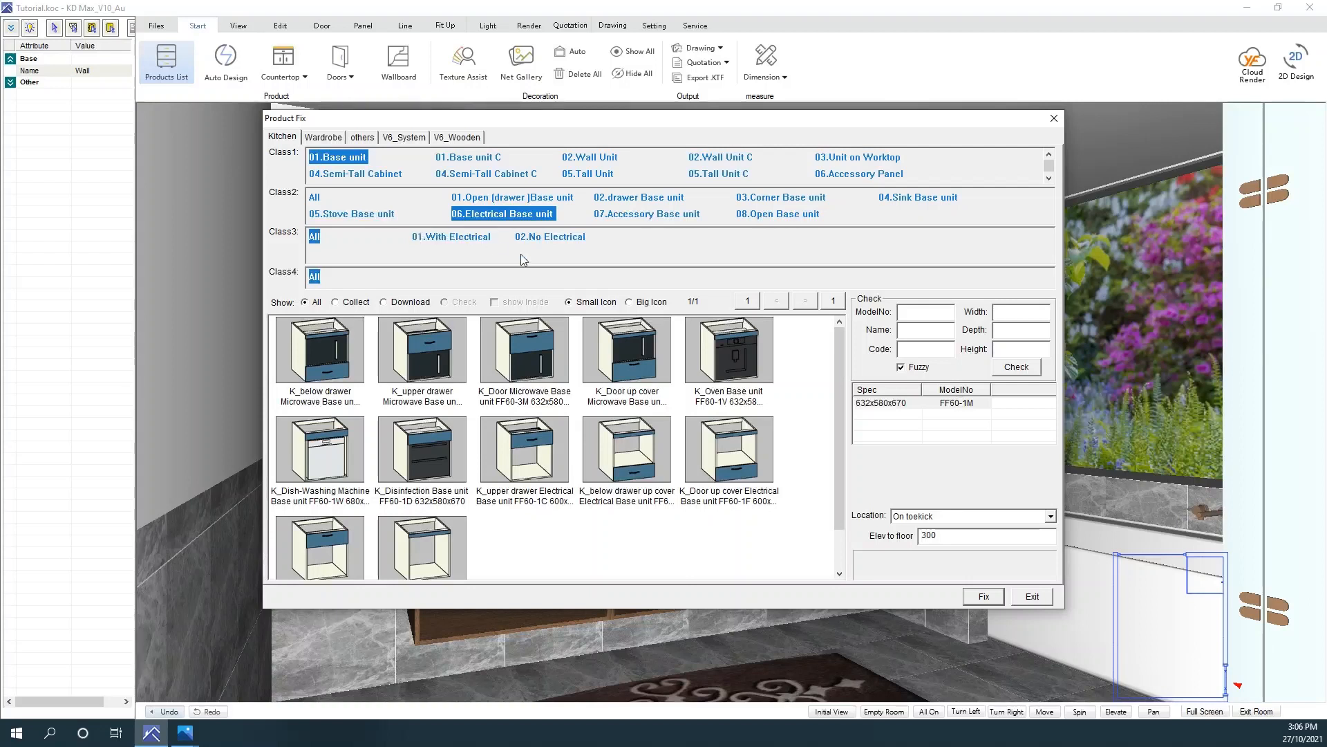
pyautogui.moveTo(526, 128)
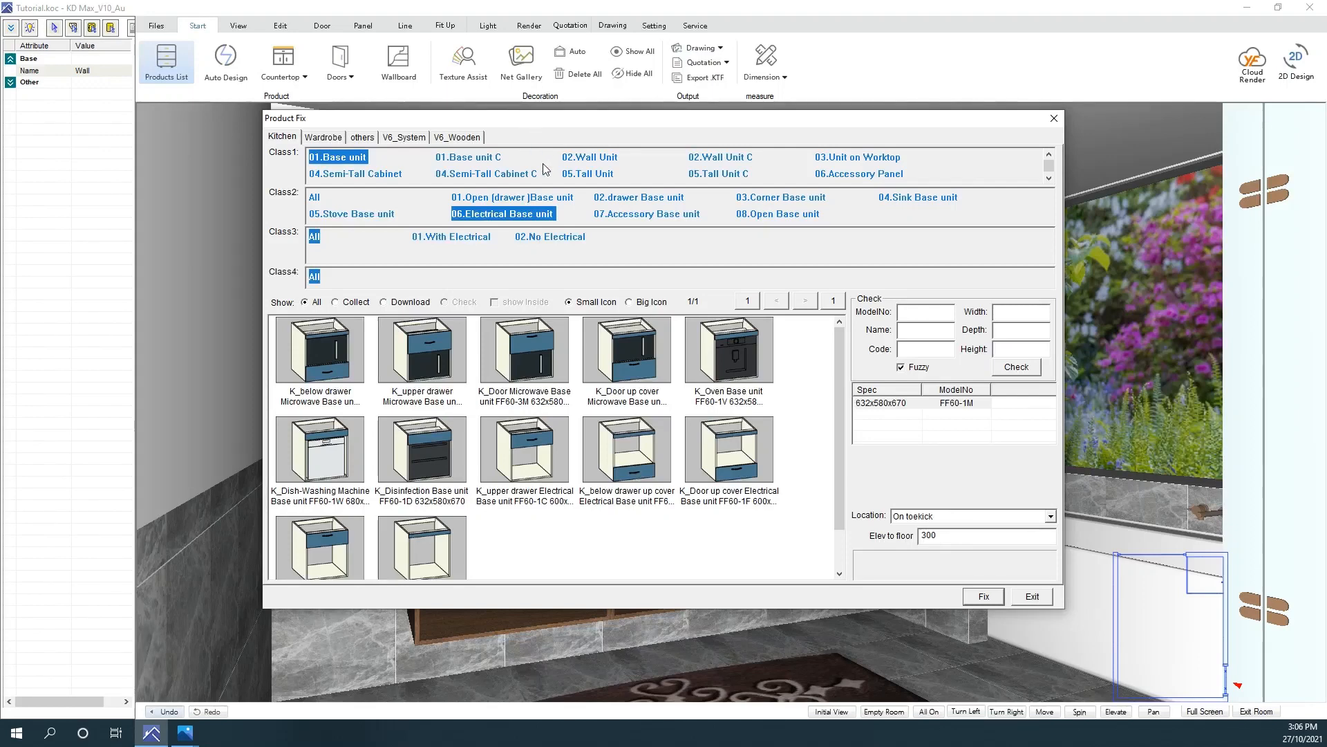
pyautogui.click(361, 136)
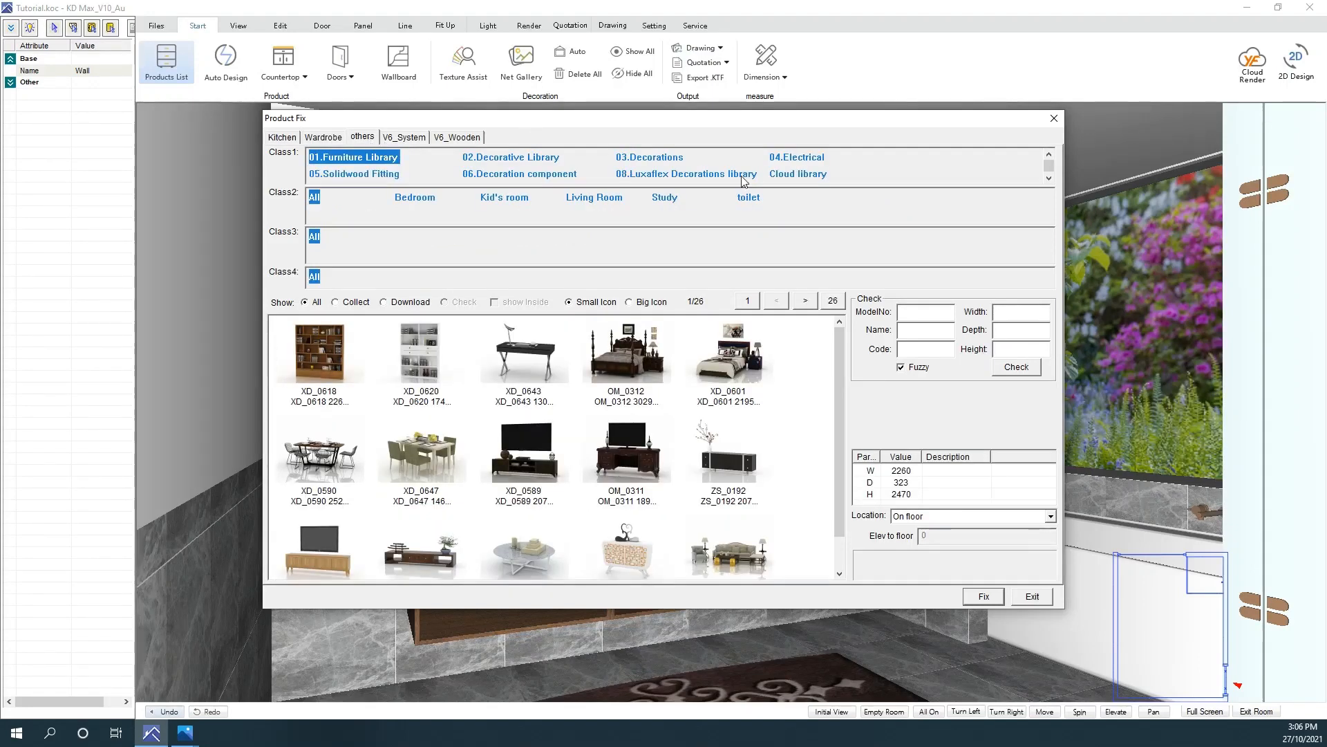
pyautogui.scroll(-3)
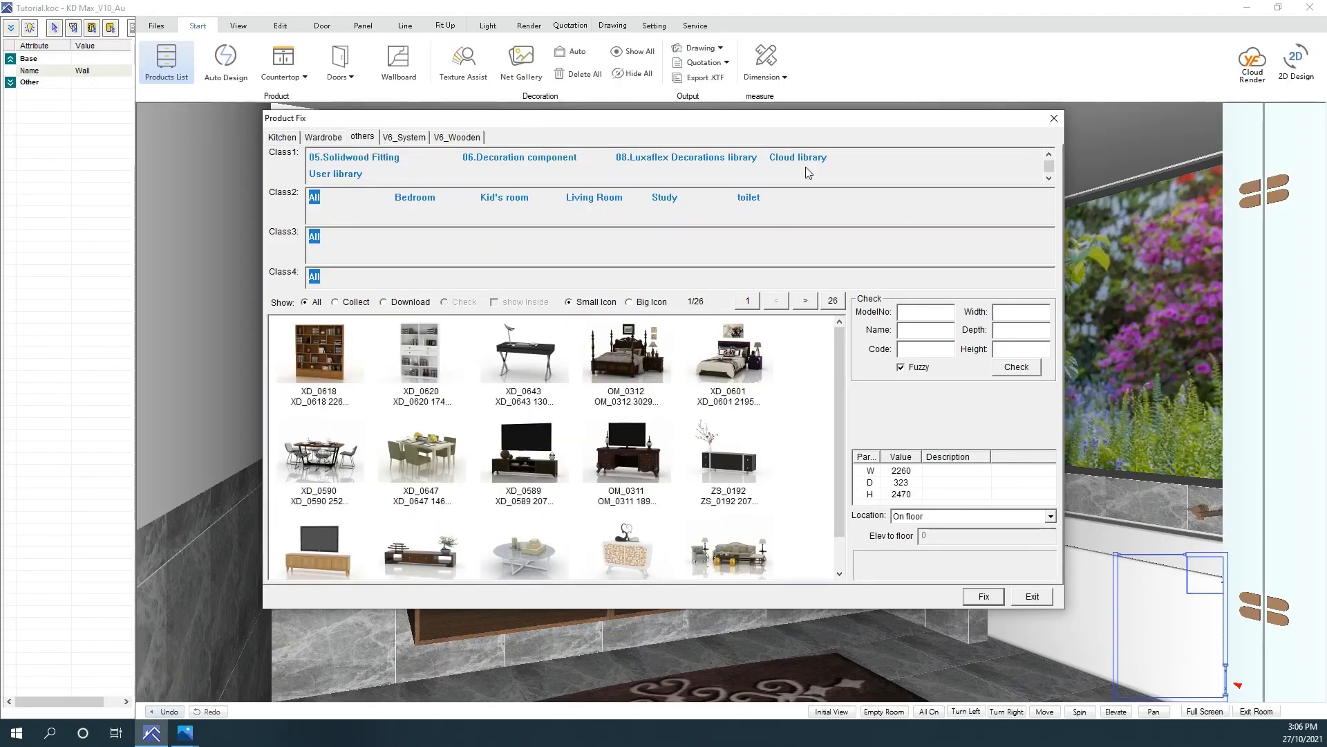
pyautogui.click(796, 158)
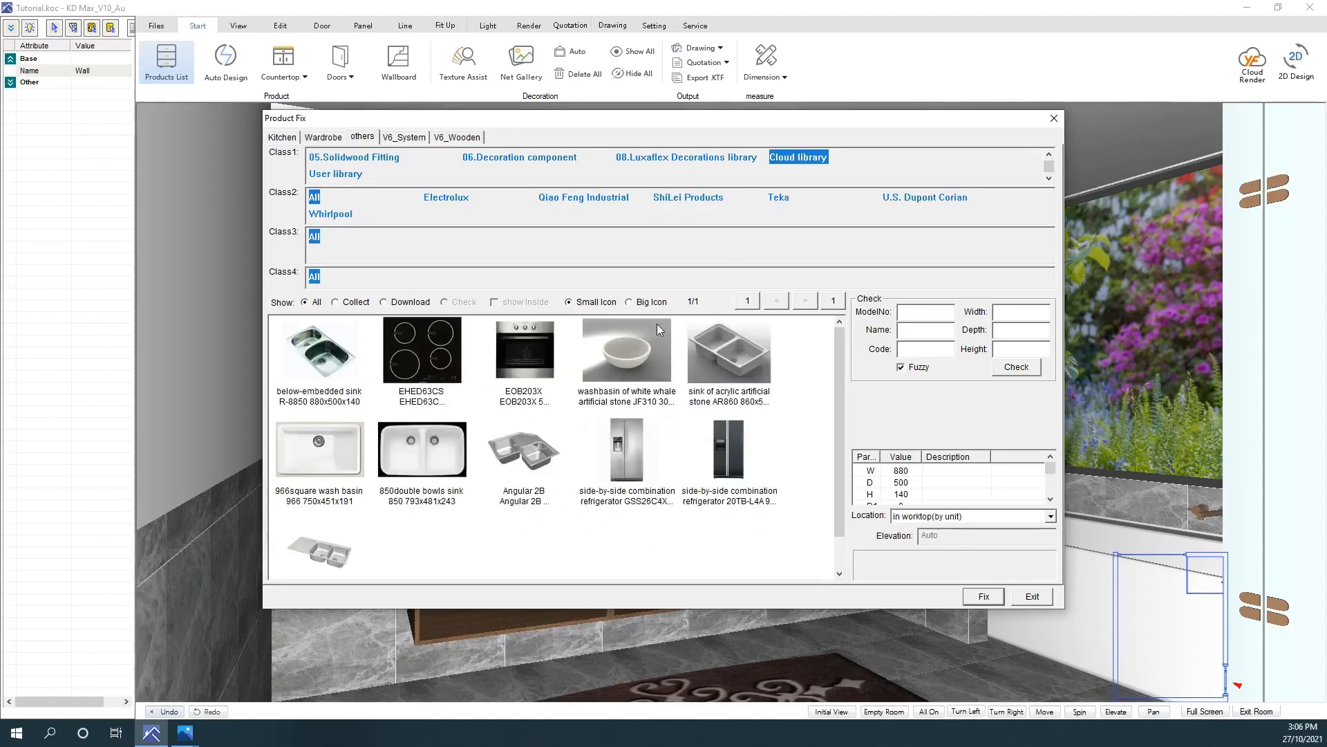
pyautogui.moveTo(618, 359)
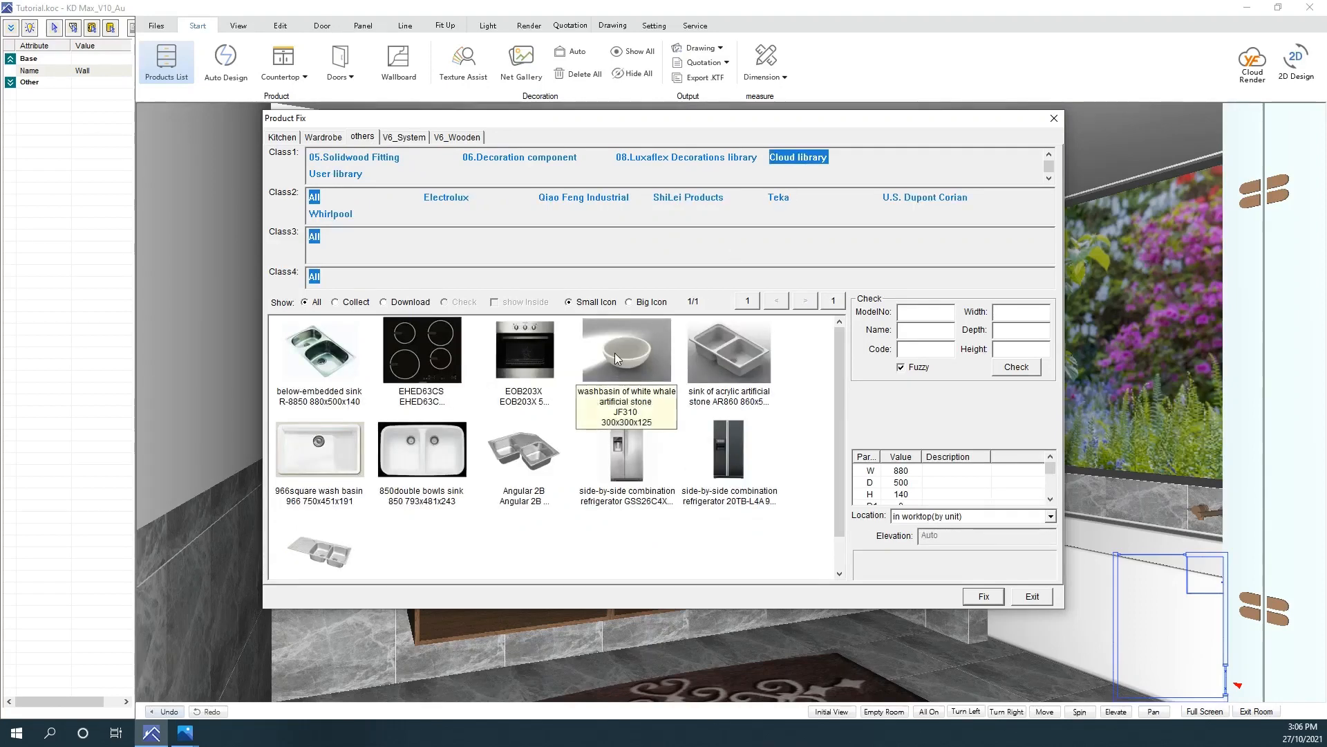
pyautogui.moveTo(622, 357)
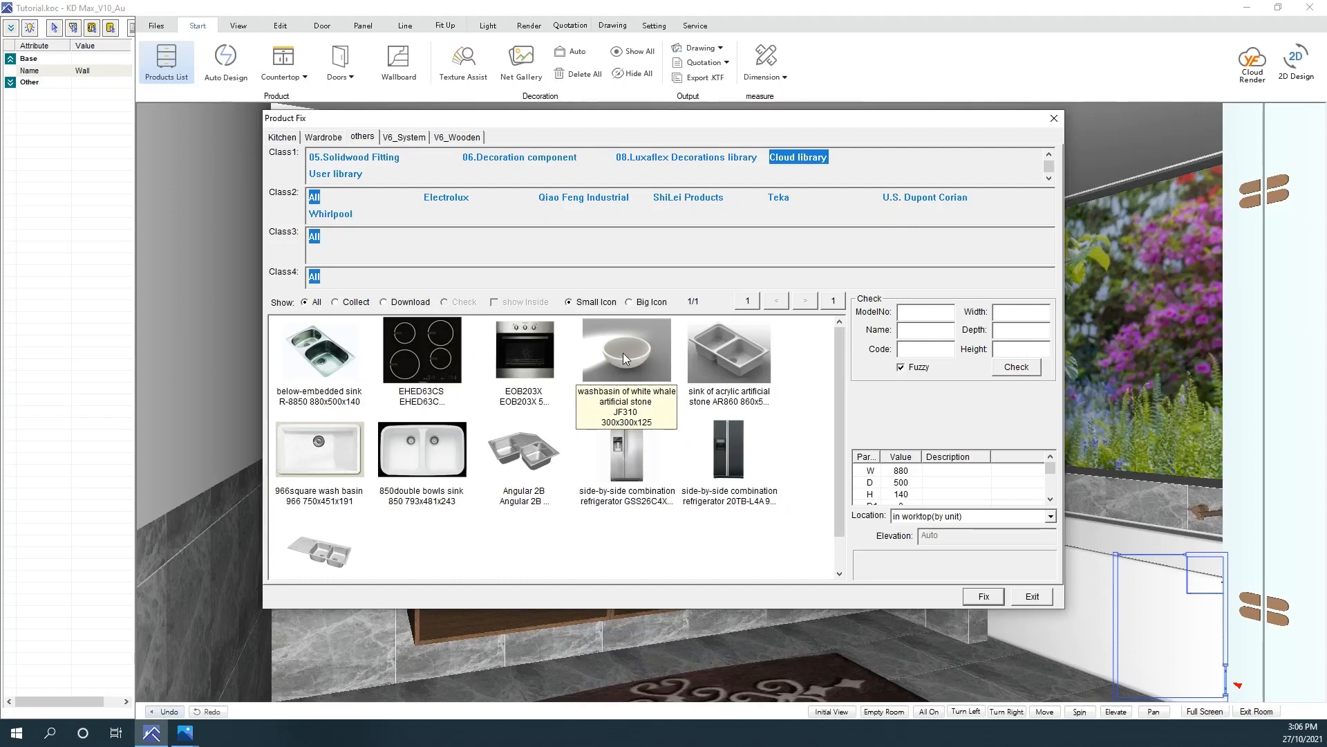
pyautogui.click(626, 348)
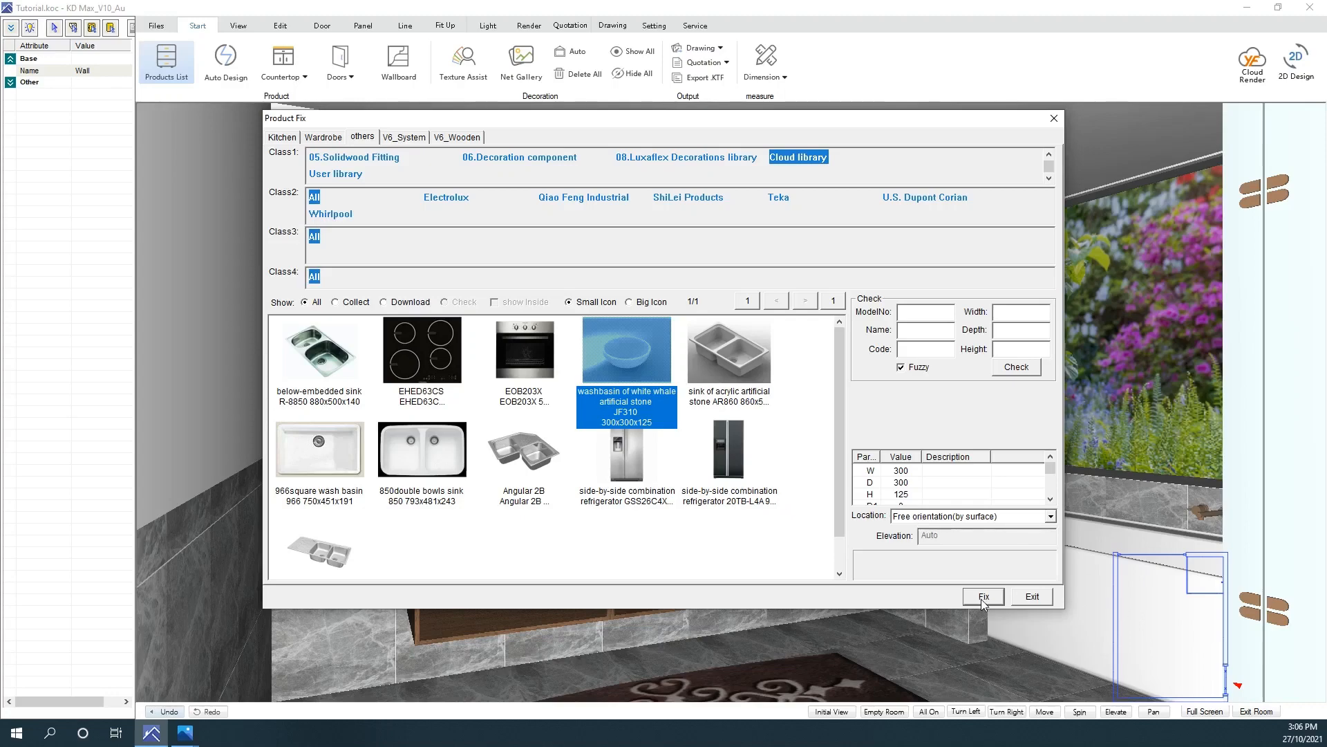
pyautogui.click(983, 596)
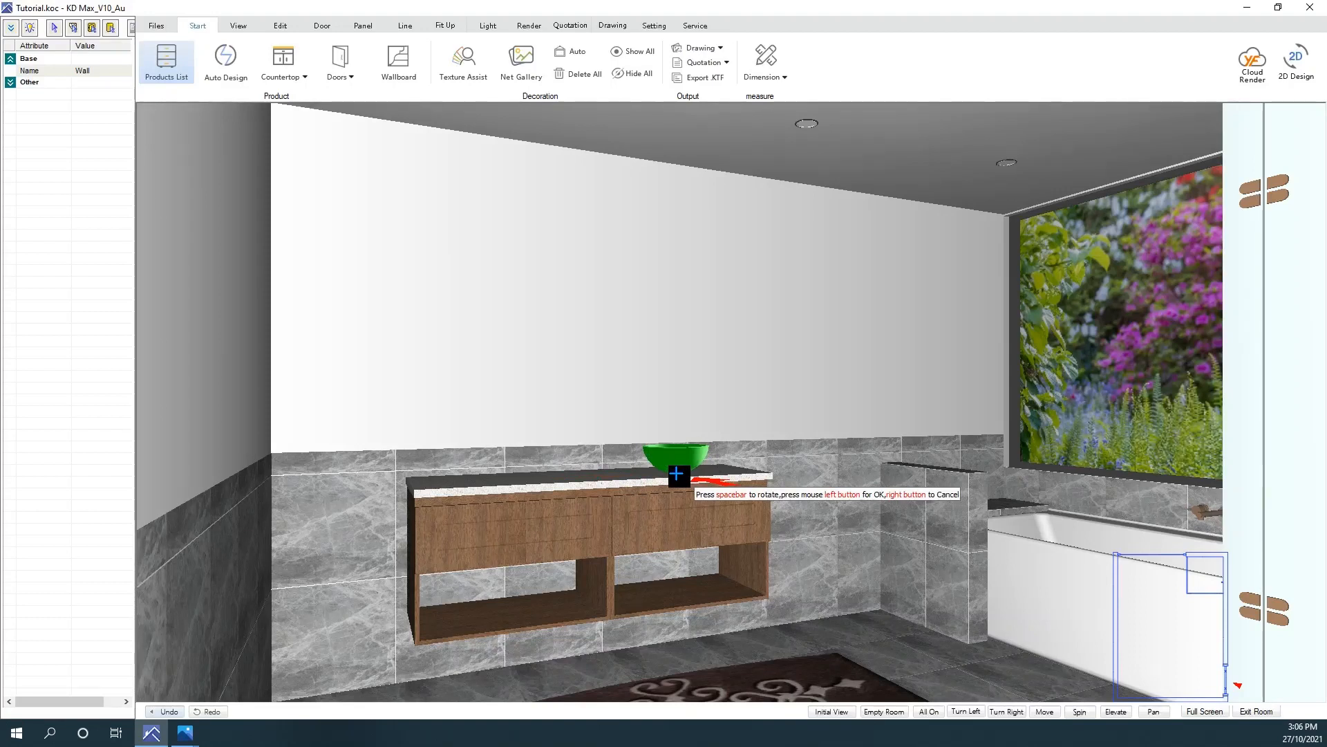
# Step: Drop the vessel basin on the vanity top, discard the extra copy, and run Position query
pyautogui.click(678, 474)
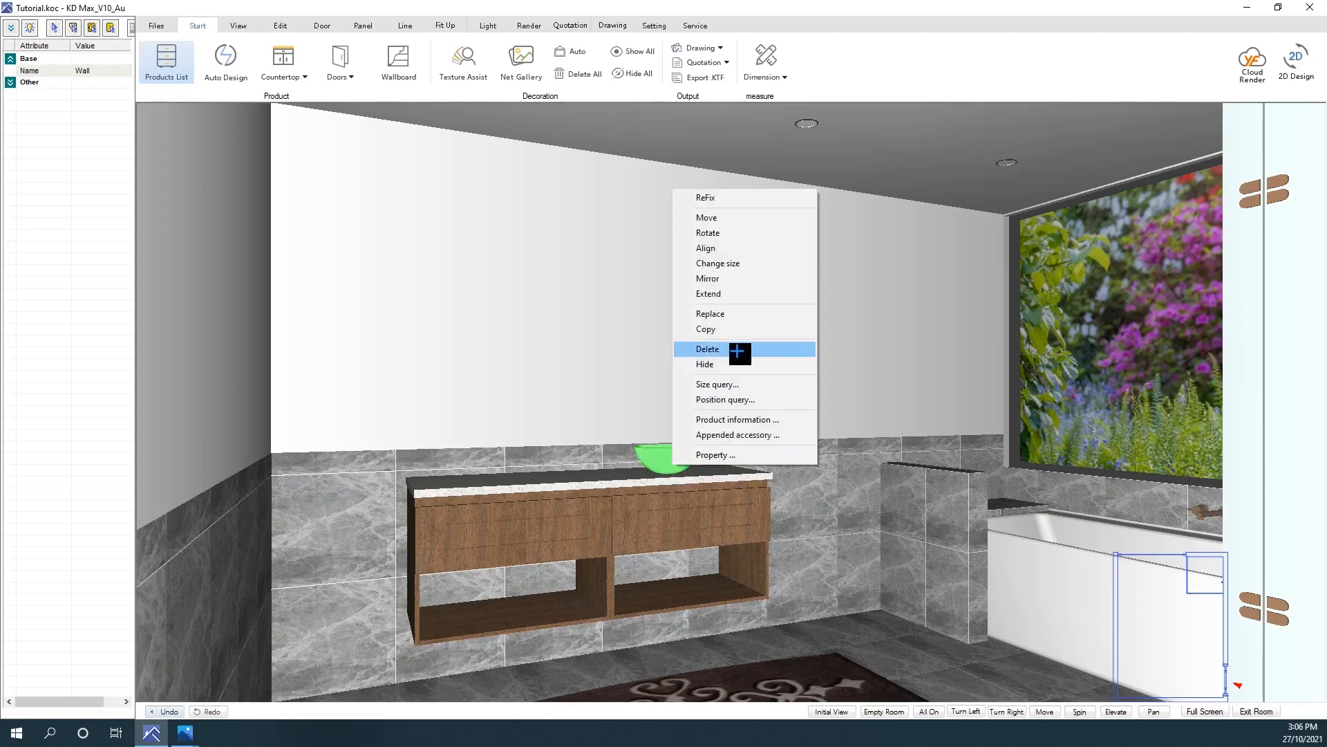
pyautogui.click(706, 348)
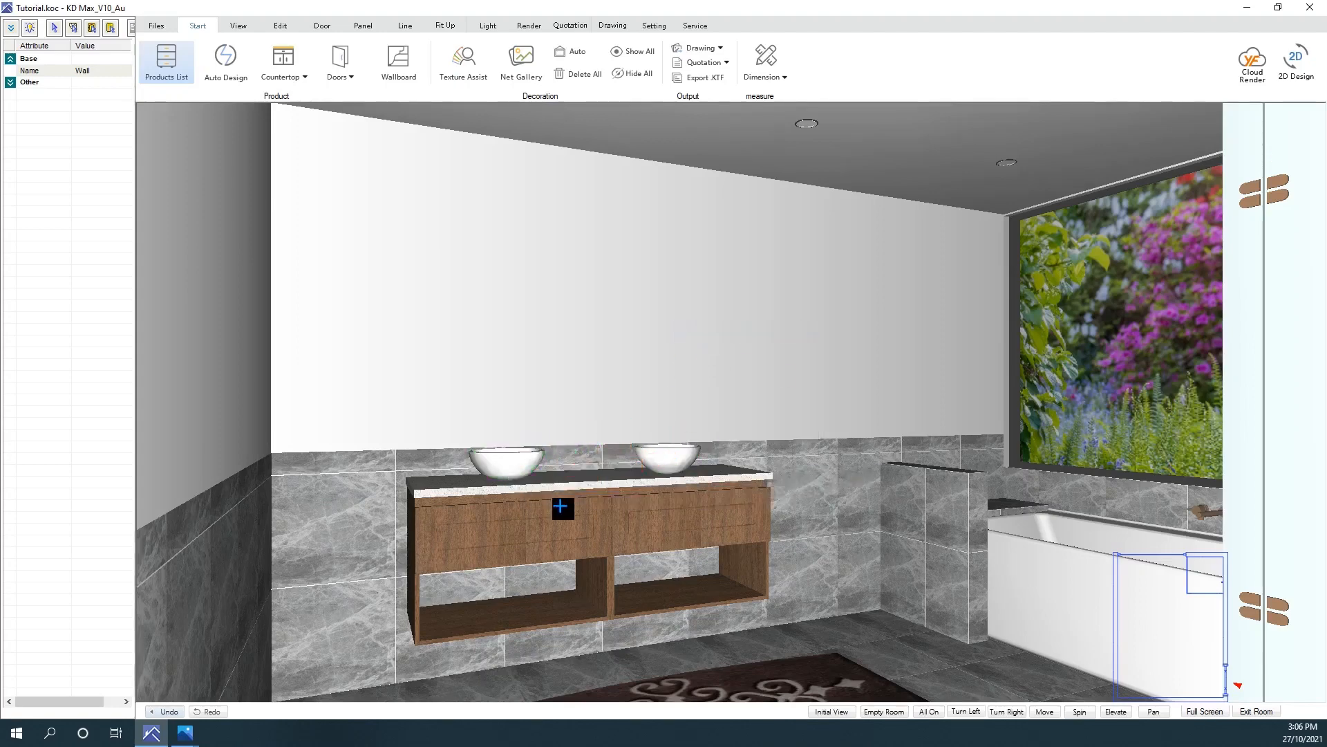
pyautogui.rightClick(562, 506)
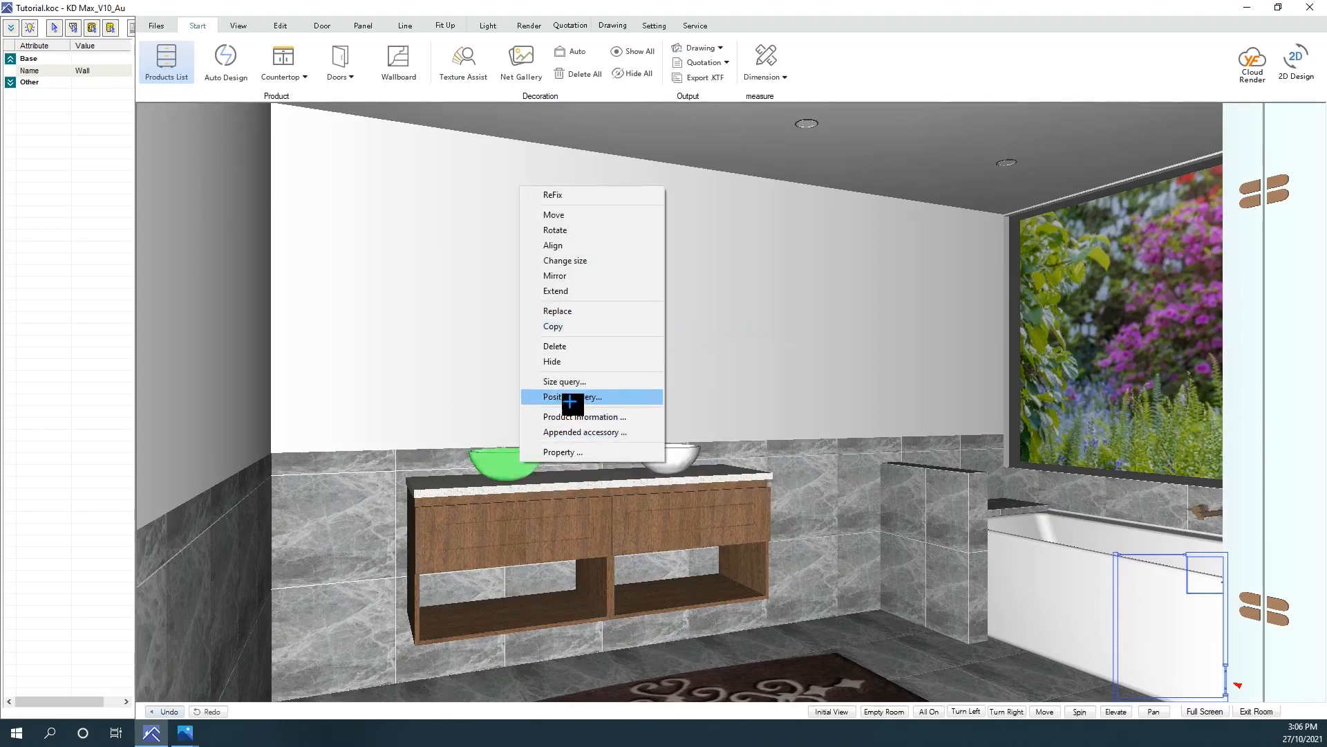
pyautogui.click(576, 396)
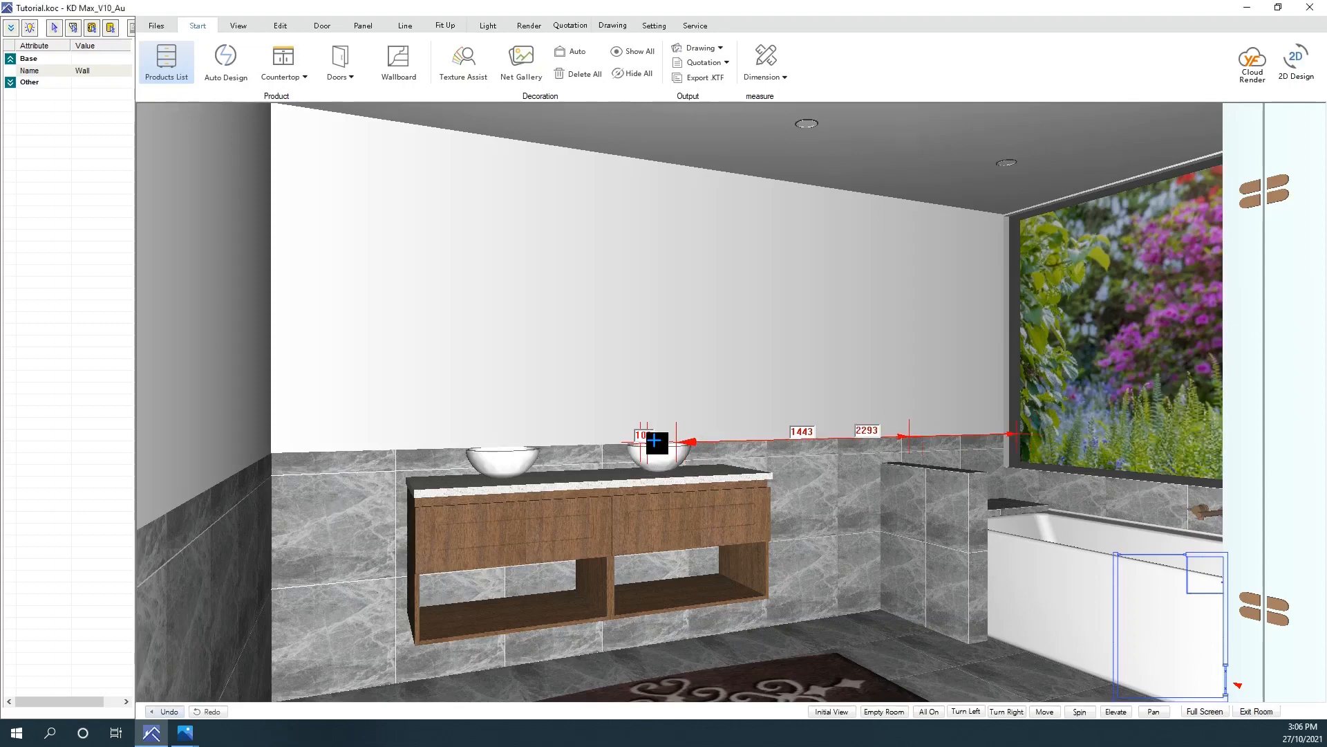
# Step: Align both basins LeftRight, Source and Target Middle, centring each over its drawer unit
pyautogui.rightClick(656, 442)
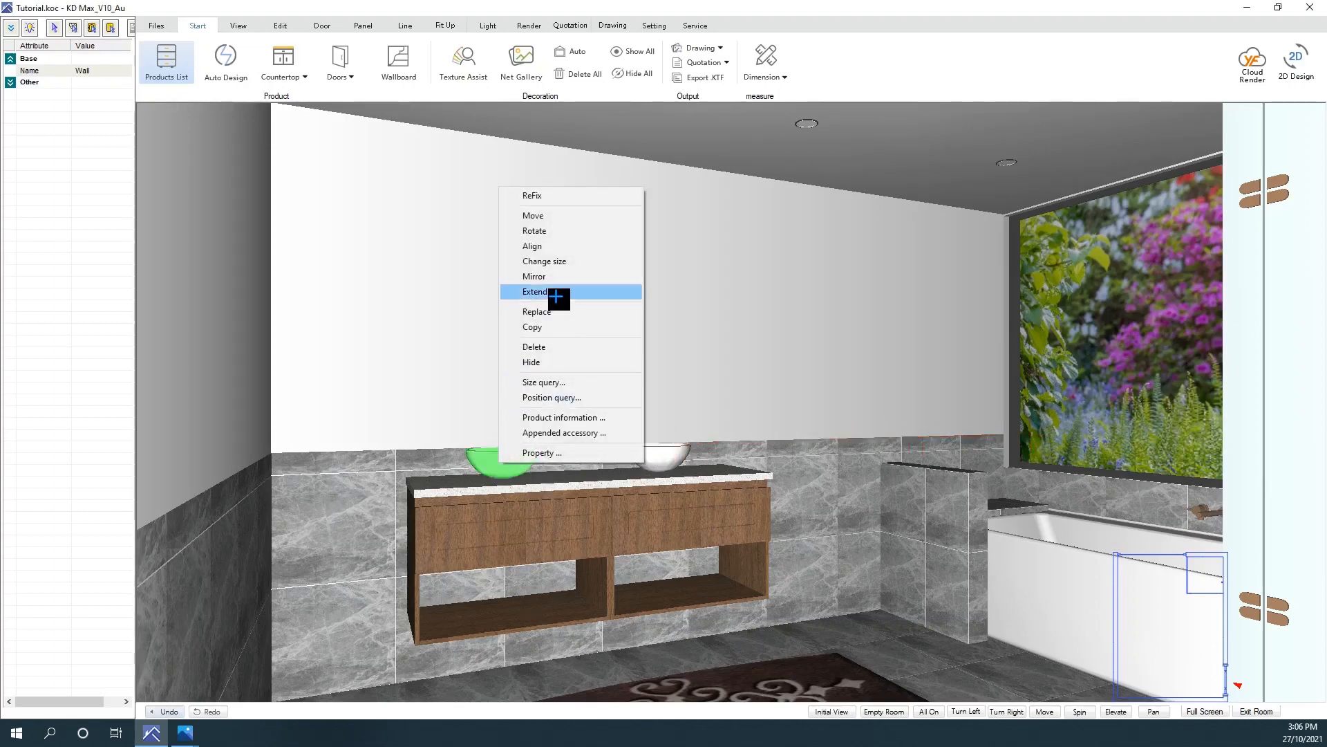
pyautogui.click(533, 246)
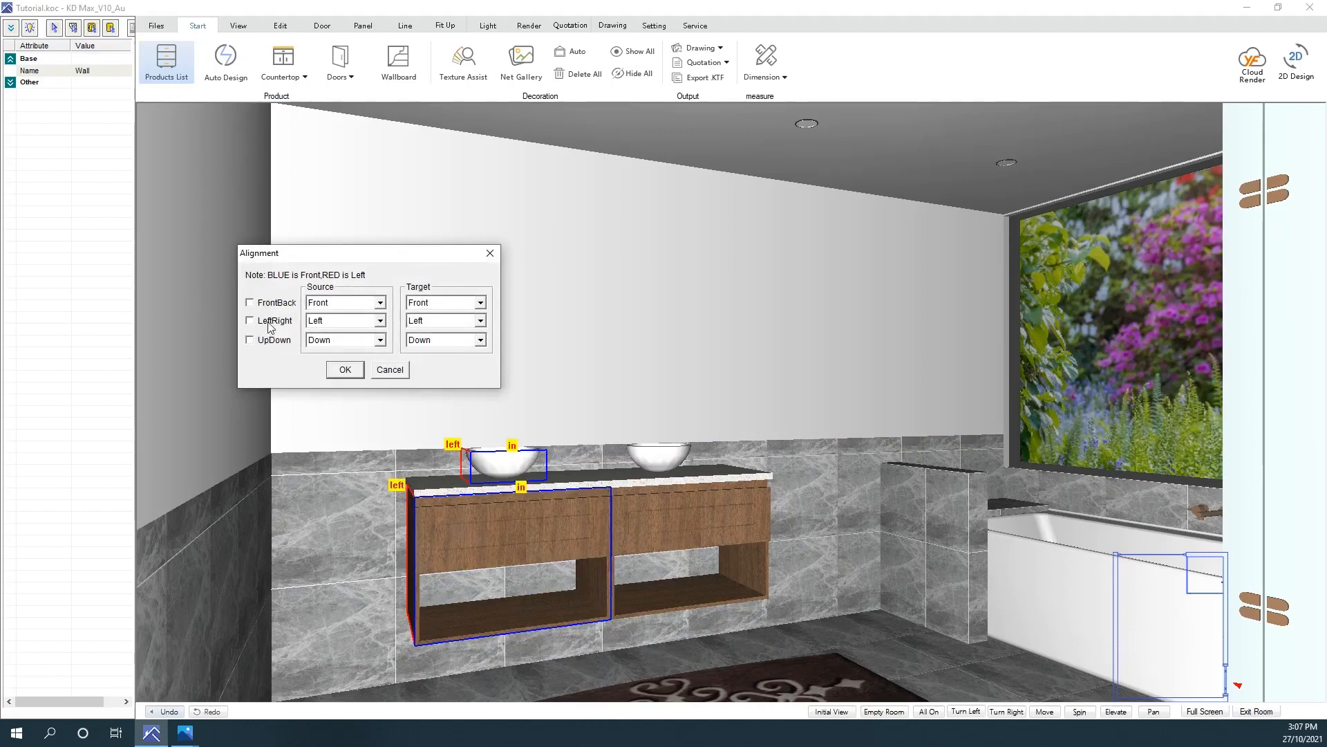
pyautogui.click(249, 320)
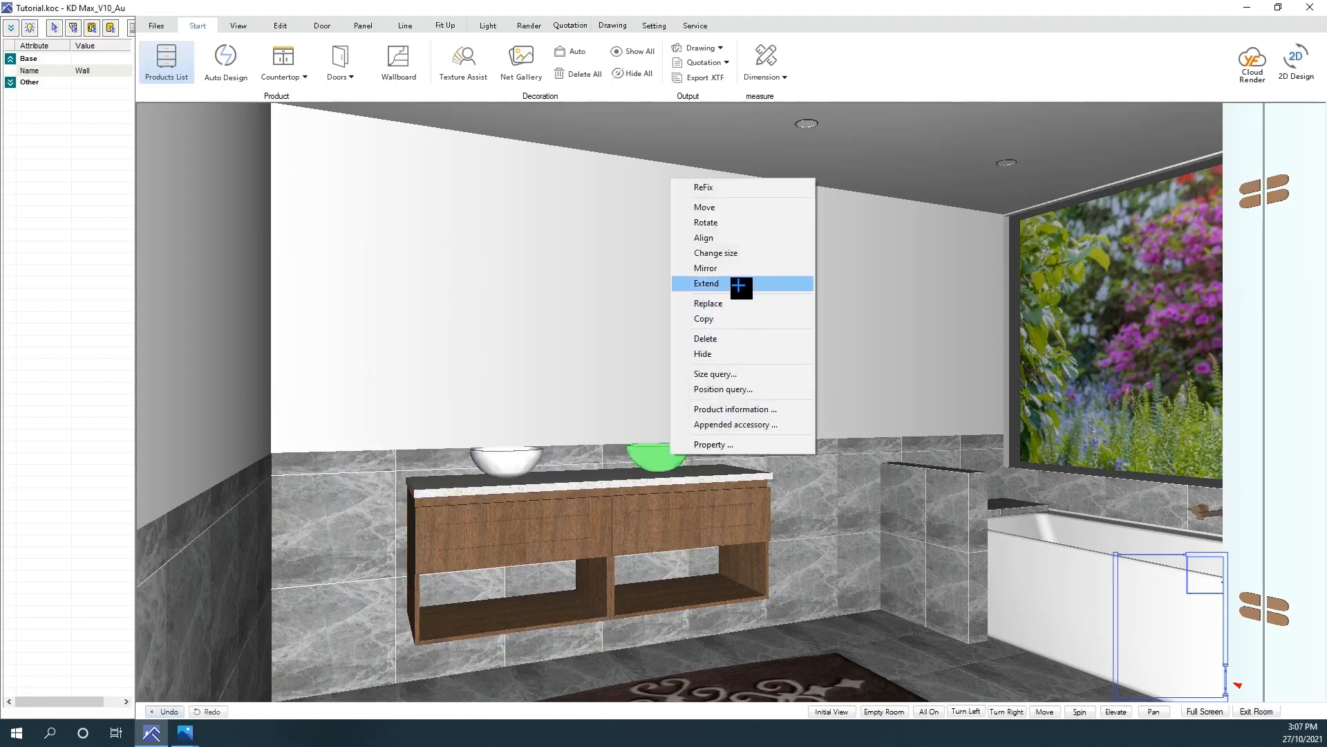
pyautogui.click(704, 238)
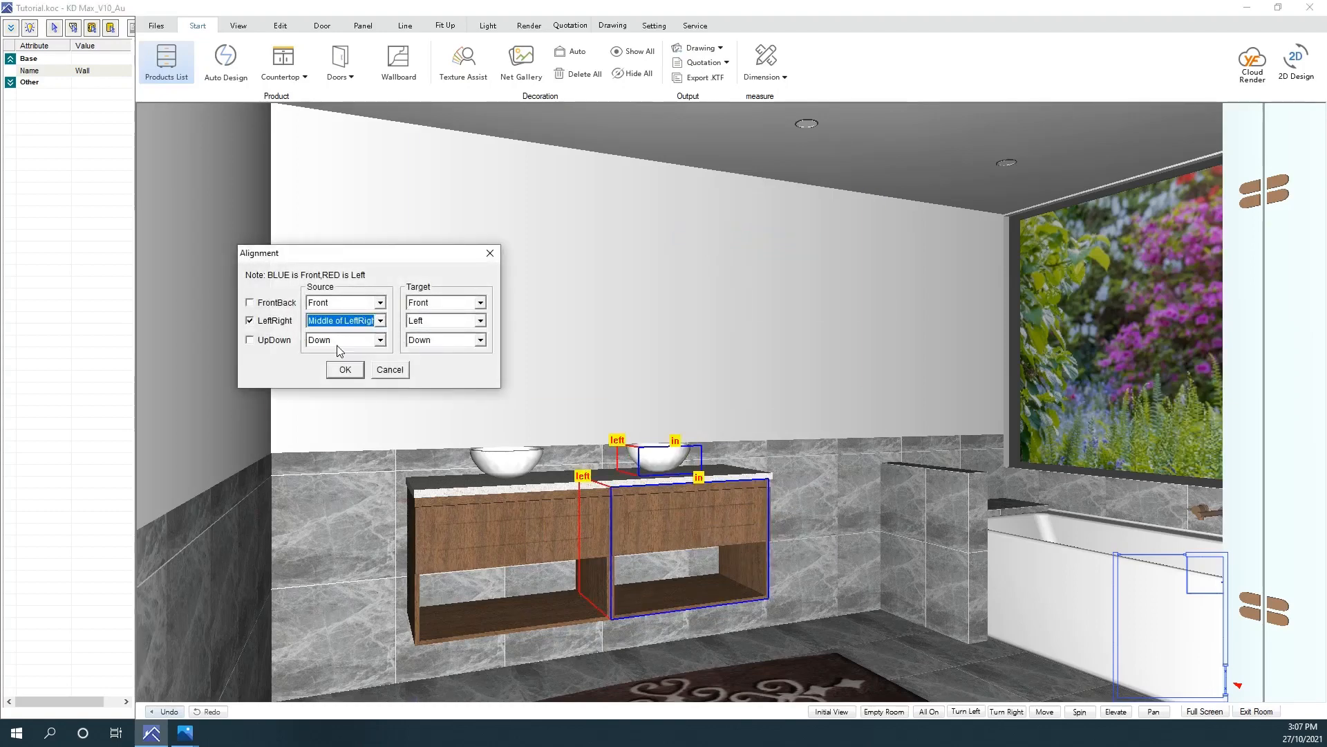
pyautogui.click(344, 369)
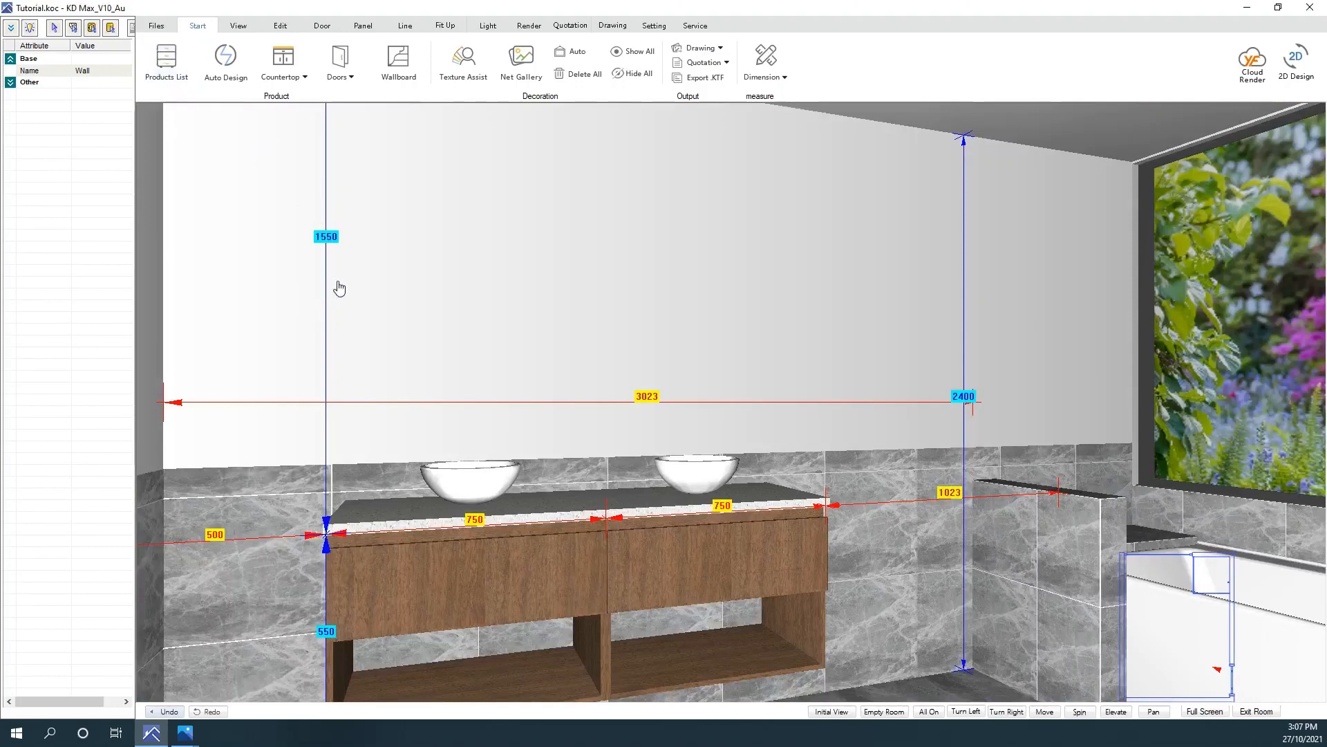
# Step: Fix LunaLeverWallTapSet from the User library with Free orientation (by surface) placement
pyautogui.click(166, 63)
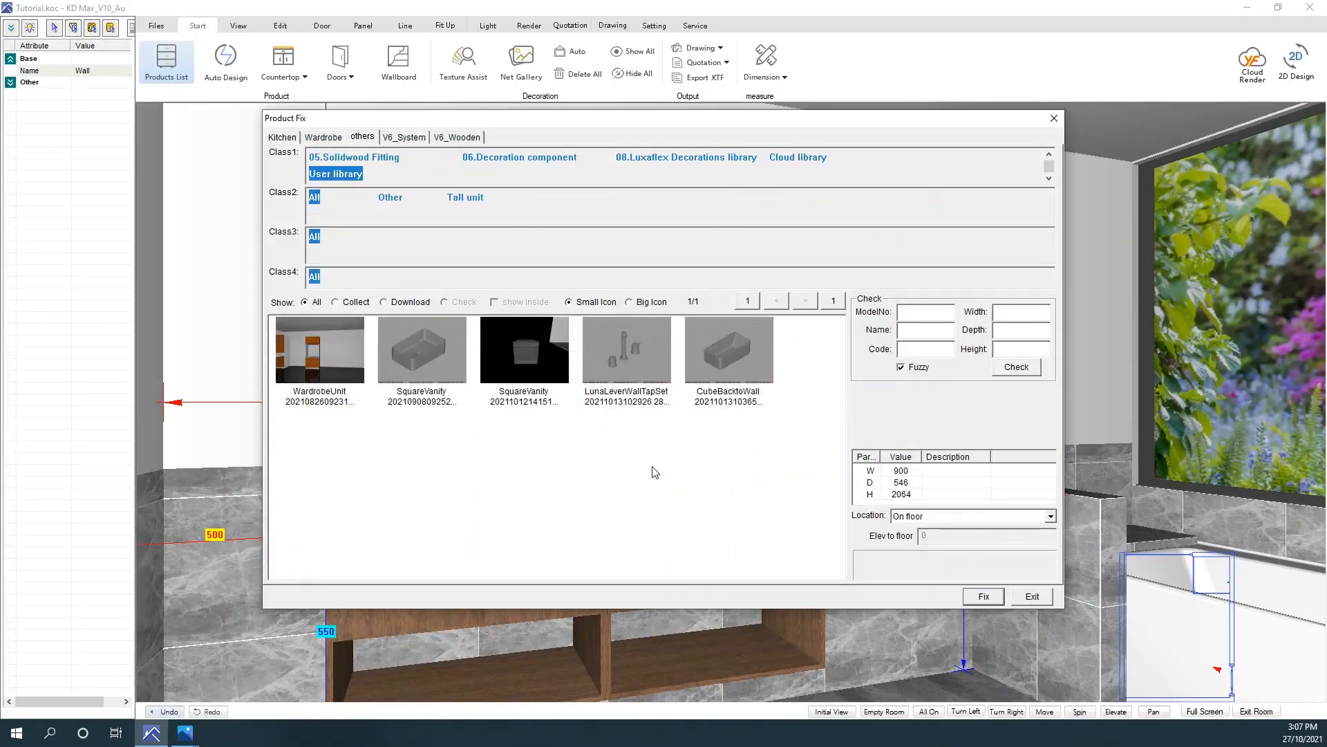
pyautogui.click(627, 350)
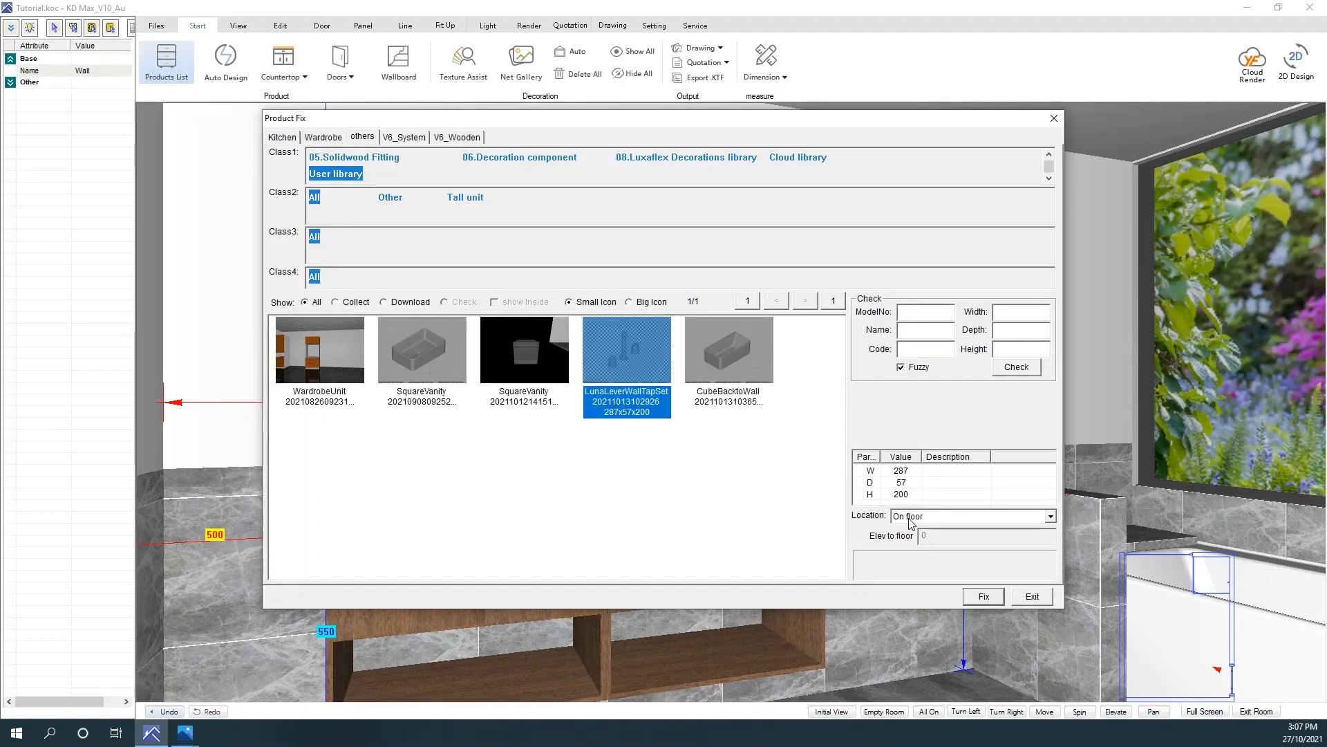
pyautogui.click(1051, 516)
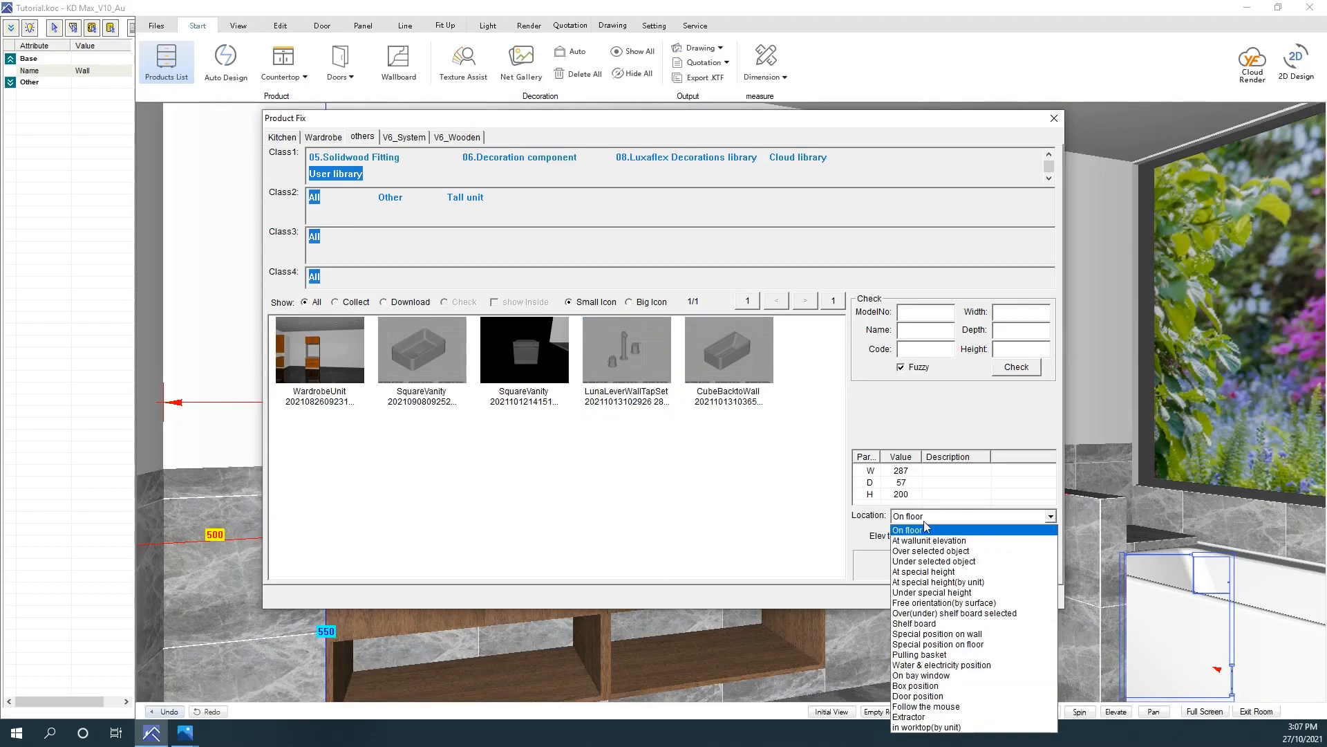
pyautogui.click(929, 602)
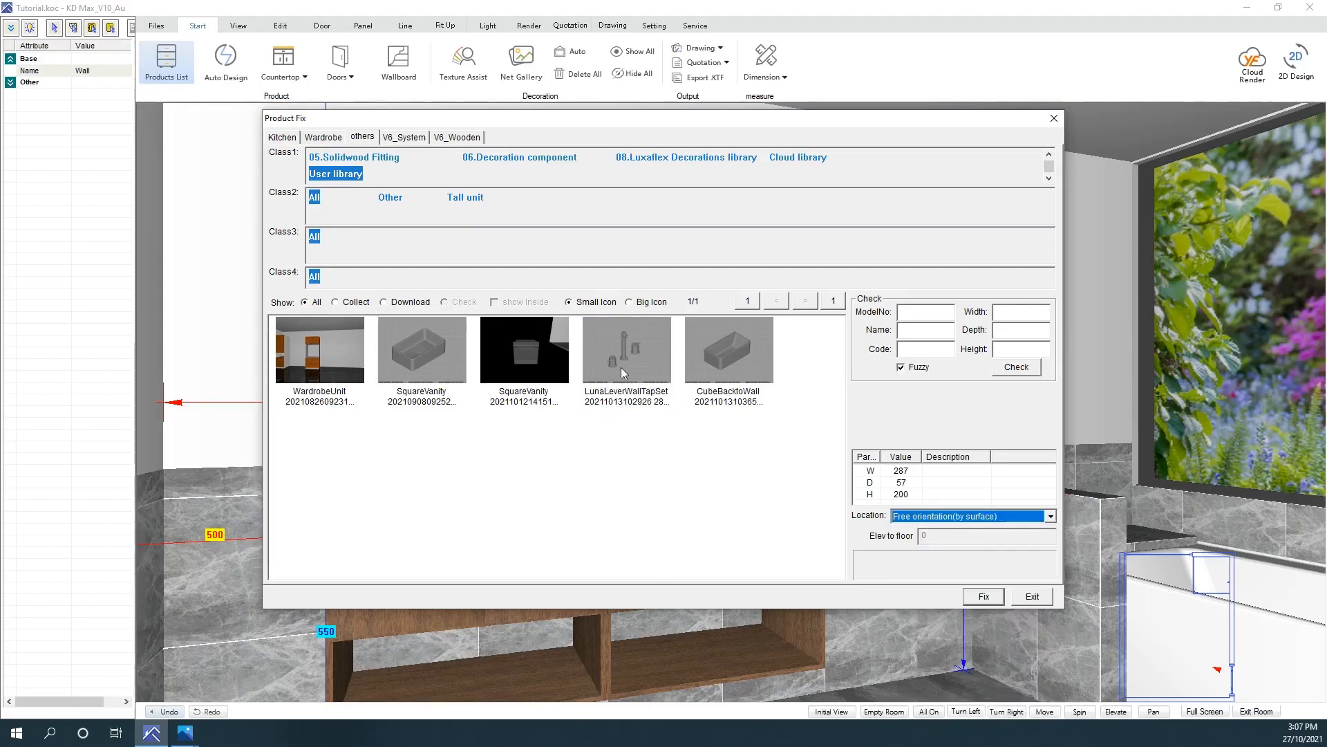
pyautogui.click(625, 350)
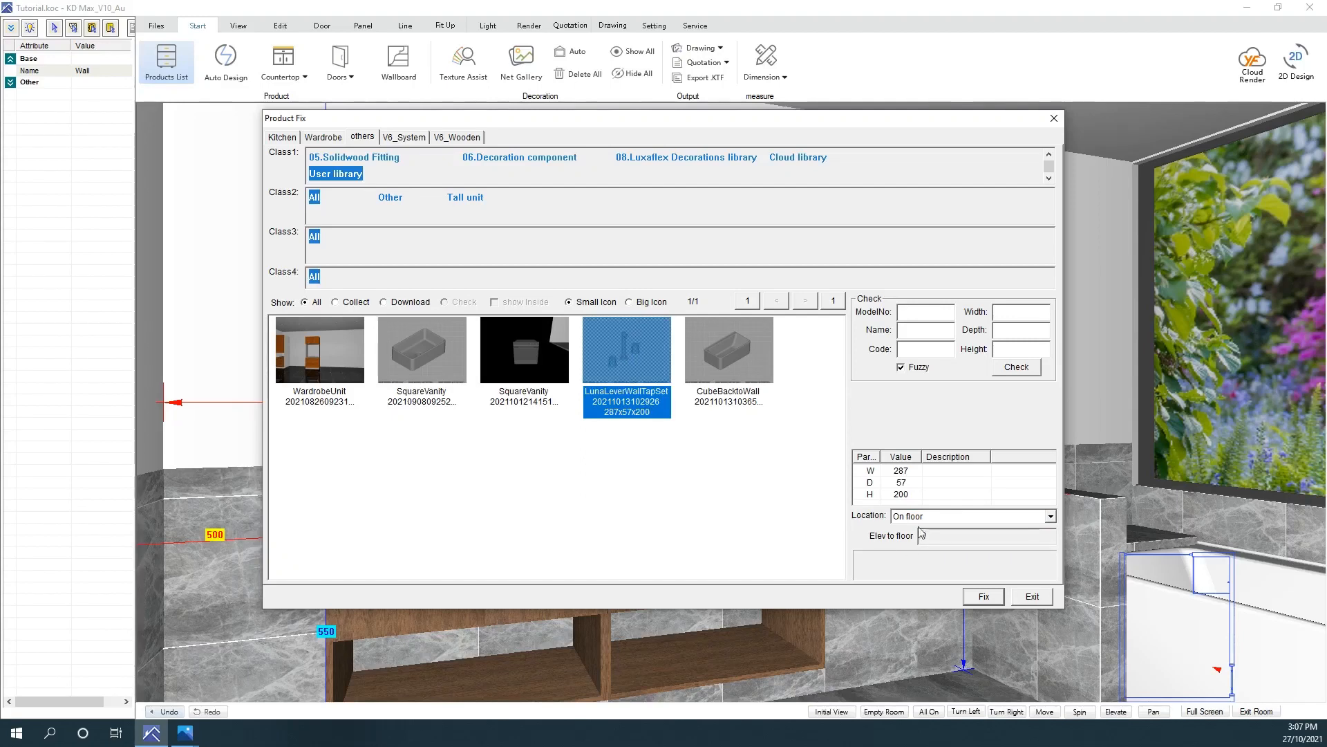
pyautogui.click(1051, 516)
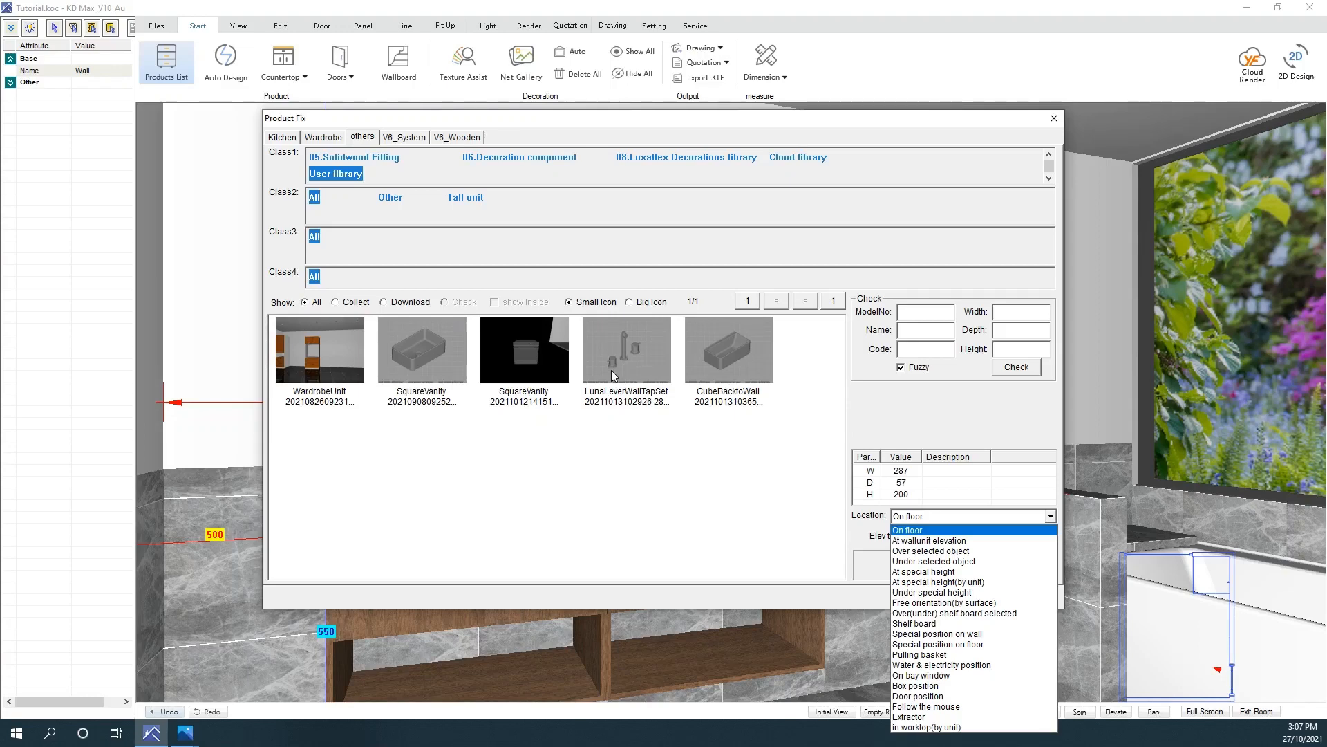
pyautogui.moveTo(626, 365)
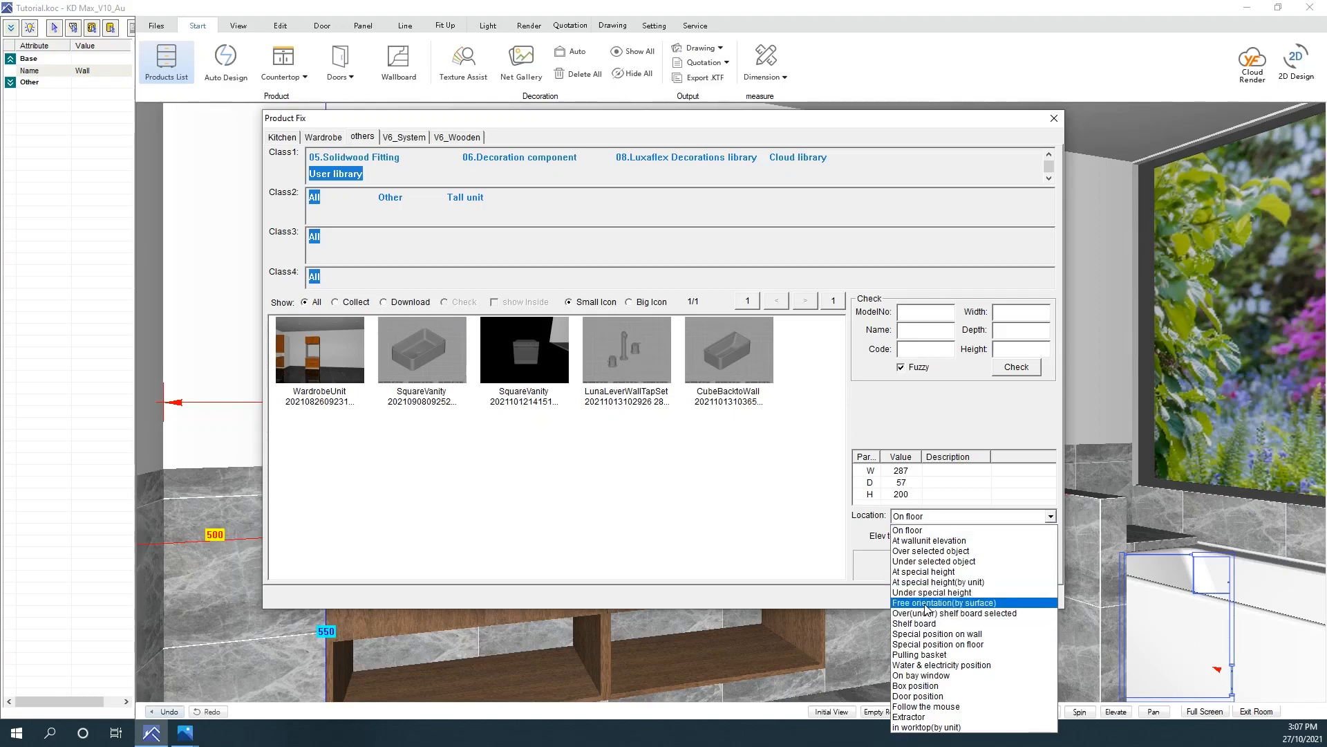
pyautogui.click(931, 601)
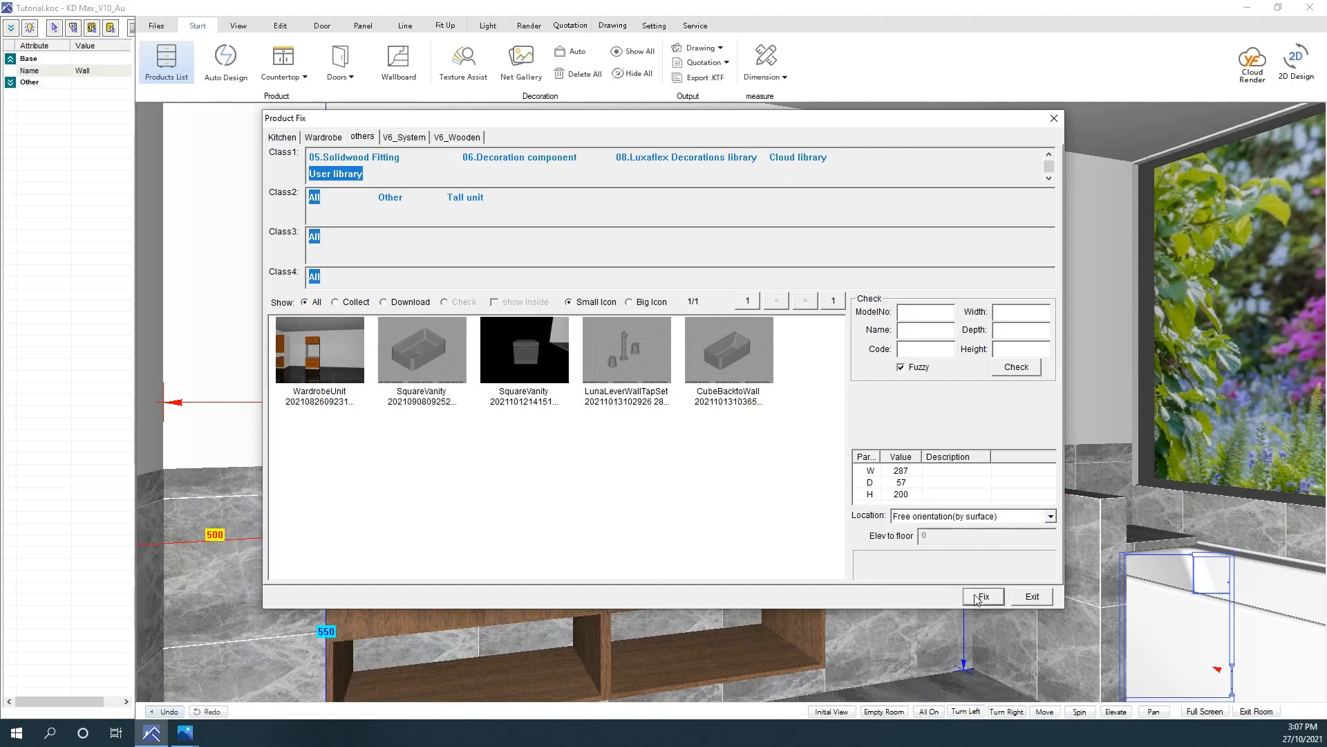
pyautogui.click(981, 597)
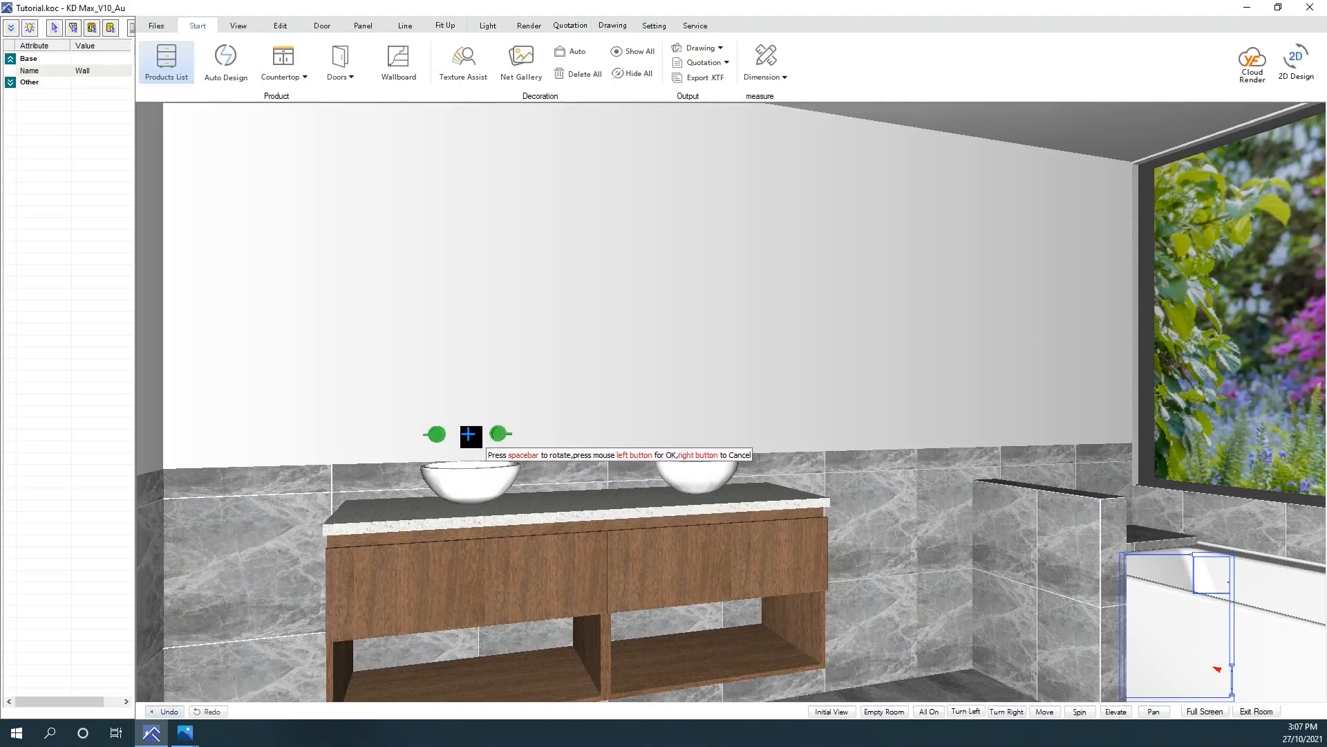
pyautogui.rightClick(471, 436)
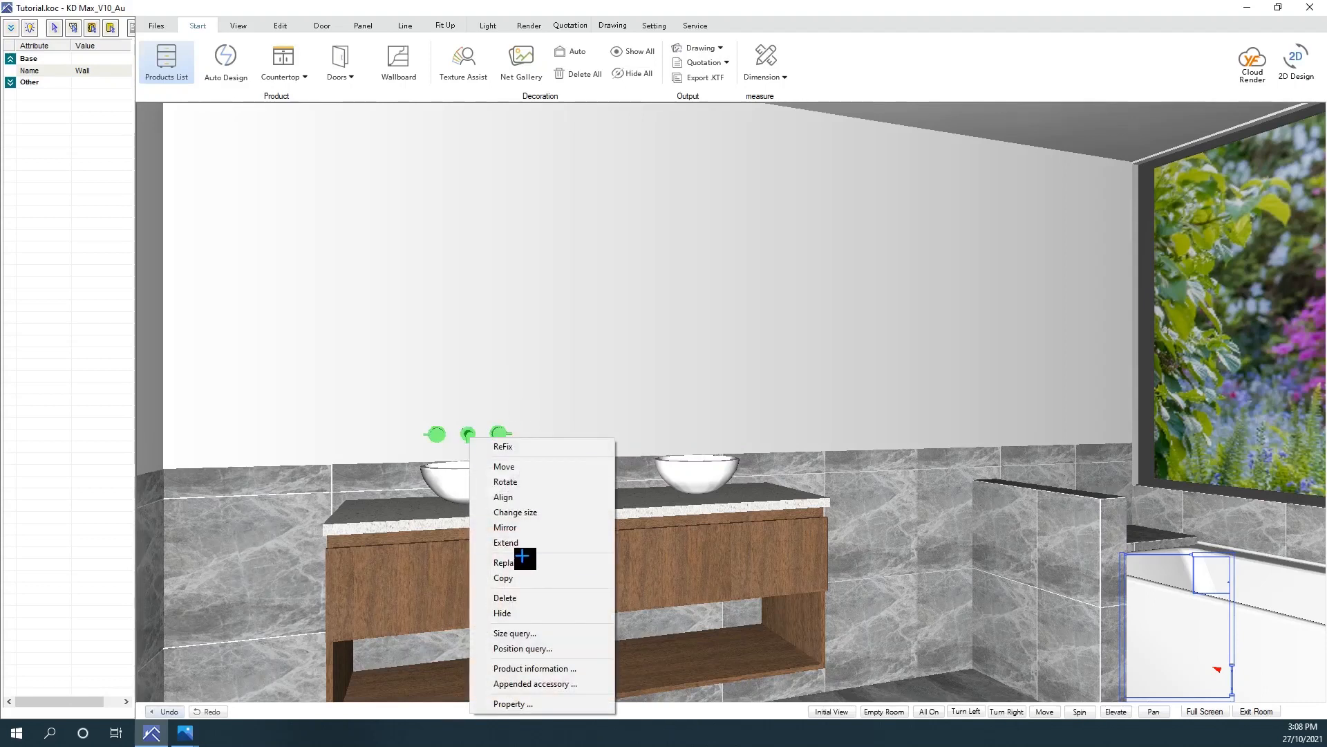
pyautogui.click(504, 466)
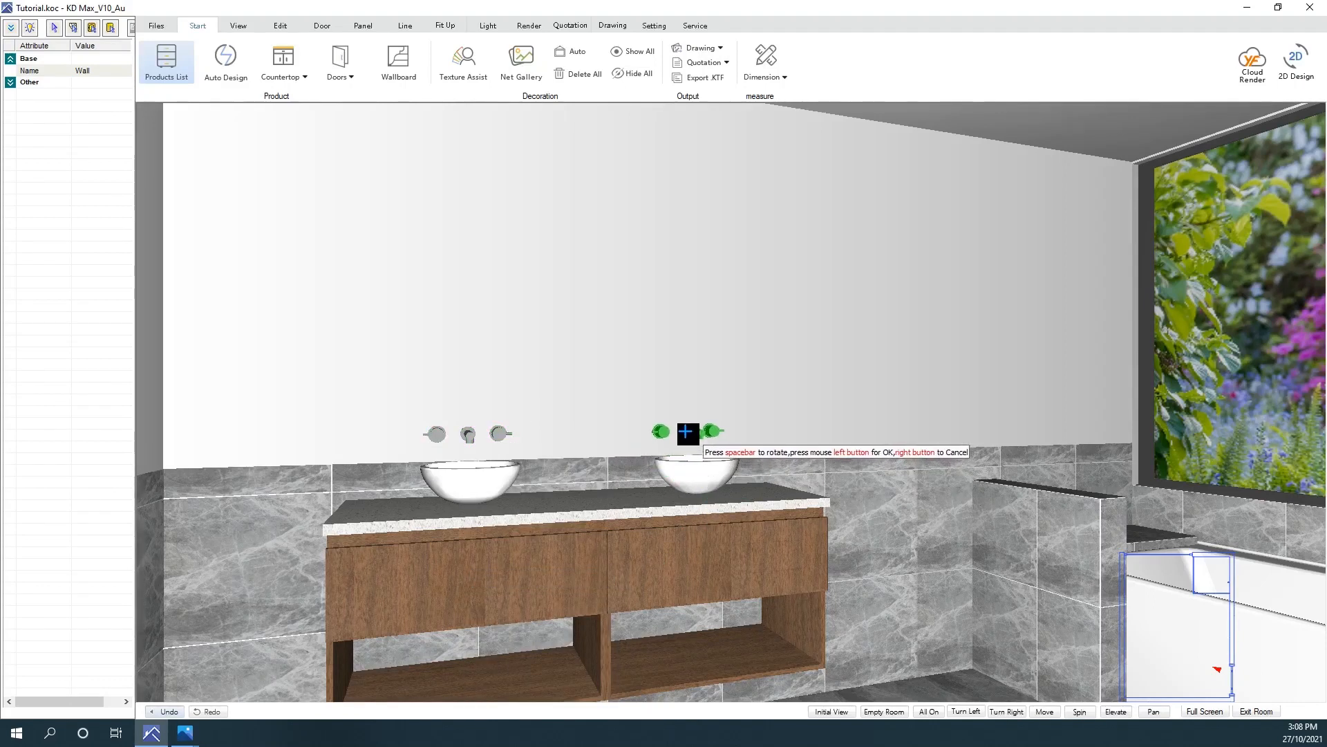
pyautogui.rightClick(687, 433)
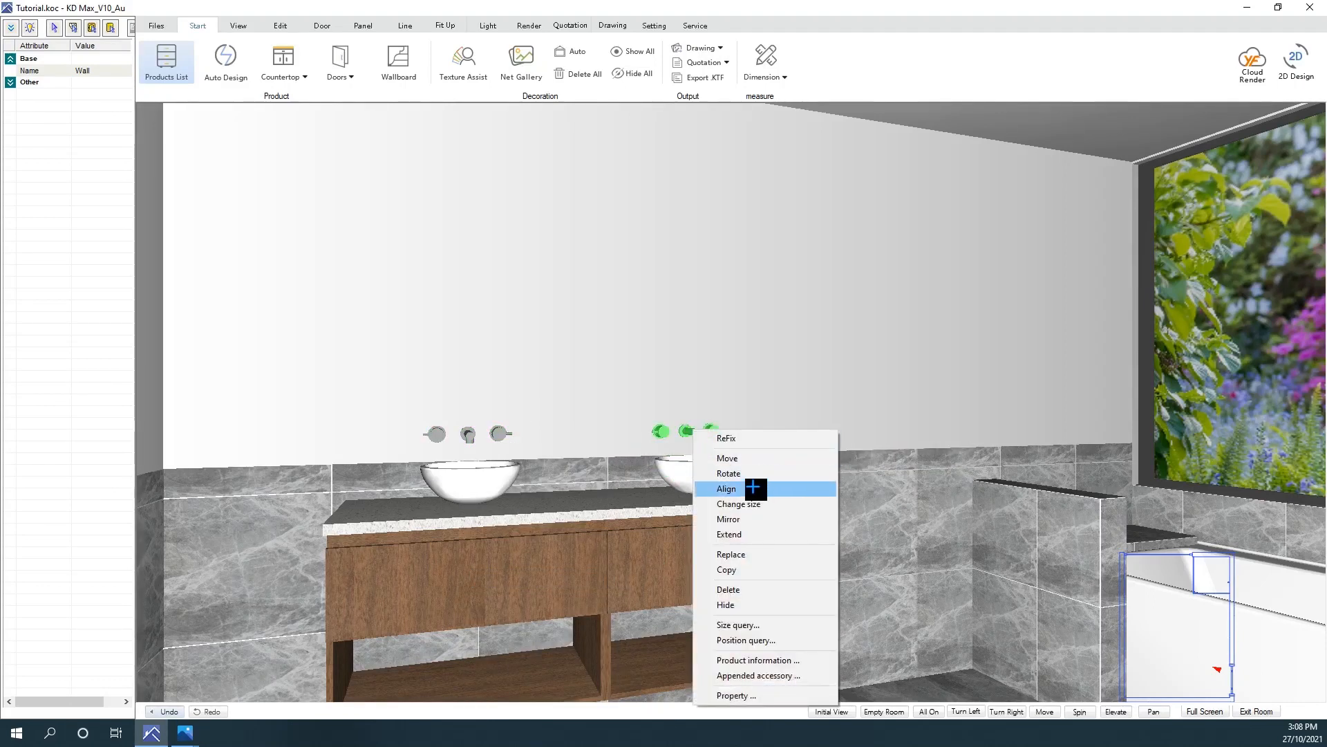
pyautogui.click(727, 488)
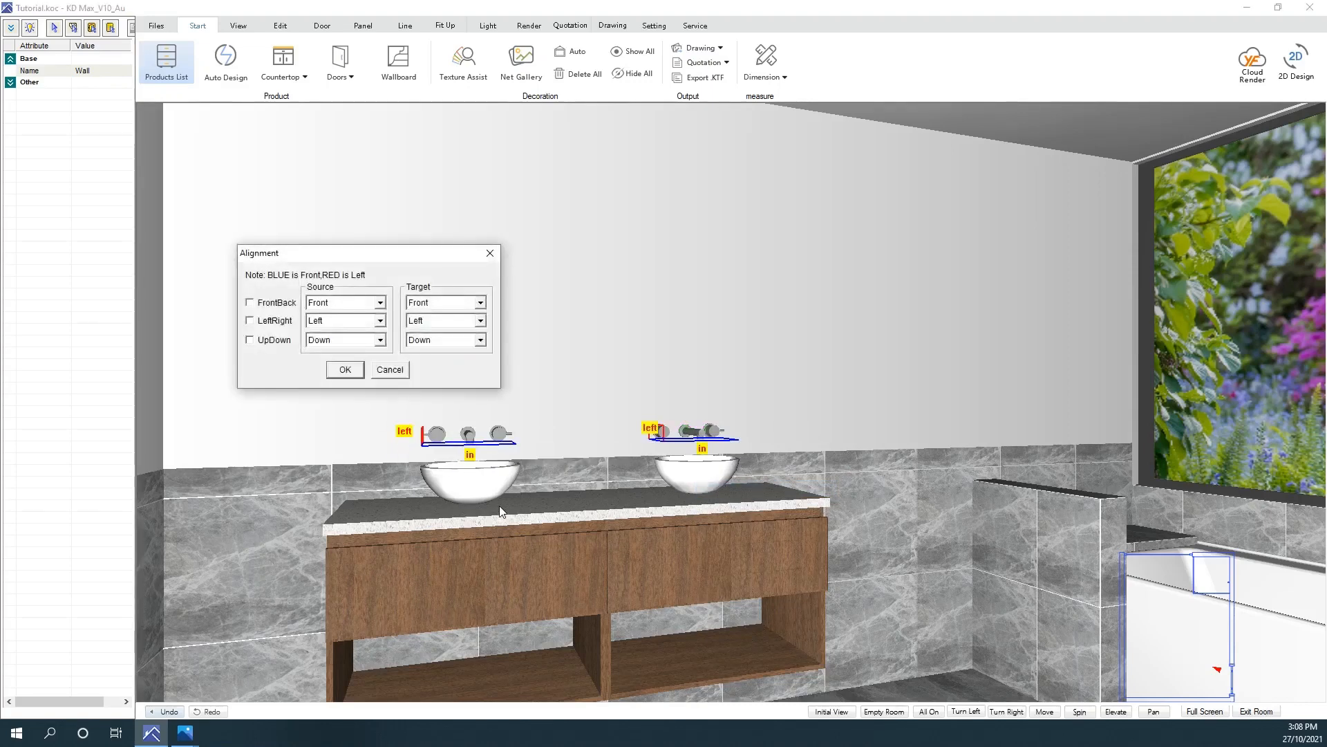
pyautogui.click(250, 303)
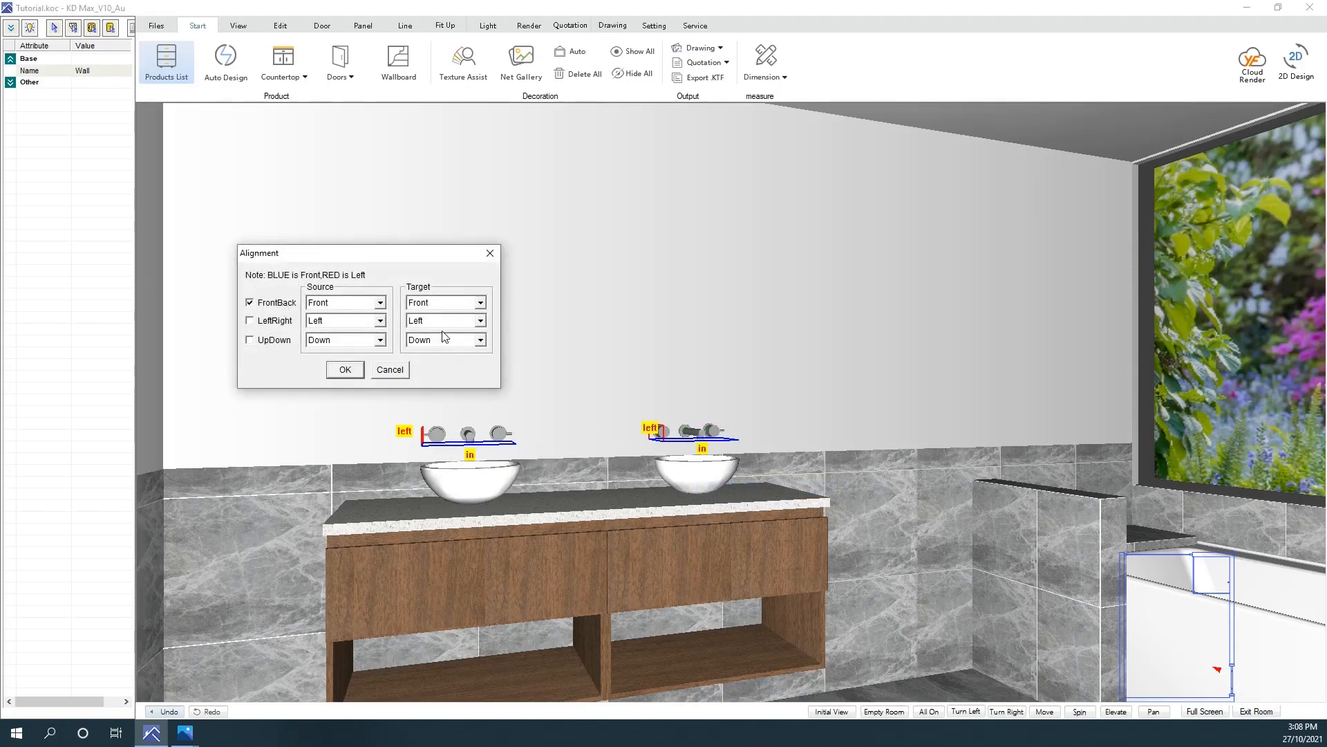
pyautogui.click(343, 369)
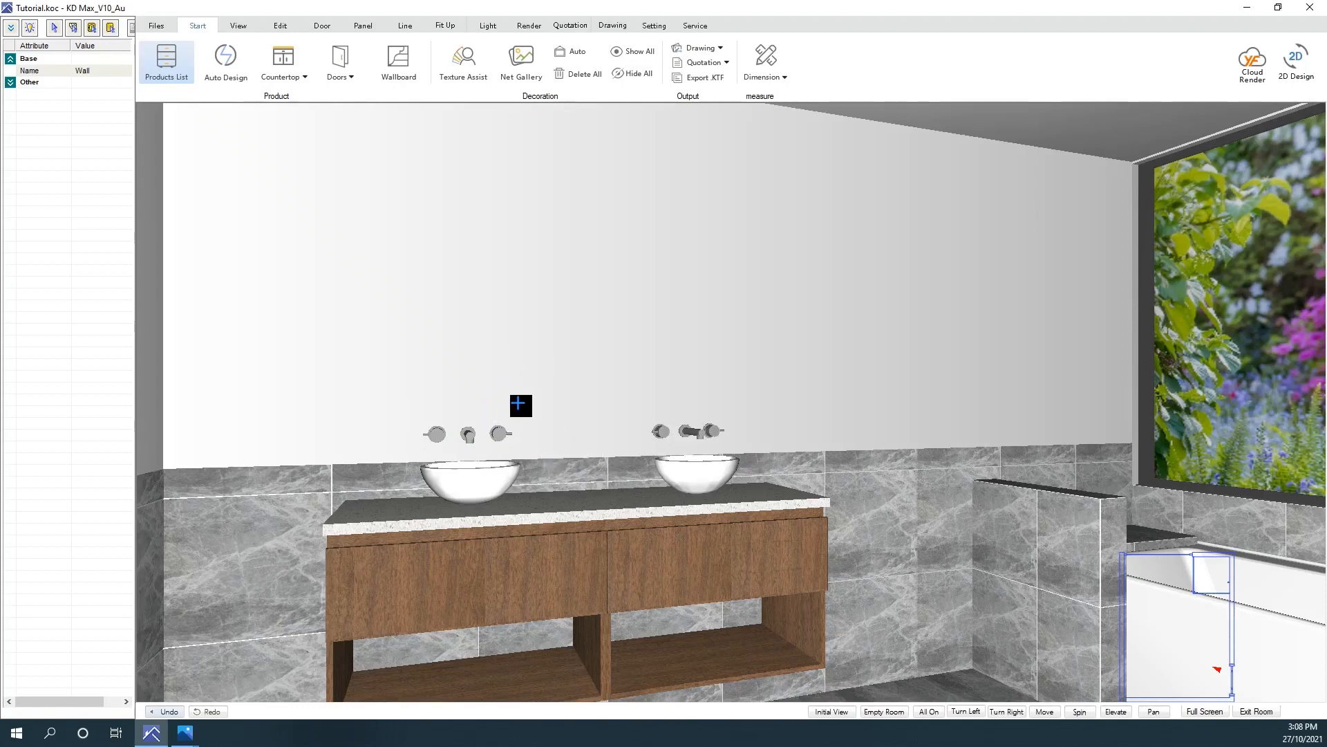
pyautogui.rightClick(690, 431)
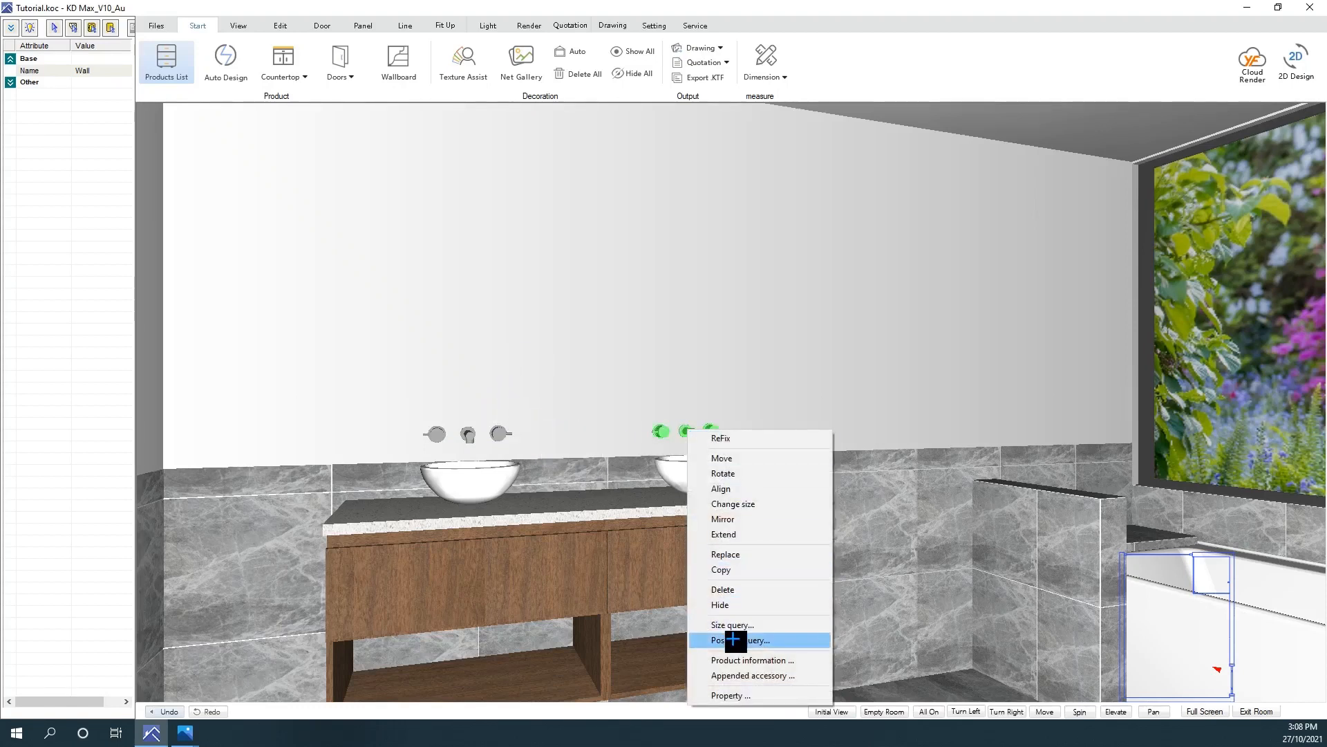
pyautogui.click(736, 638)
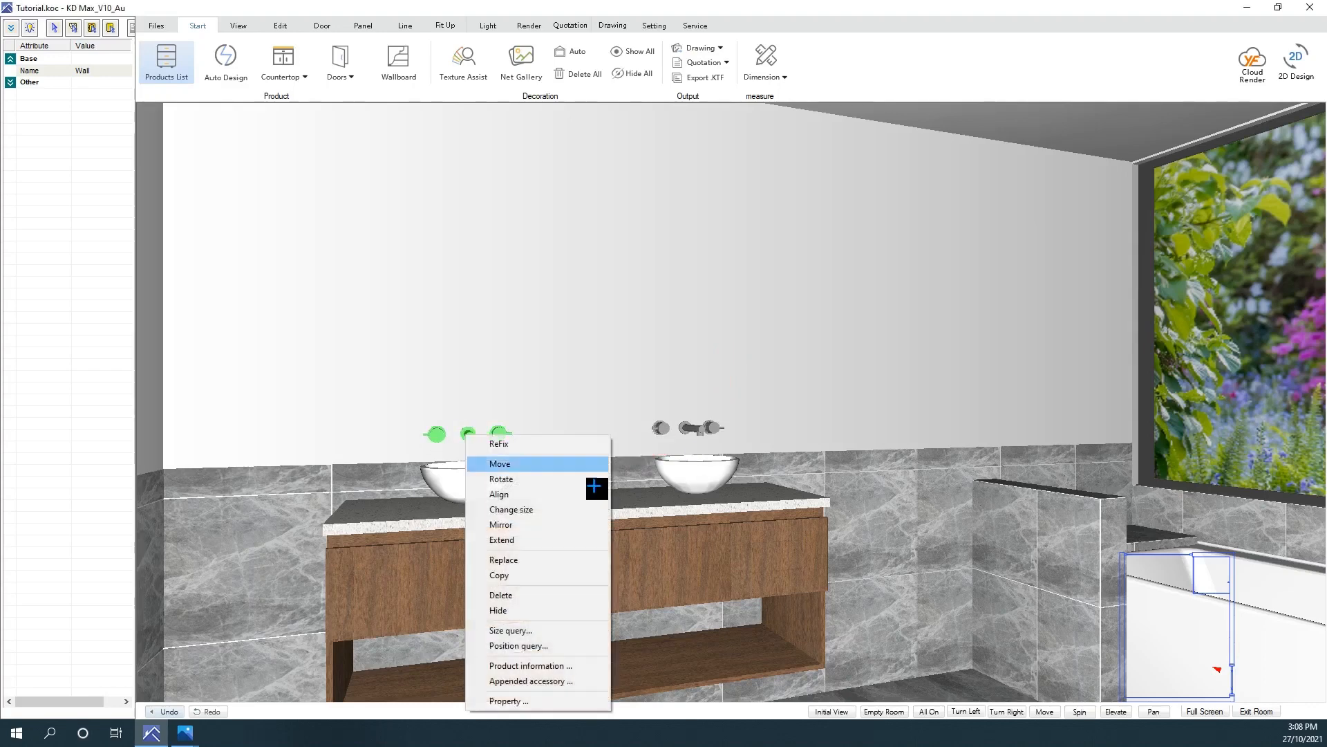
pyautogui.moveTo(518, 645)
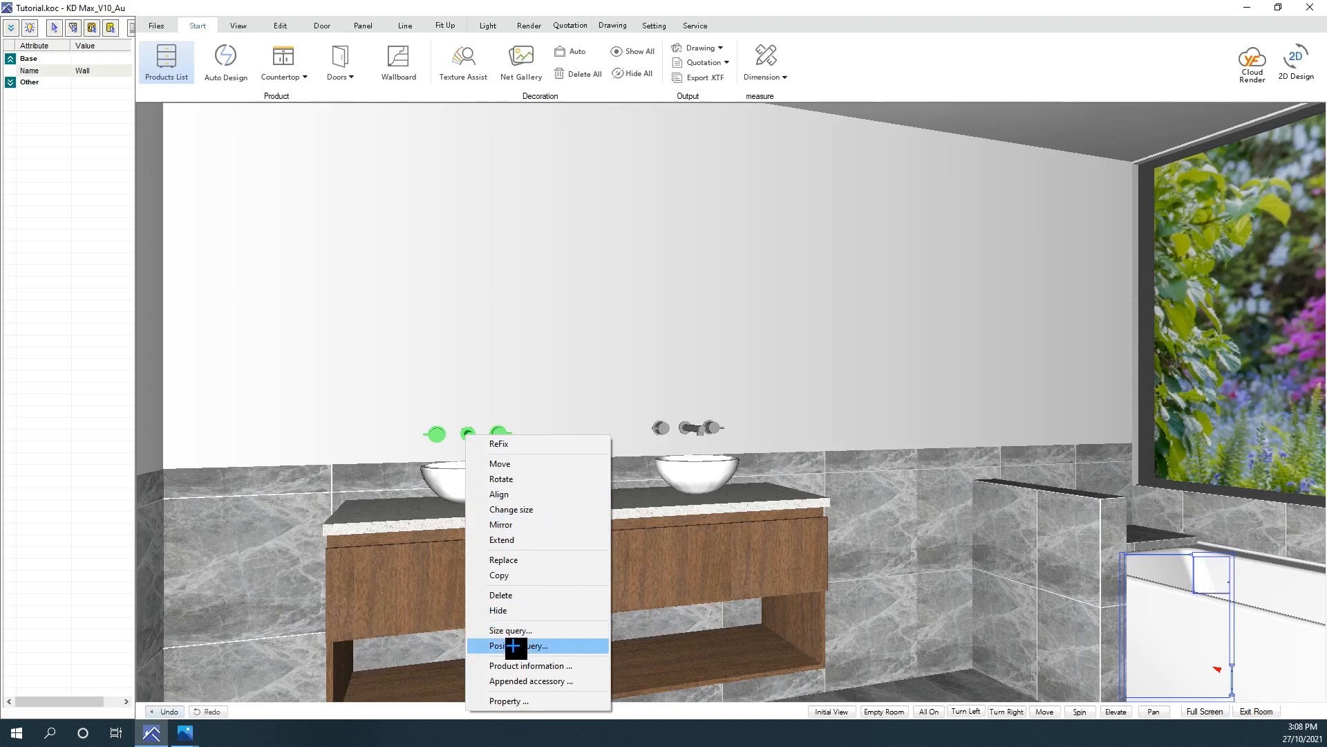
pyautogui.click(518, 645)
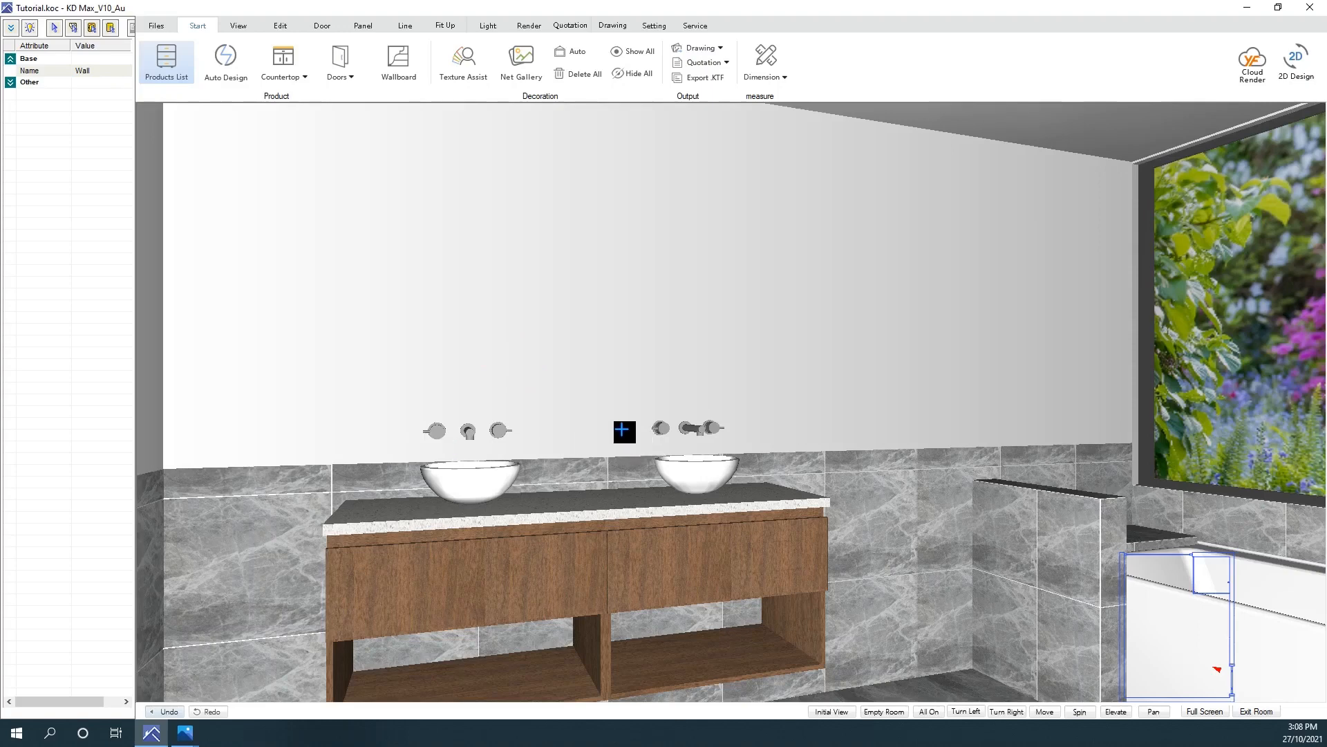
pyautogui.moveTo(268, 226)
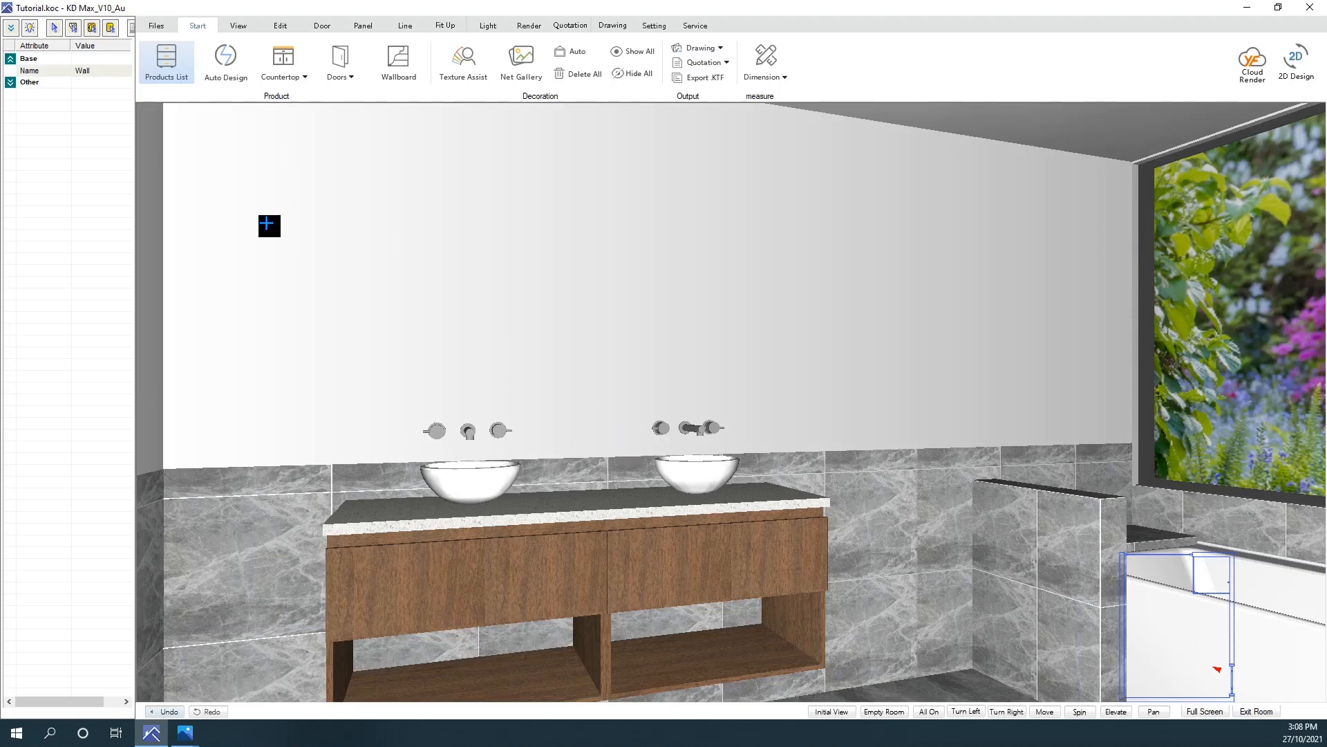
pyautogui.moveTo(369, 305)
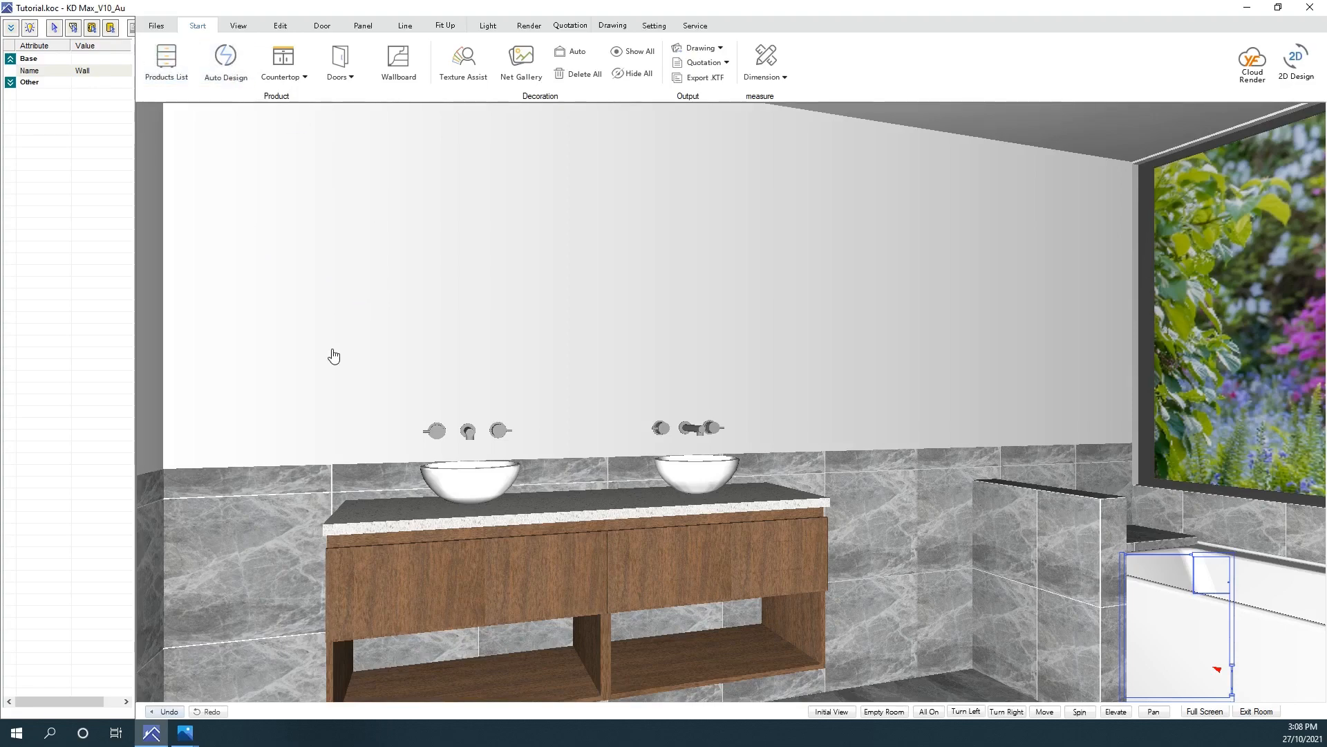
# Step: Pick Decorative Panel02 1000x800x20 from Kitchen > 08: End Panel
pyautogui.click(166, 63)
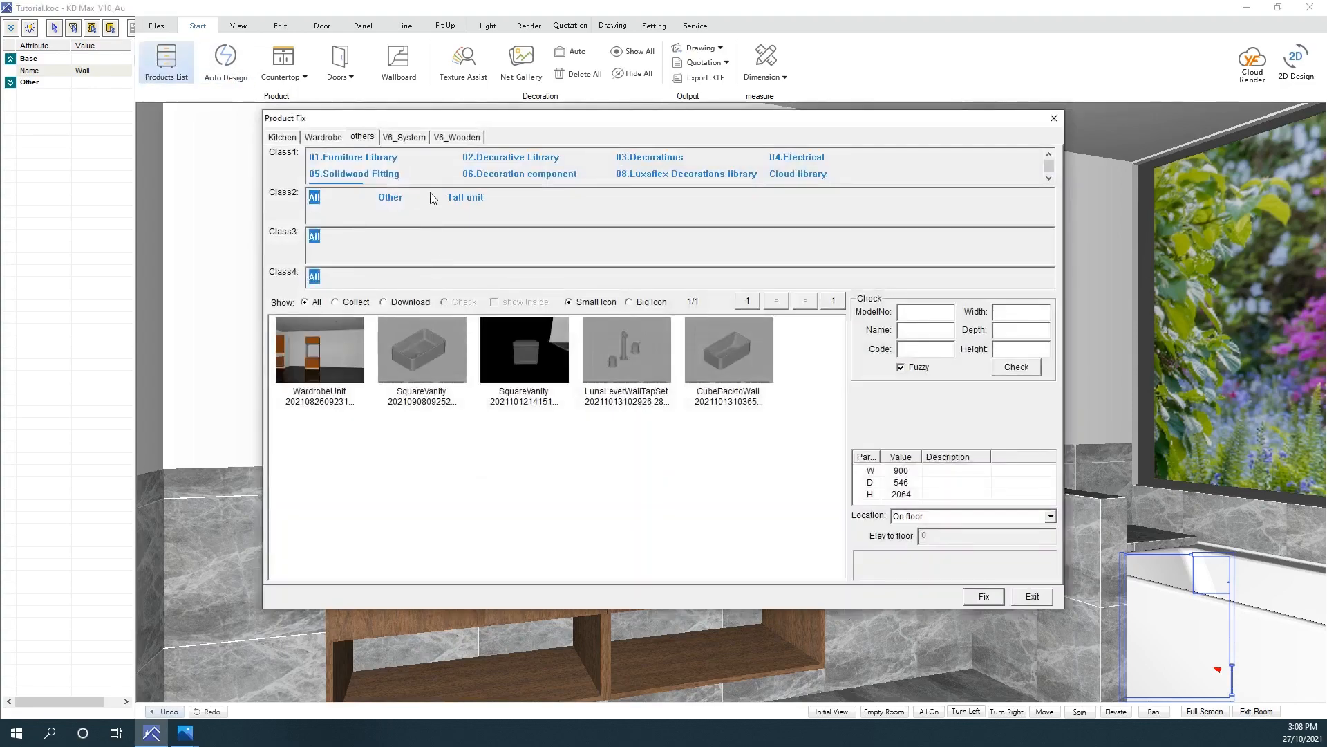
pyautogui.click(282, 137)
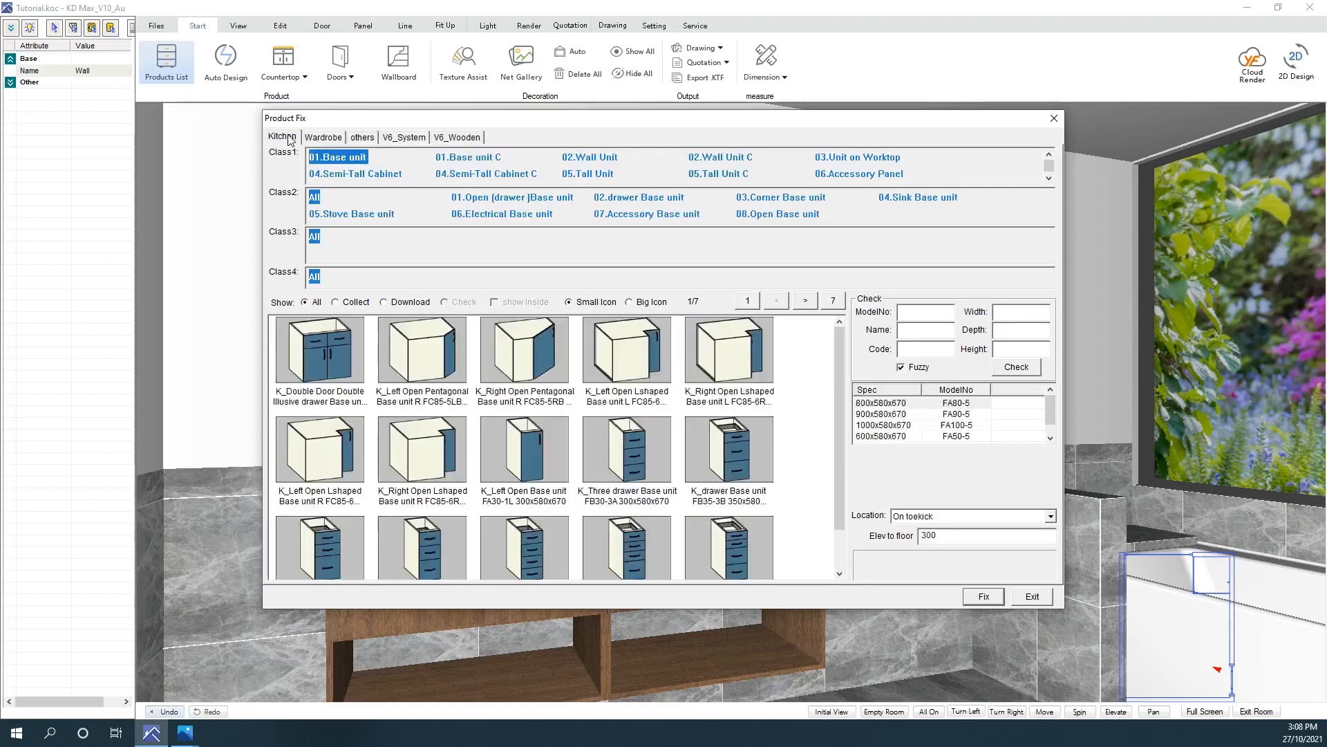
pyautogui.click(468, 173)
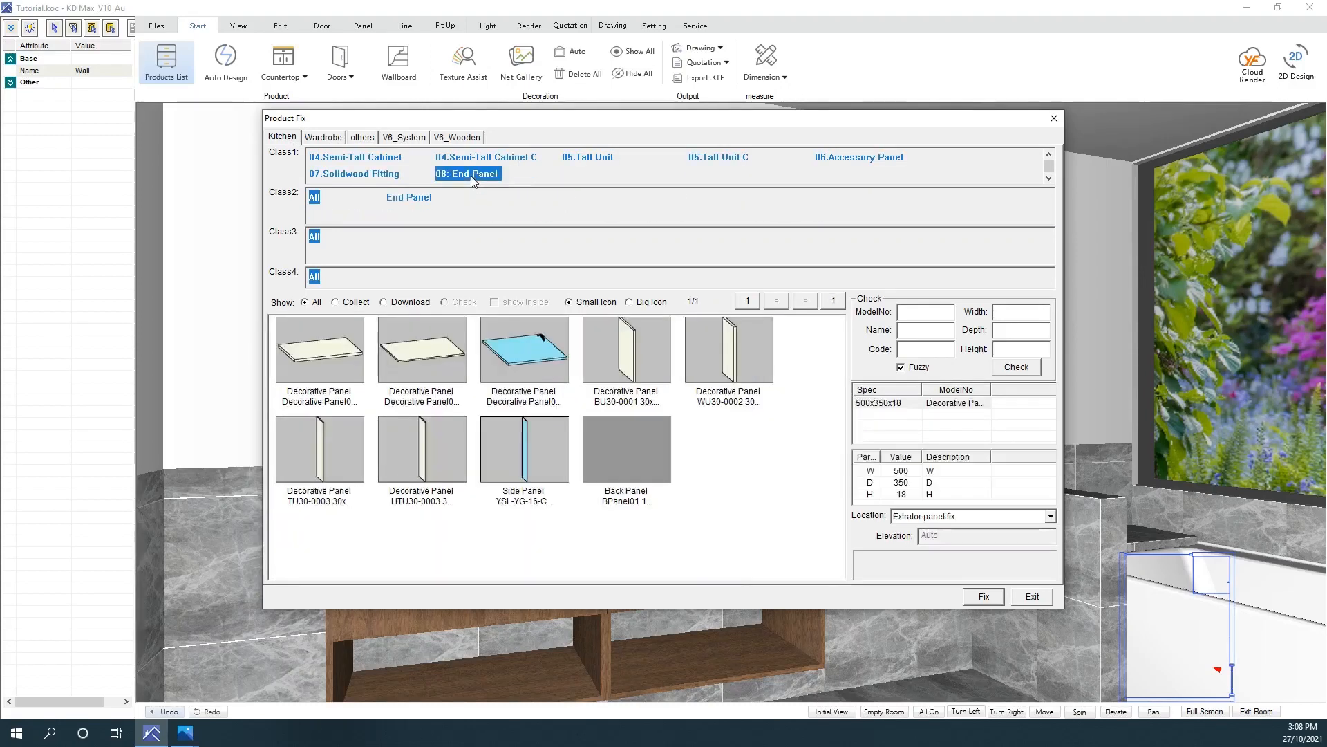
pyautogui.click(421, 350)
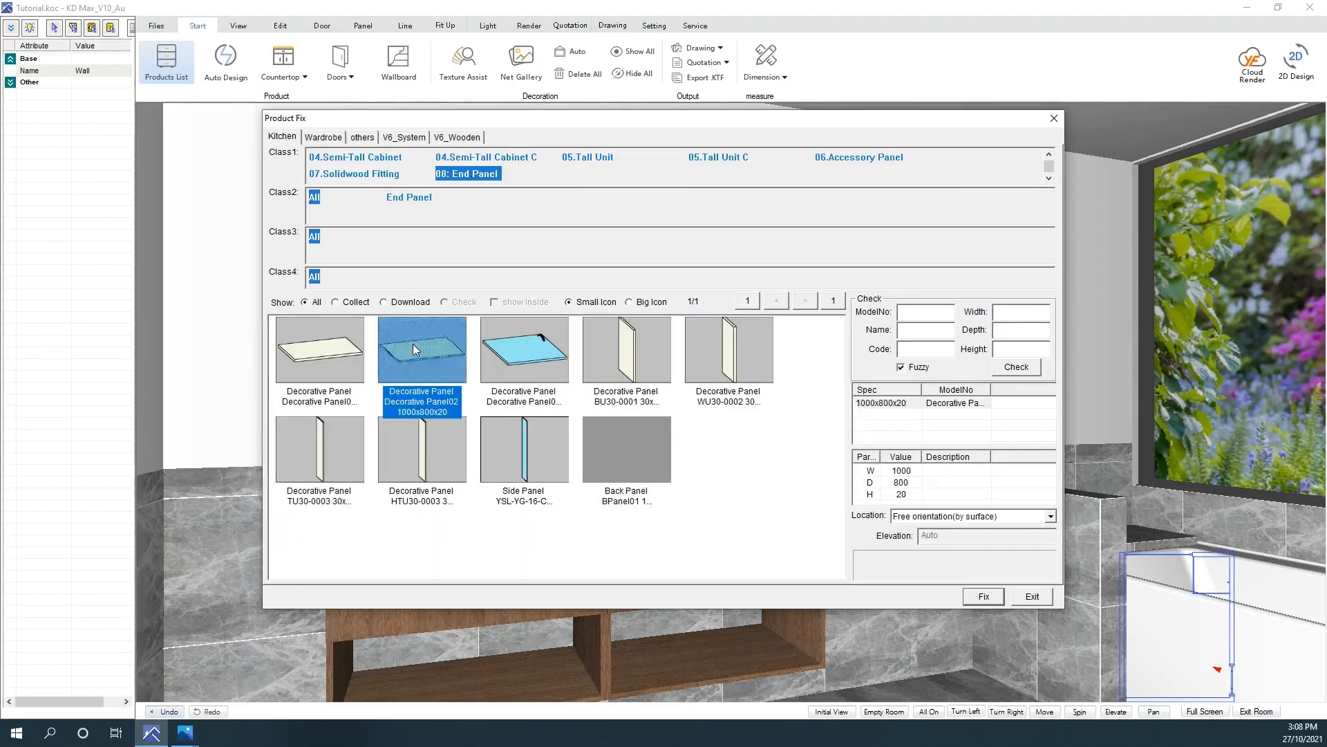
pyautogui.moveTo(728, 535)
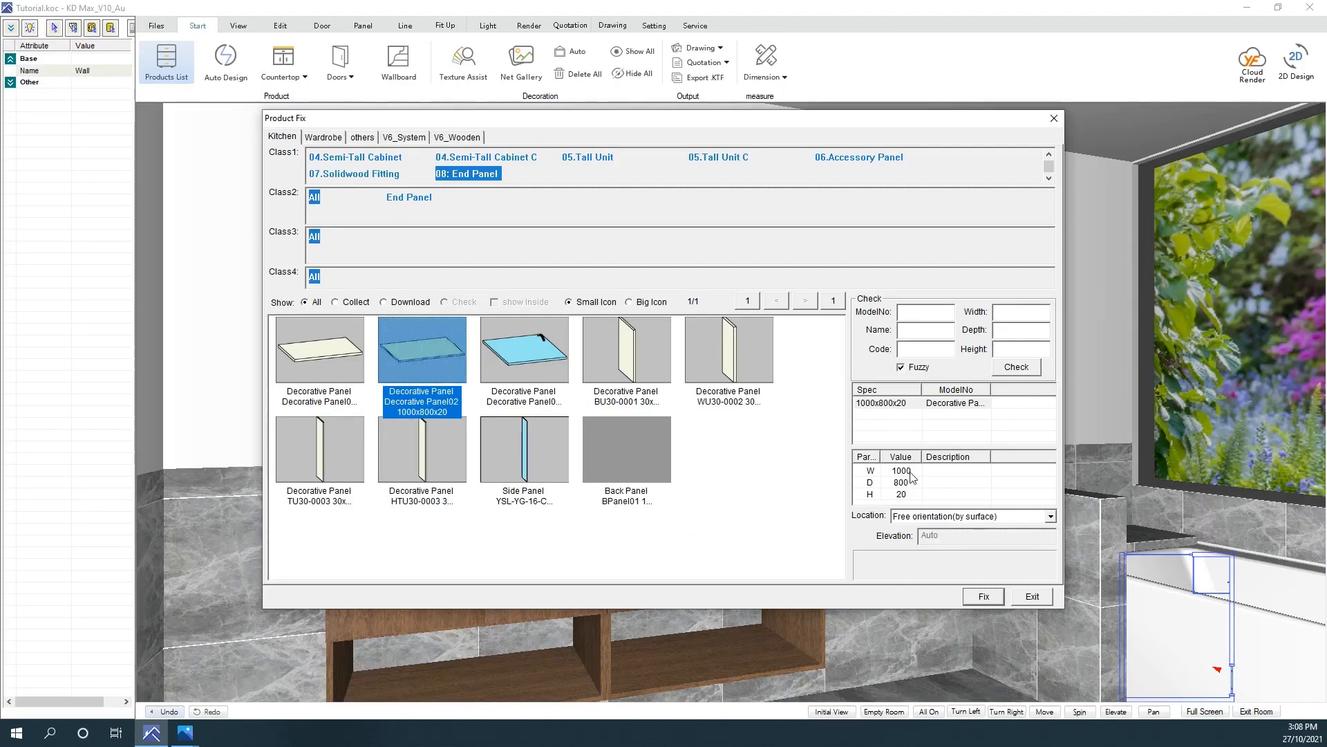
pyautogui.moveTo(909, 479)
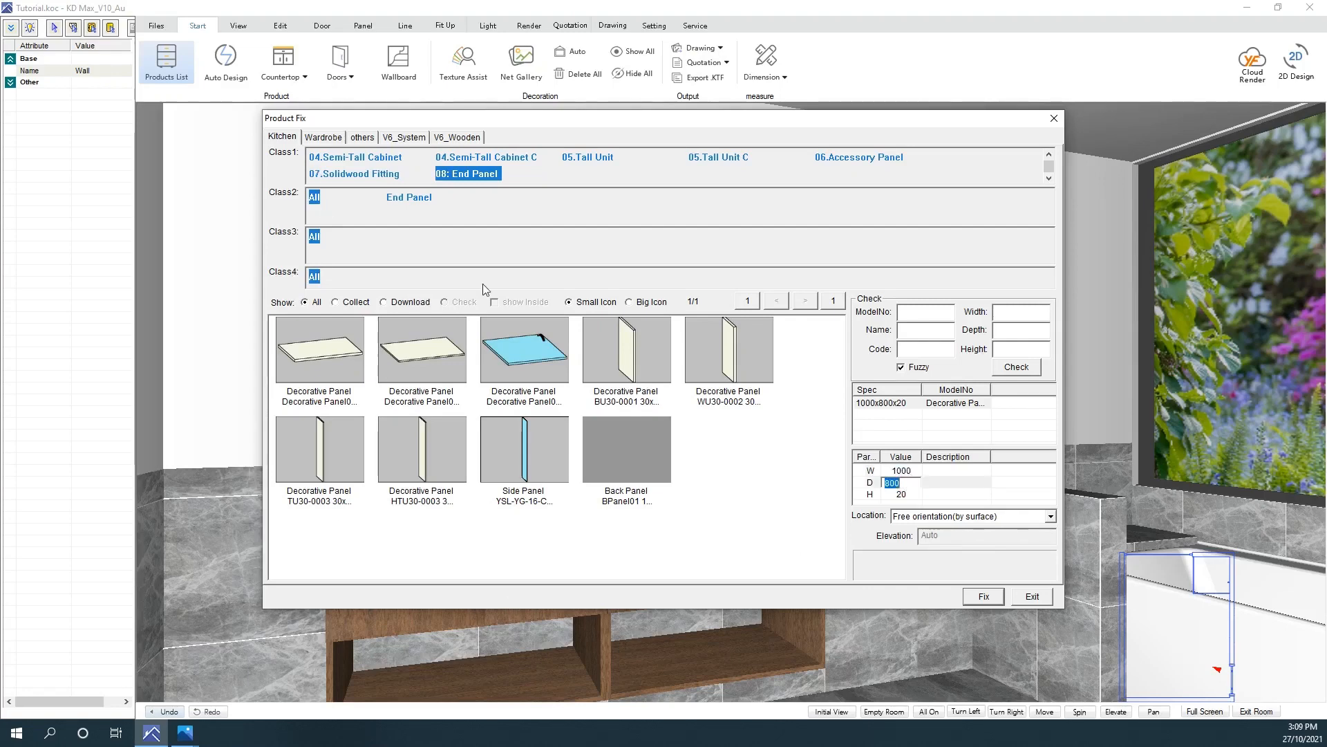
# Step: Resize the decorative panel to W 1400, D 1000, H 10
pyautogui.click(893, 482)
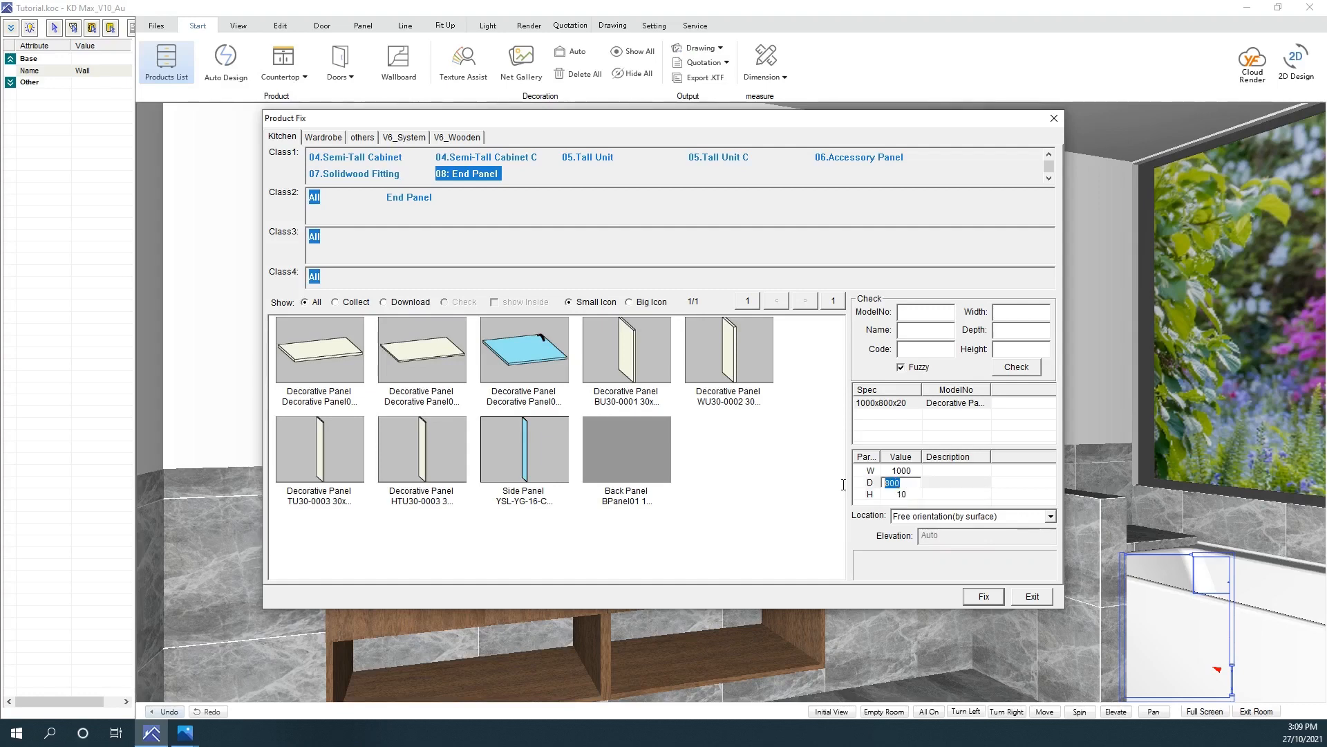
pyautogui.moveTo(857, 505)
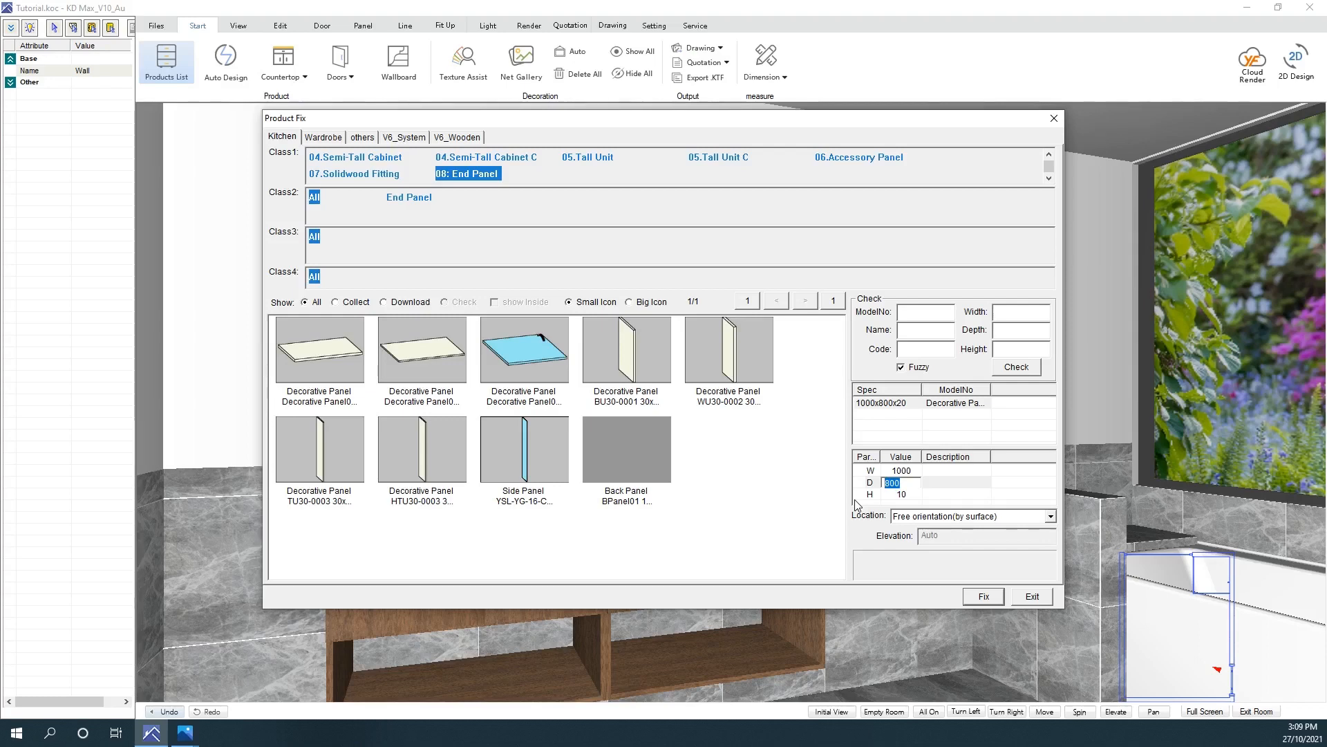
pyautogui.write('1000')
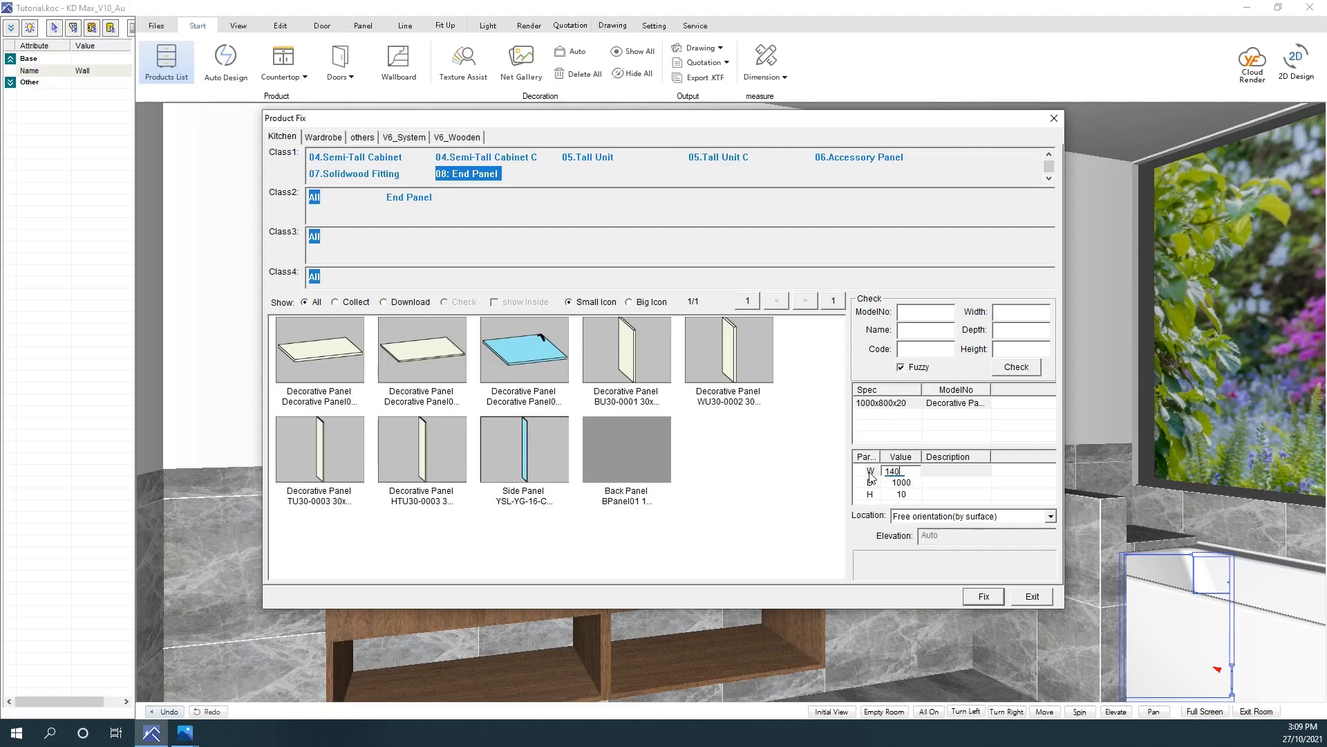
pyautogui.write('1400')
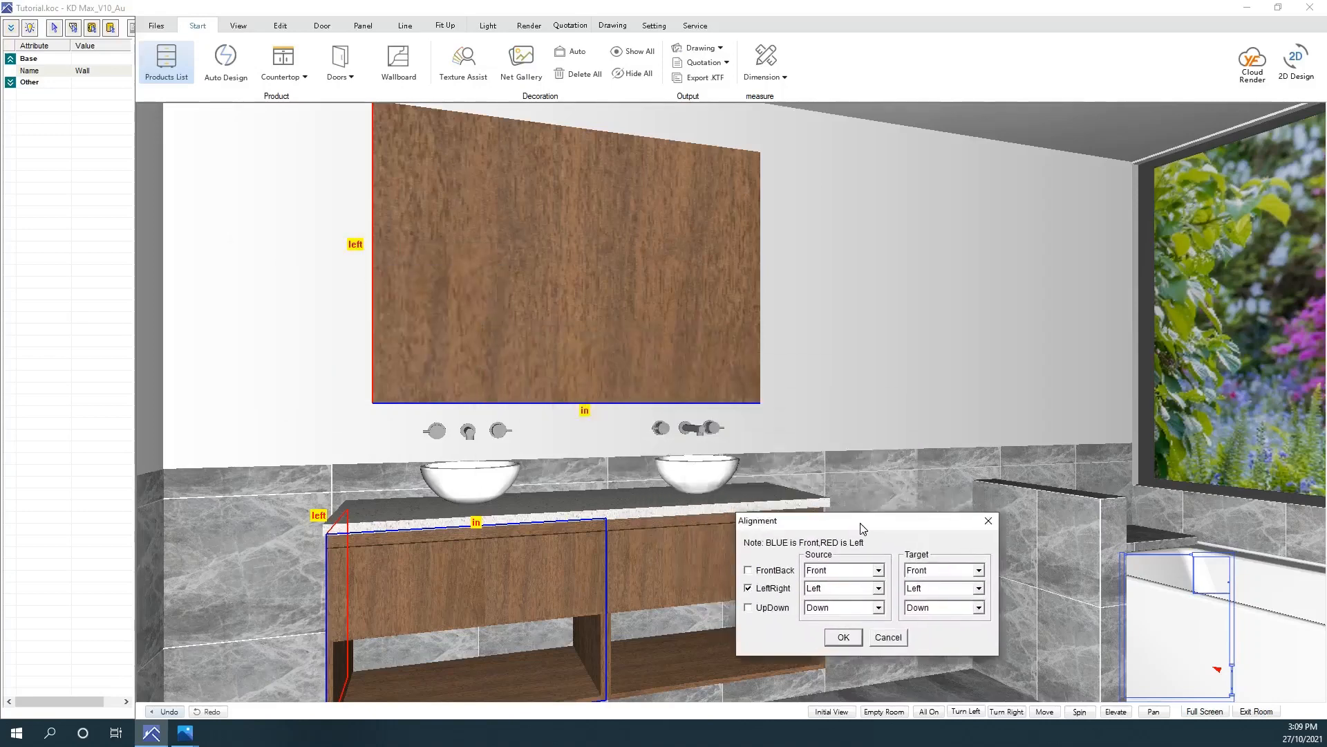
pyautogui.moveTo(605, 558)
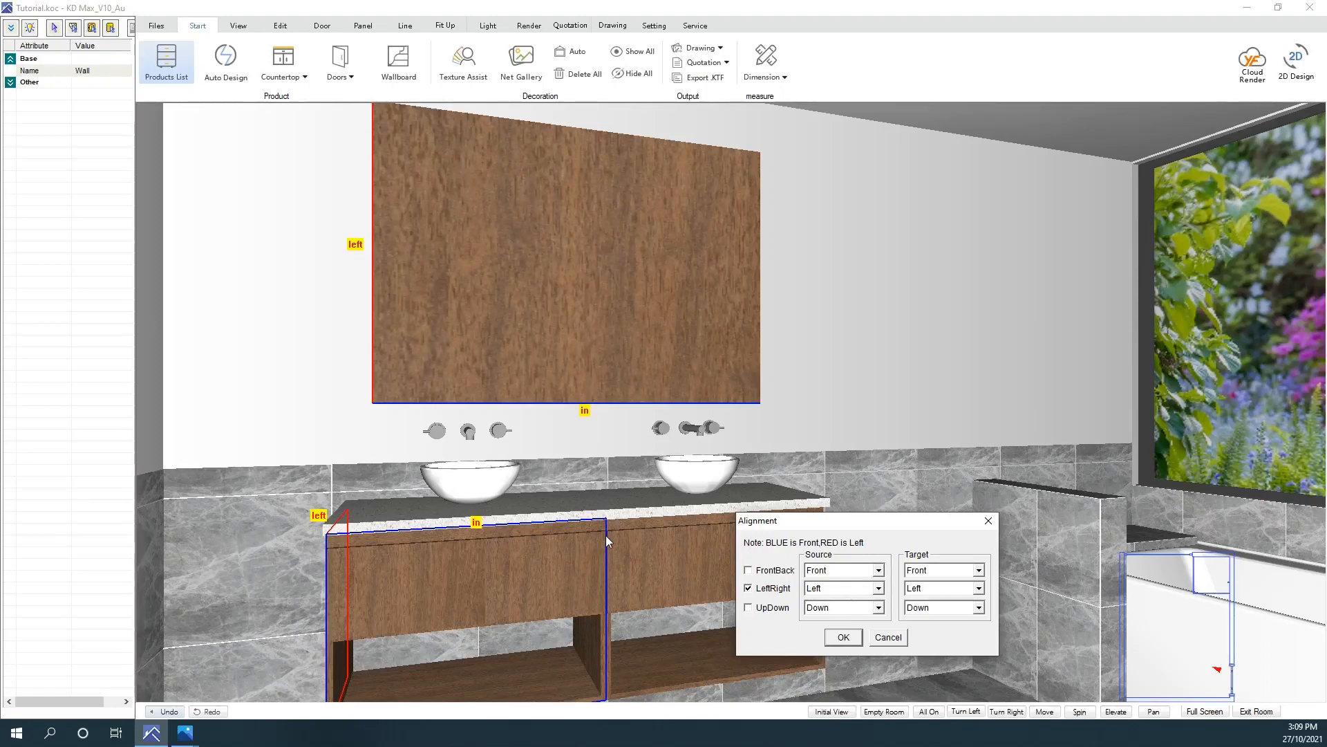
# Step: Align the panel LeftRight with Source Middle of LeftRight and Target Right
pyautogui.click(838, 588)
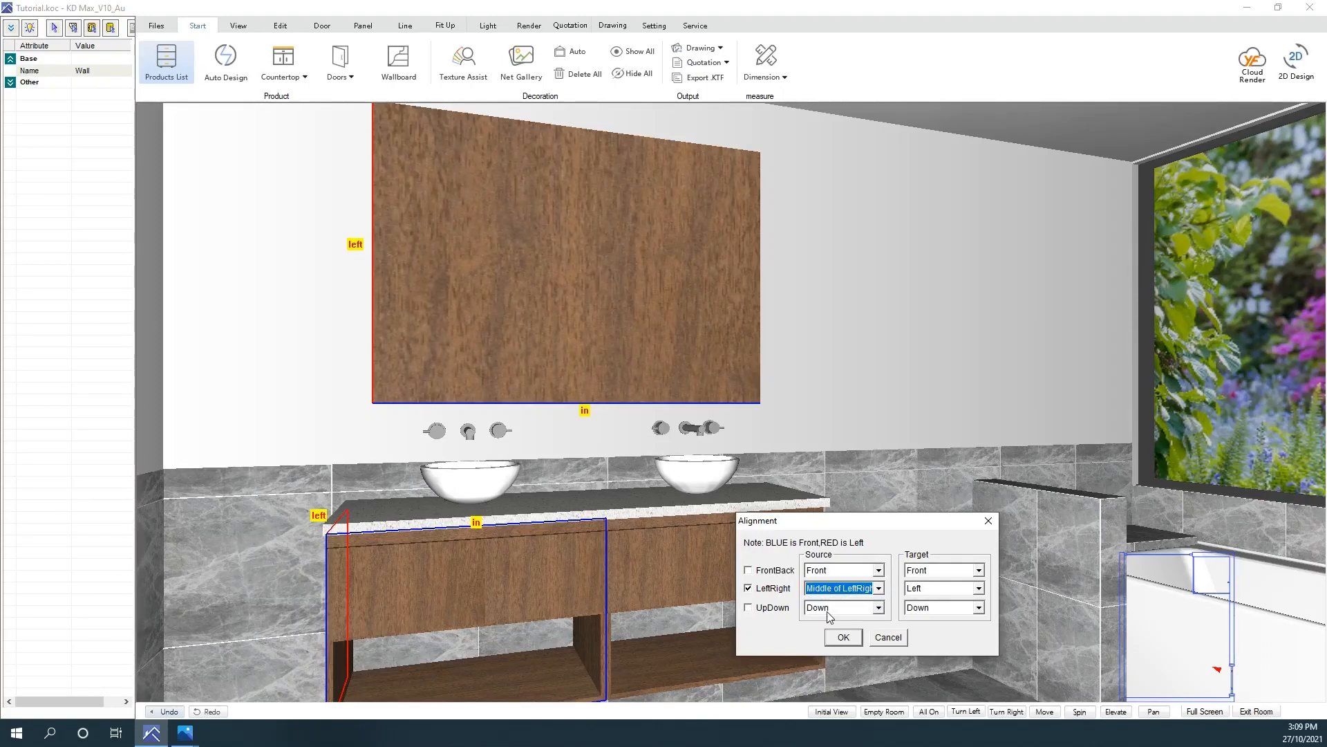
pyautogui.click(979, 587)
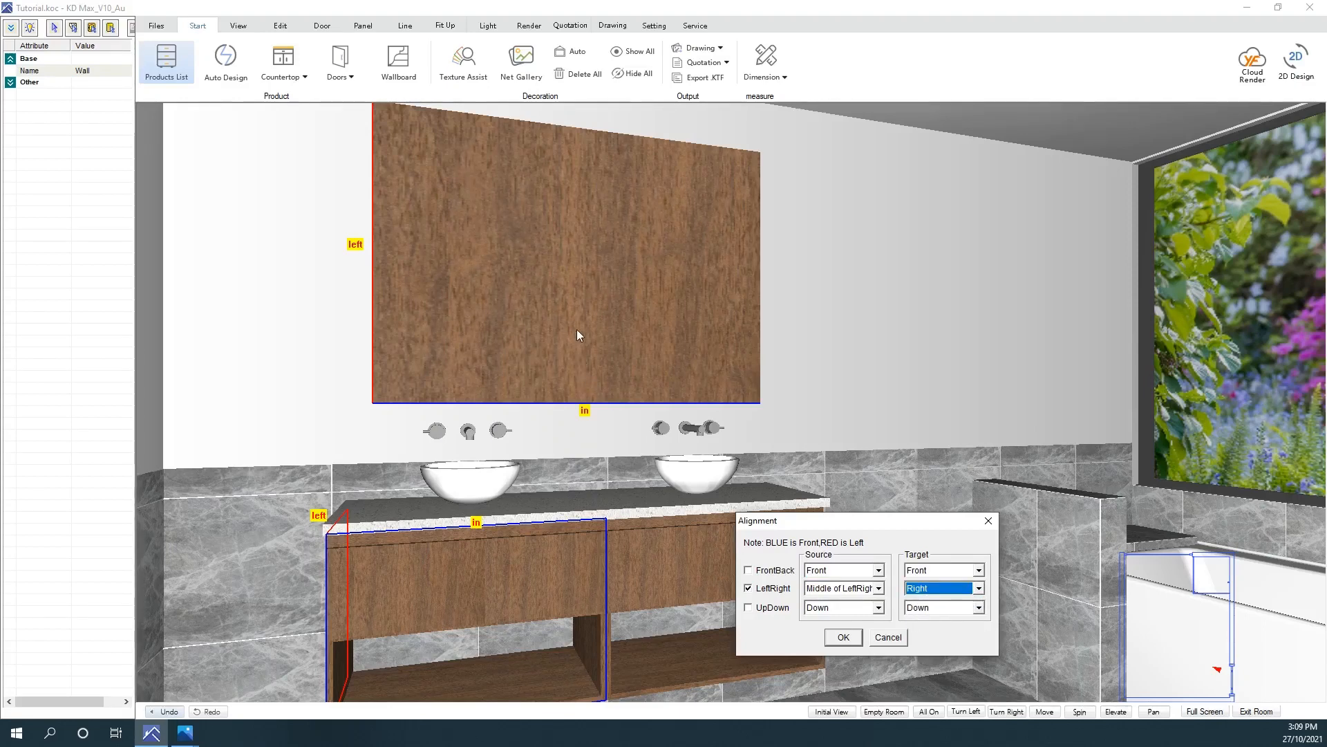
pyautogui.moveTo(814, 637)
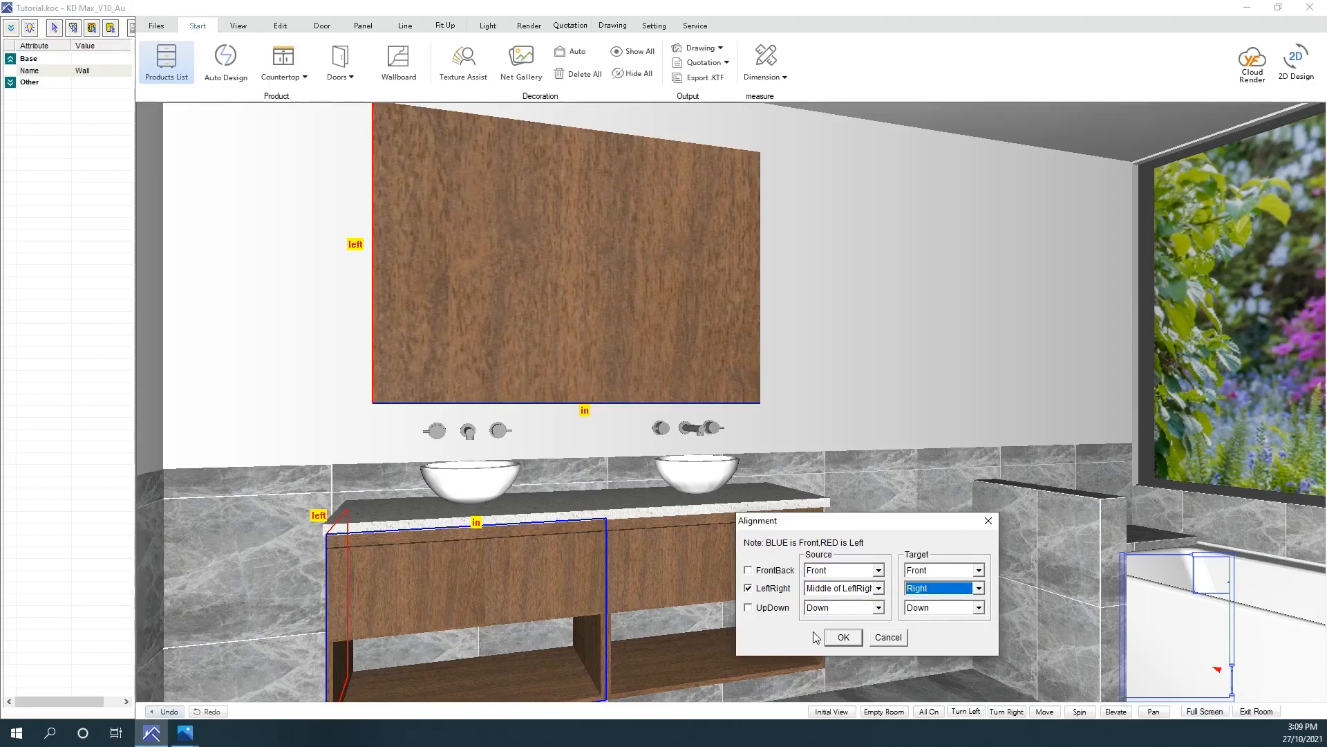
pyautogui.click(841, 636)
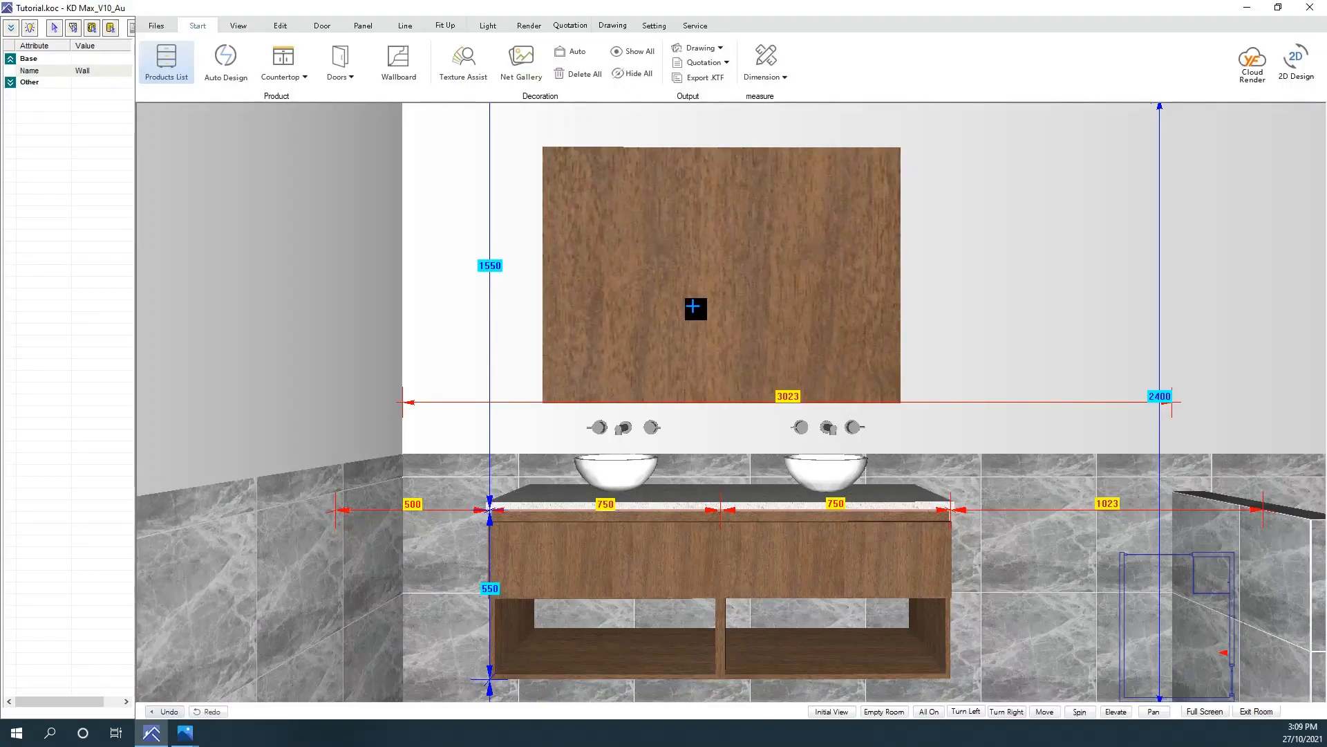
# Step: In Material Editor, delete the colour map, set saturation 0, and choose Mirror > White mirror
pyautogui.click(279, 25)
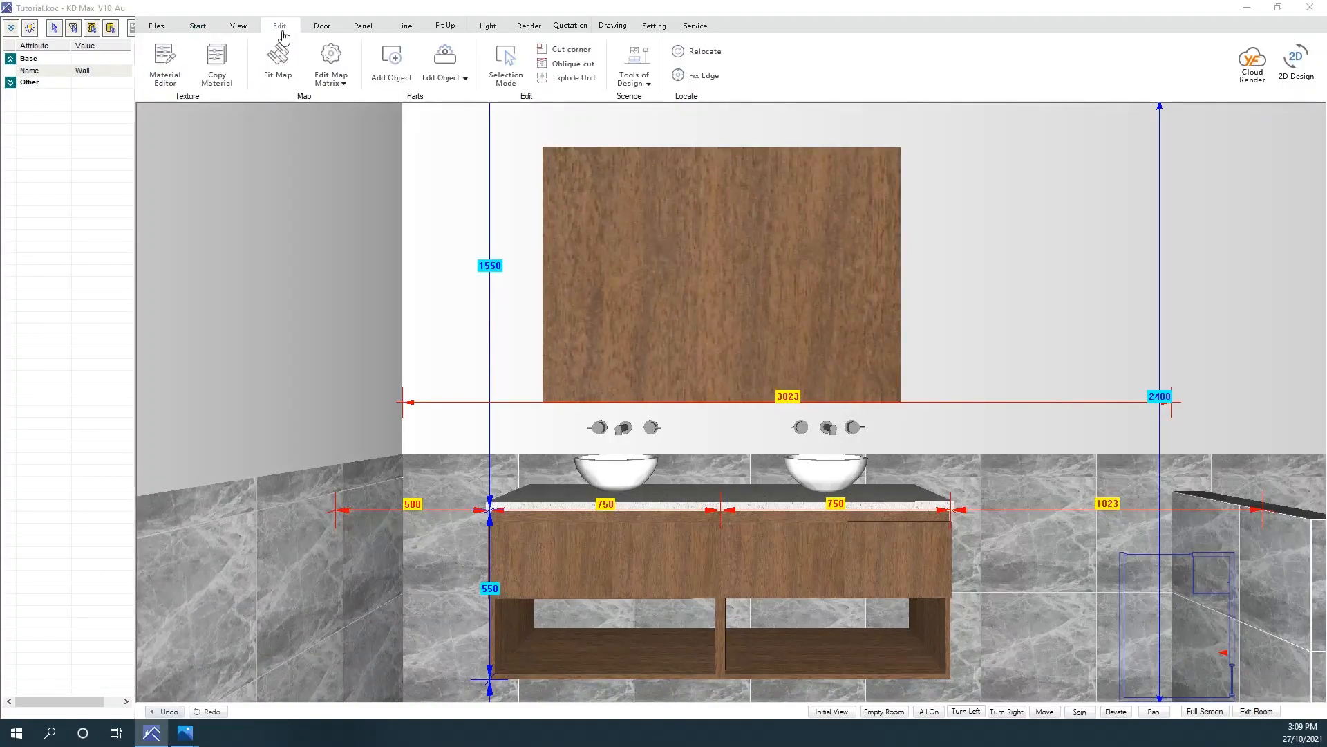
pyautogui.click(165, 64)
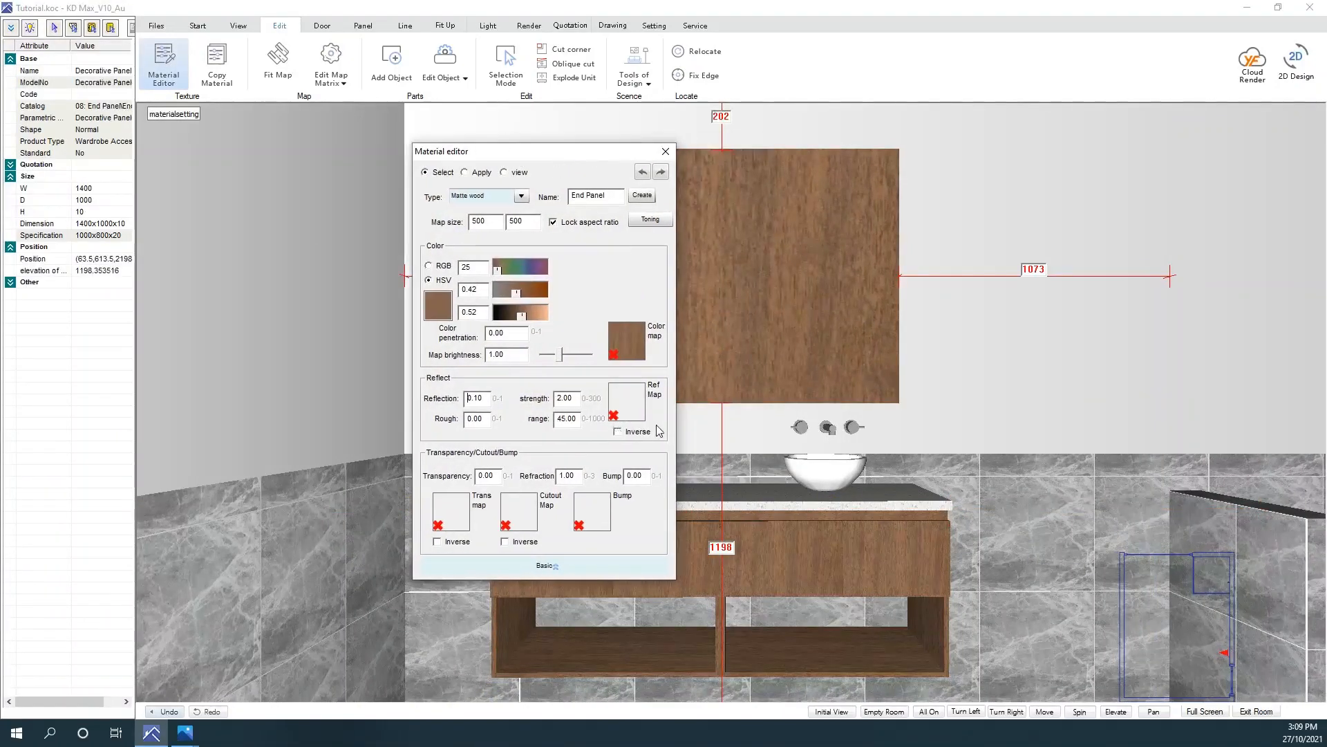
pyautogui.click(613, 415)
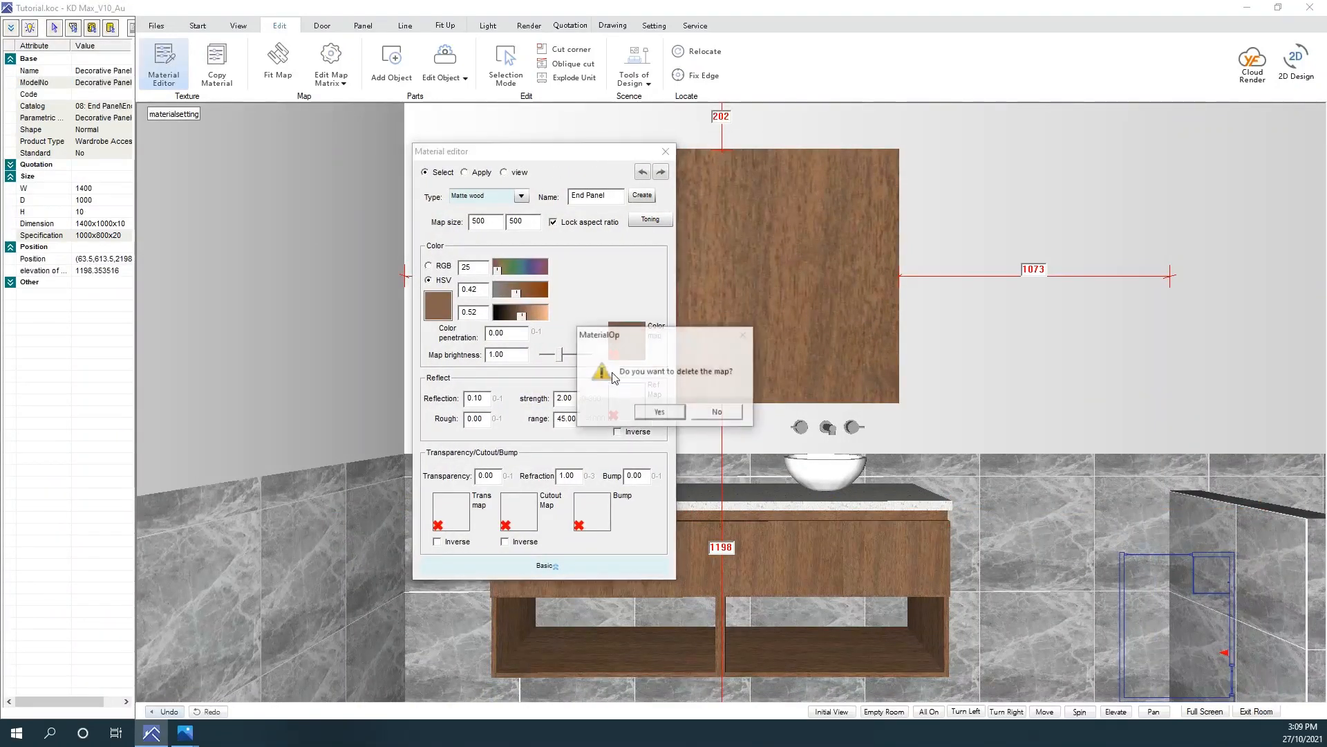
pyautogui.click(658, 412)
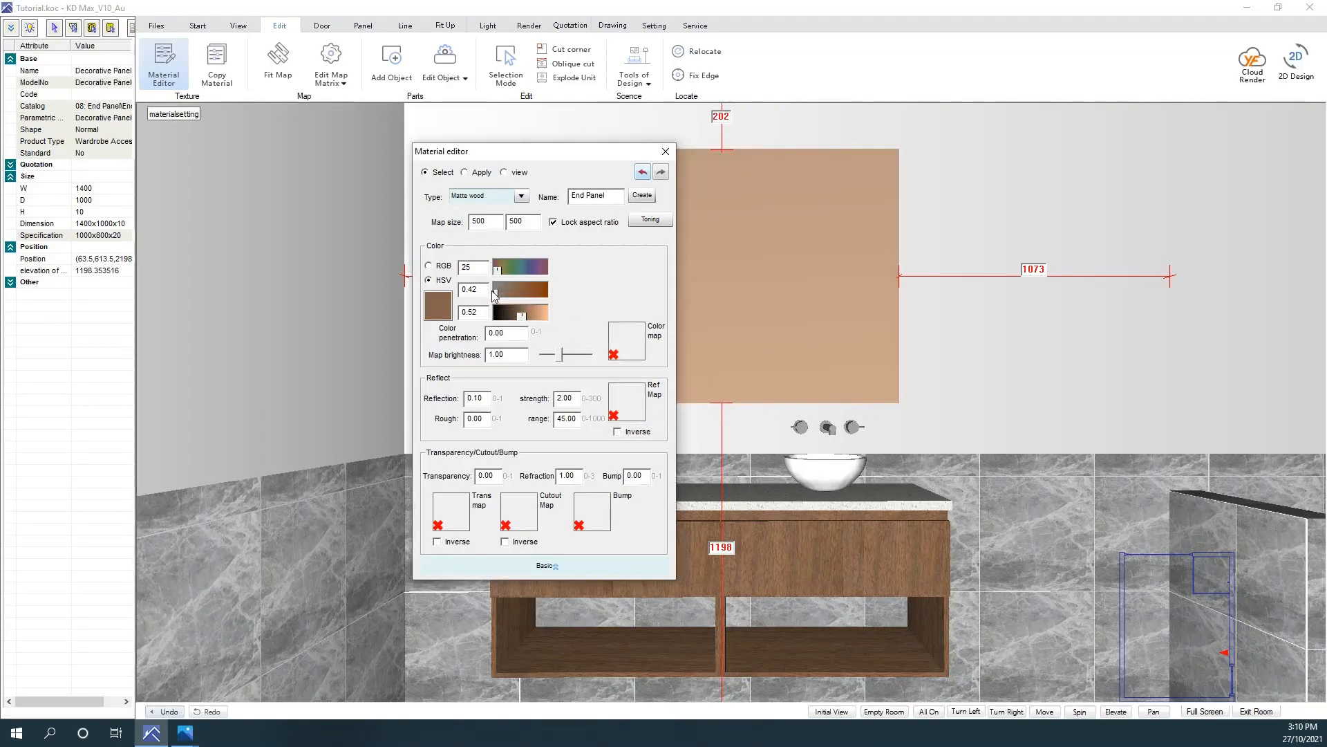
pyautogui.click(523, 316)
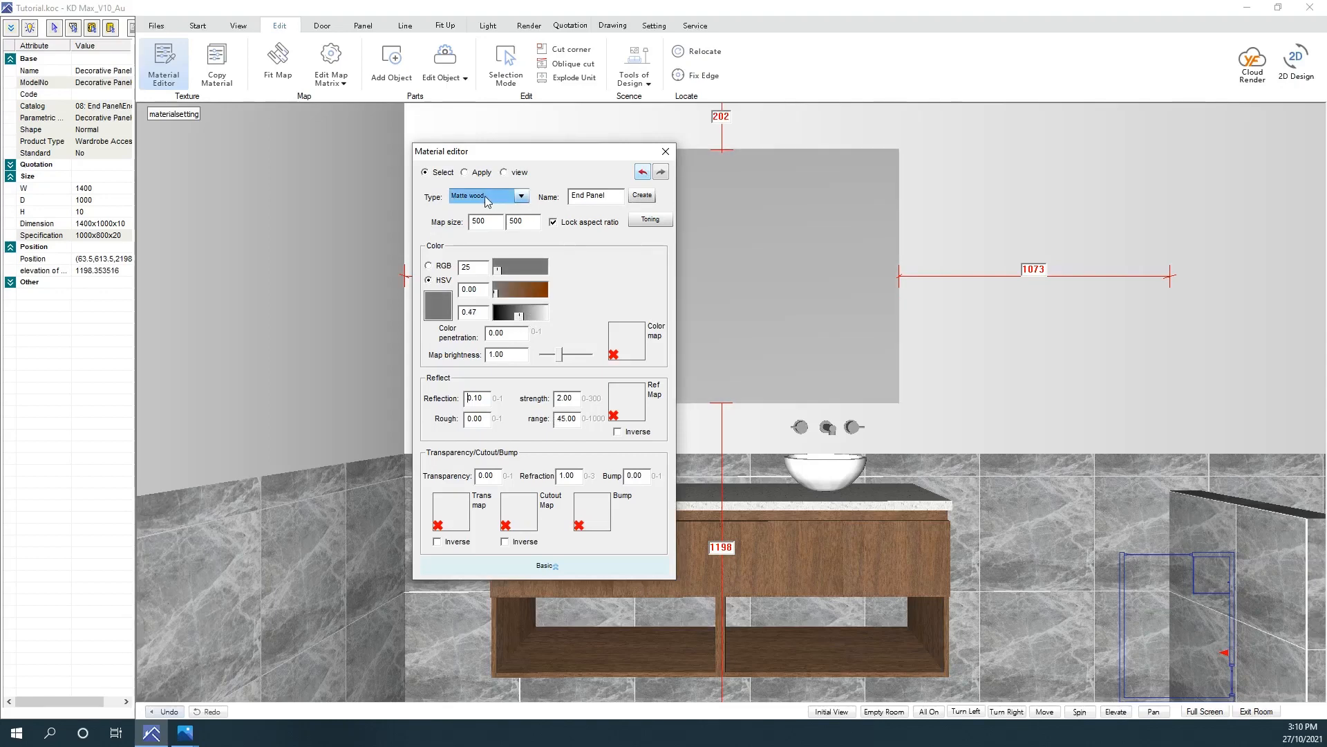
pyautogui.click(520, 196)
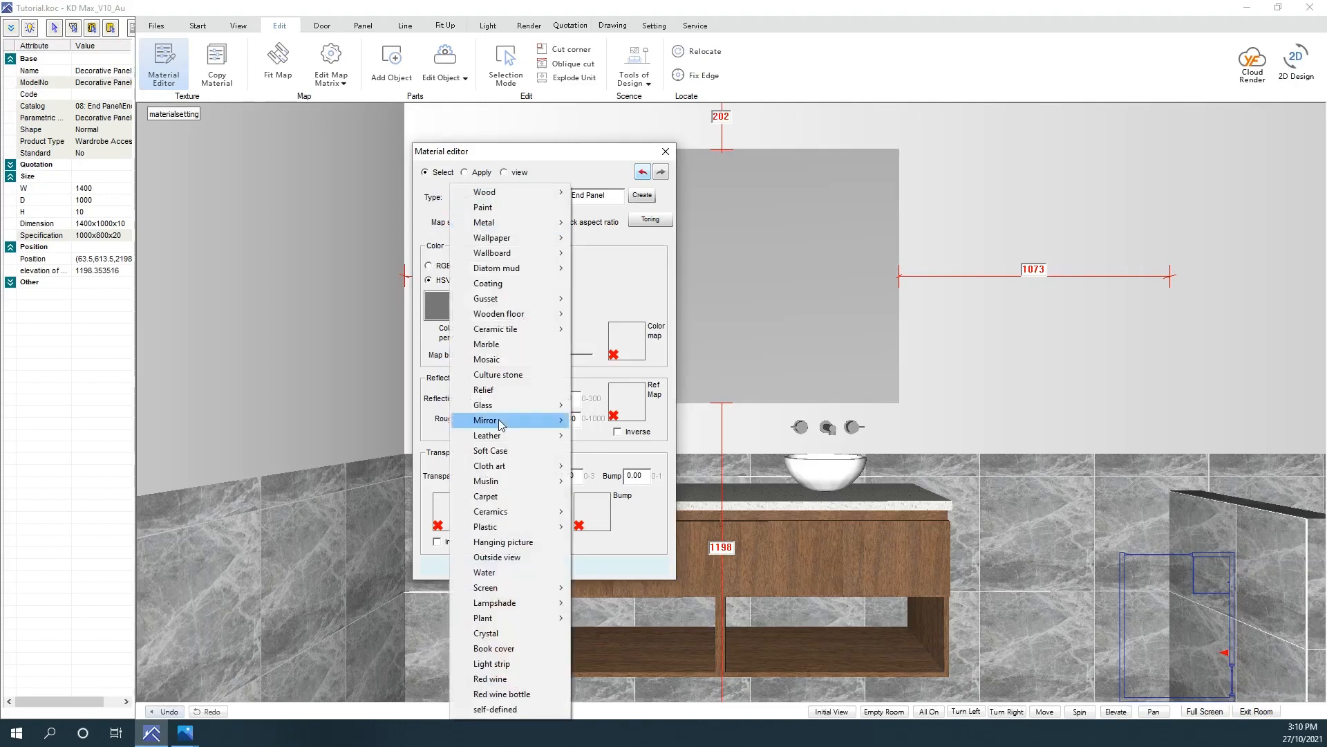
pyautogui.click(486, 420)
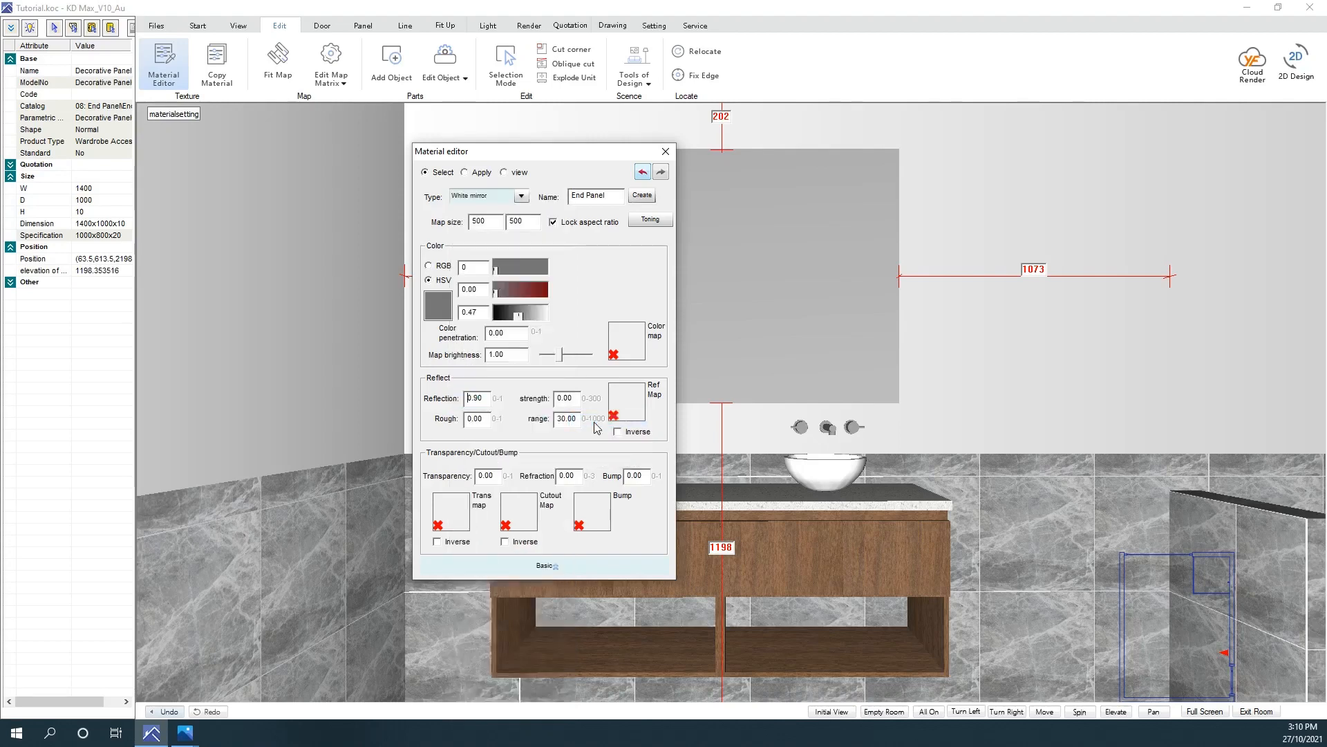